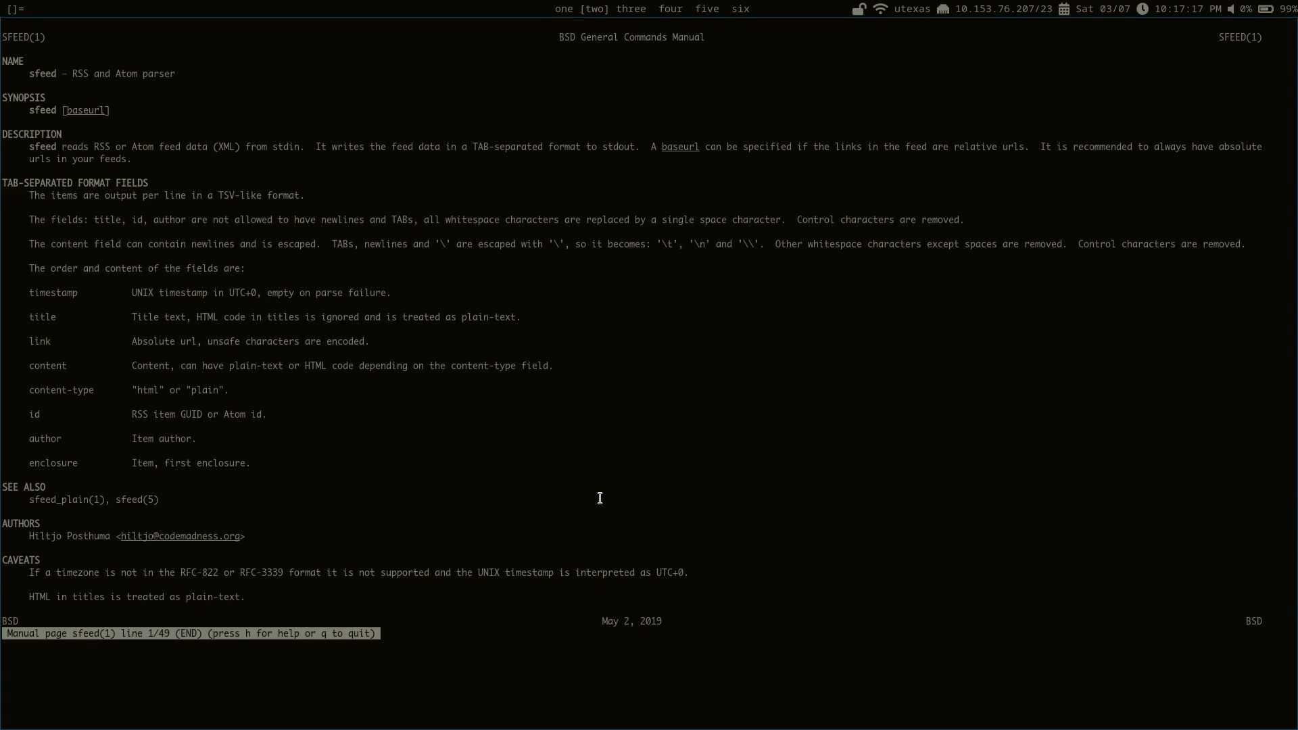
mouse_move(236, 193)
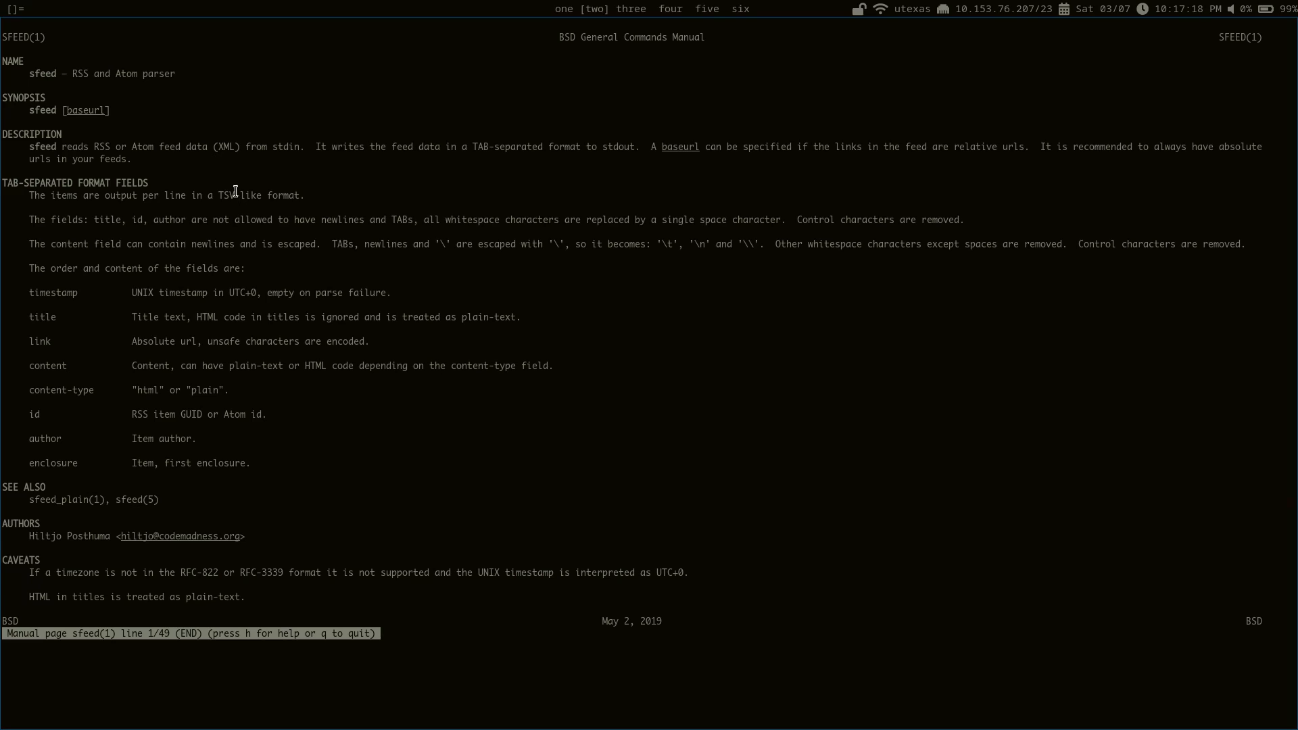
mouse_move(230, 195)
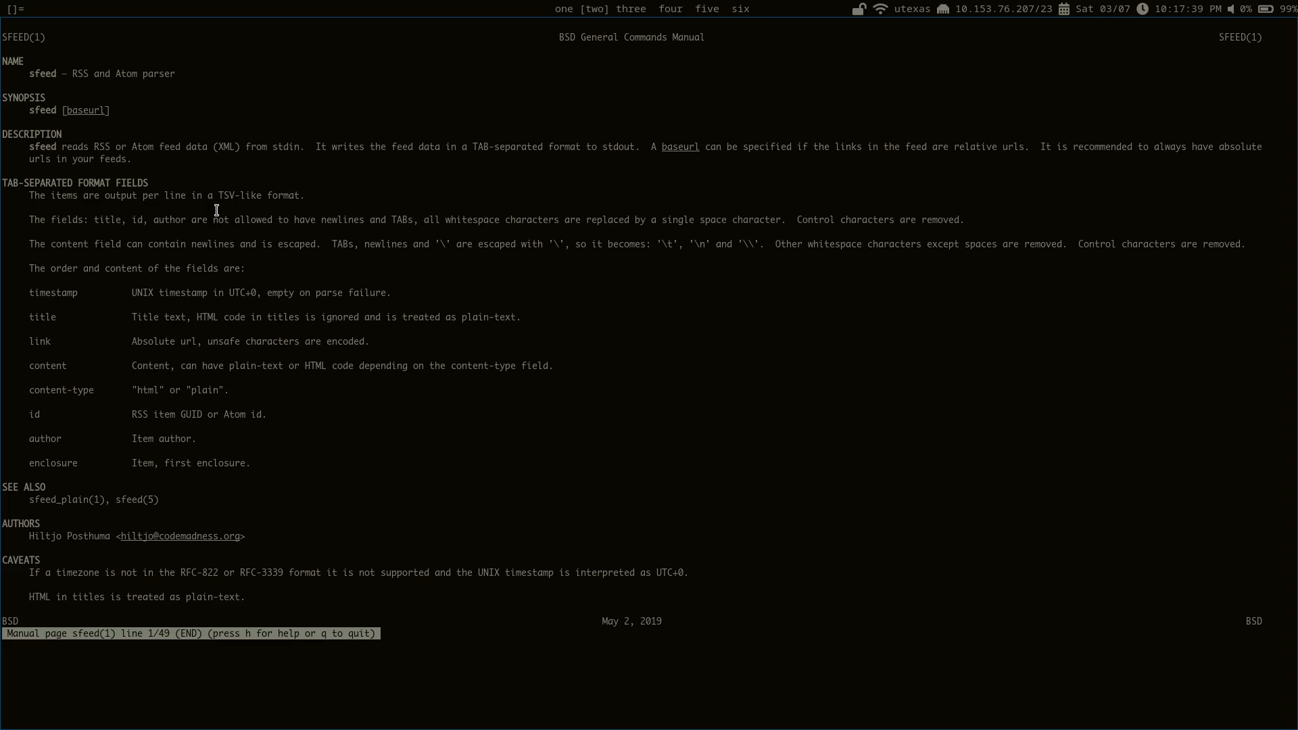
Quit the sfeed(1) manual page pager to return to an empty shell prompt
key("q")
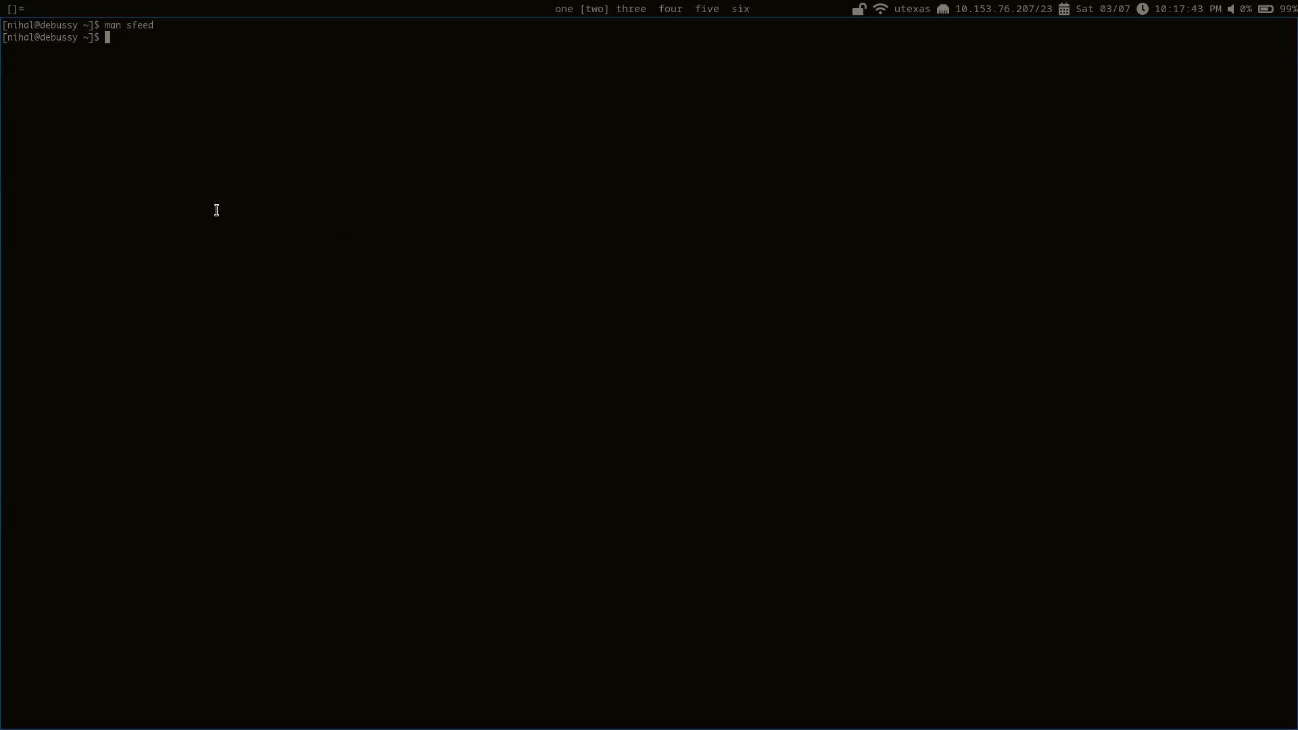
mouse_move(286, 210)
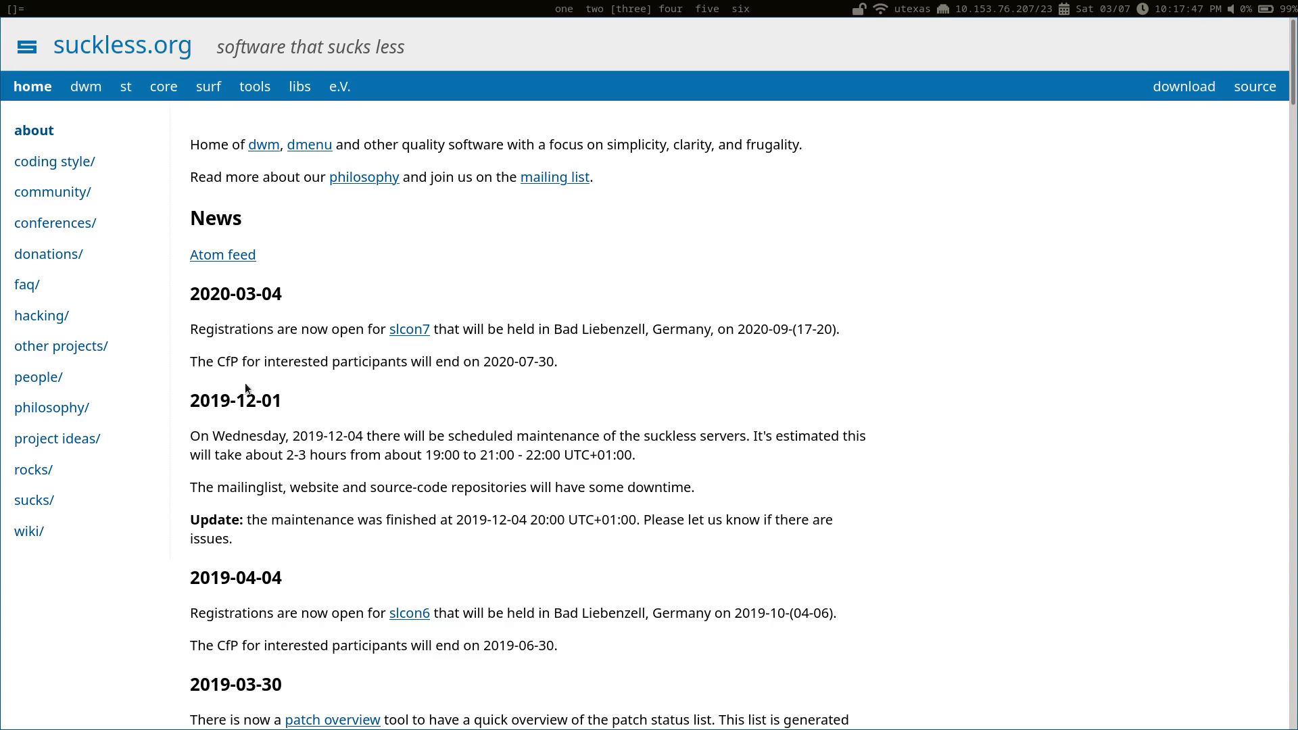
mouse_move(218, 255)
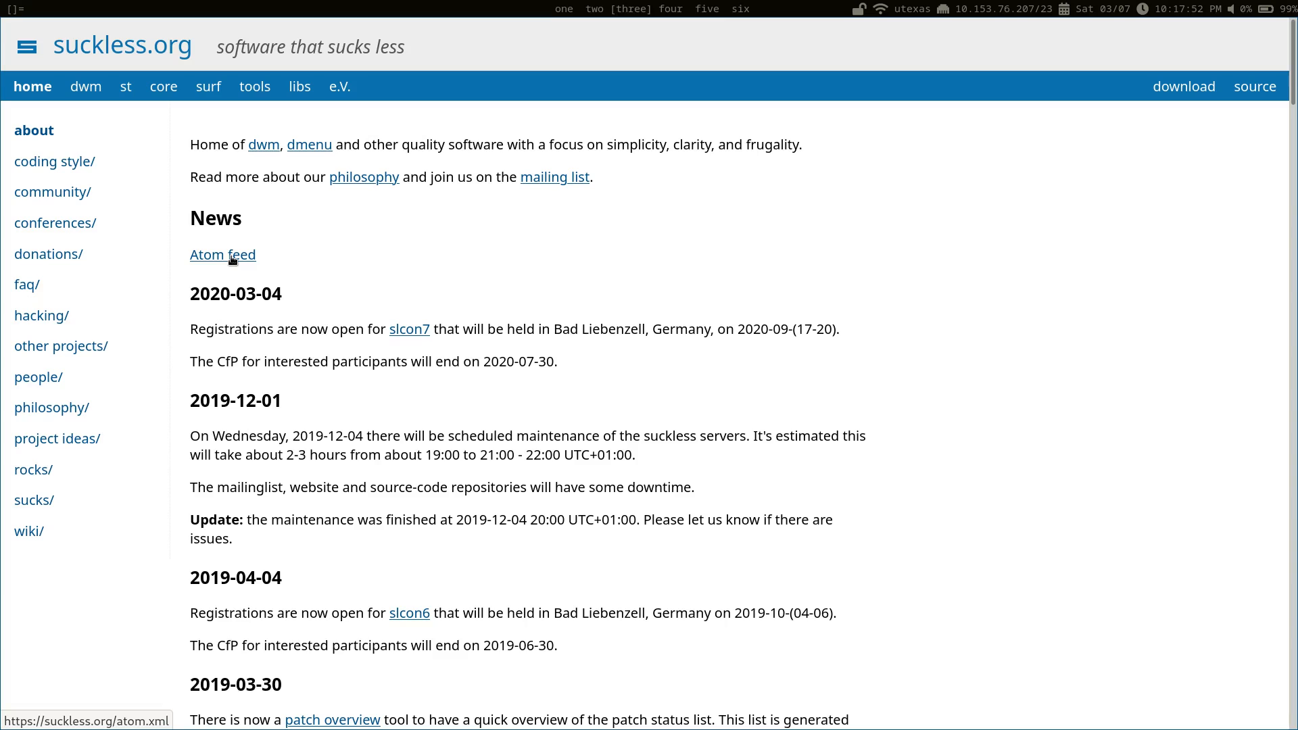
mouse_move(299, 262)
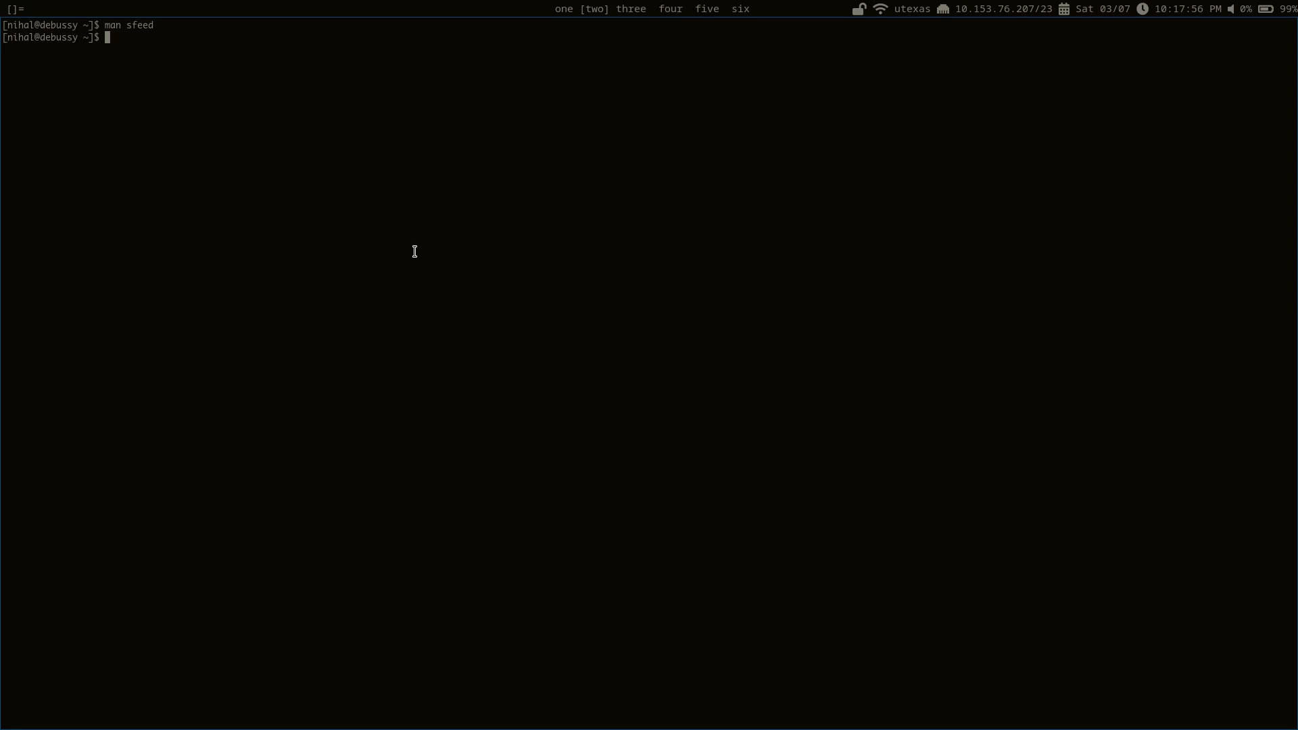
View atom.xml's feed entries in vim, then quit and clear the stray character
type("v s")
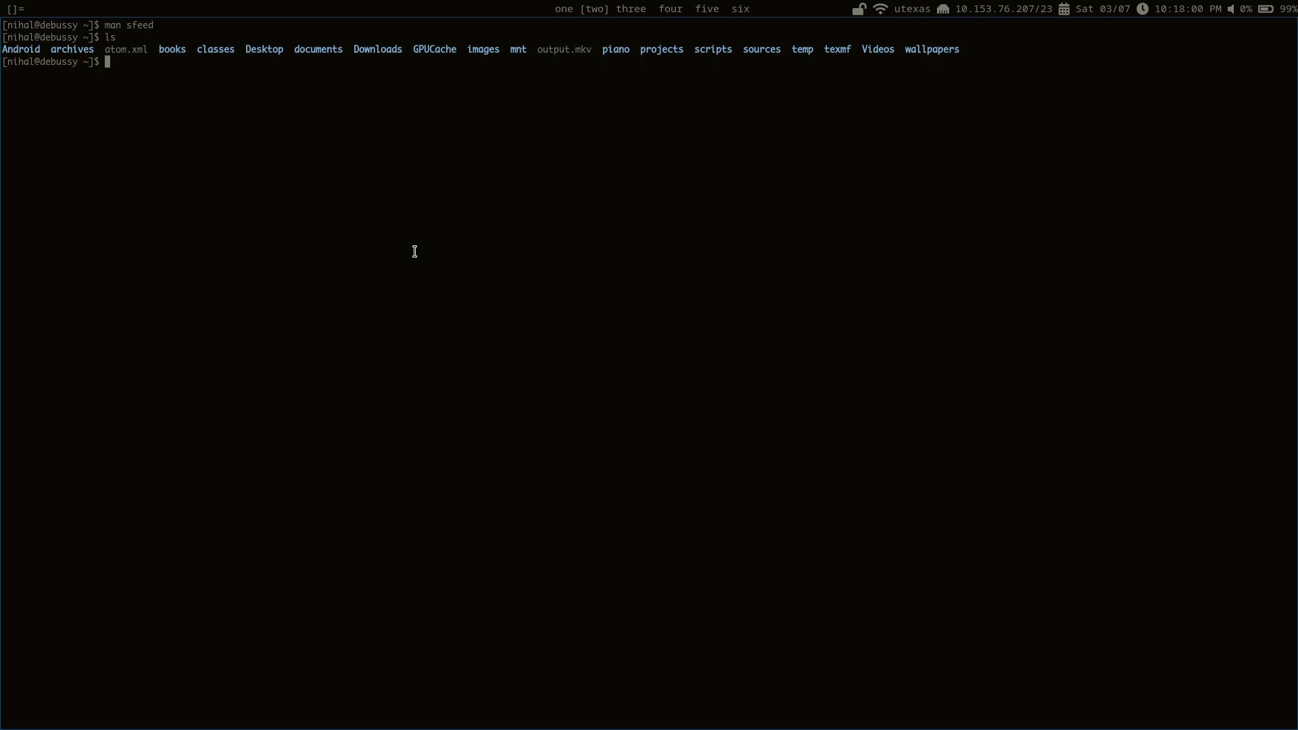
mouse_move(465, 316)
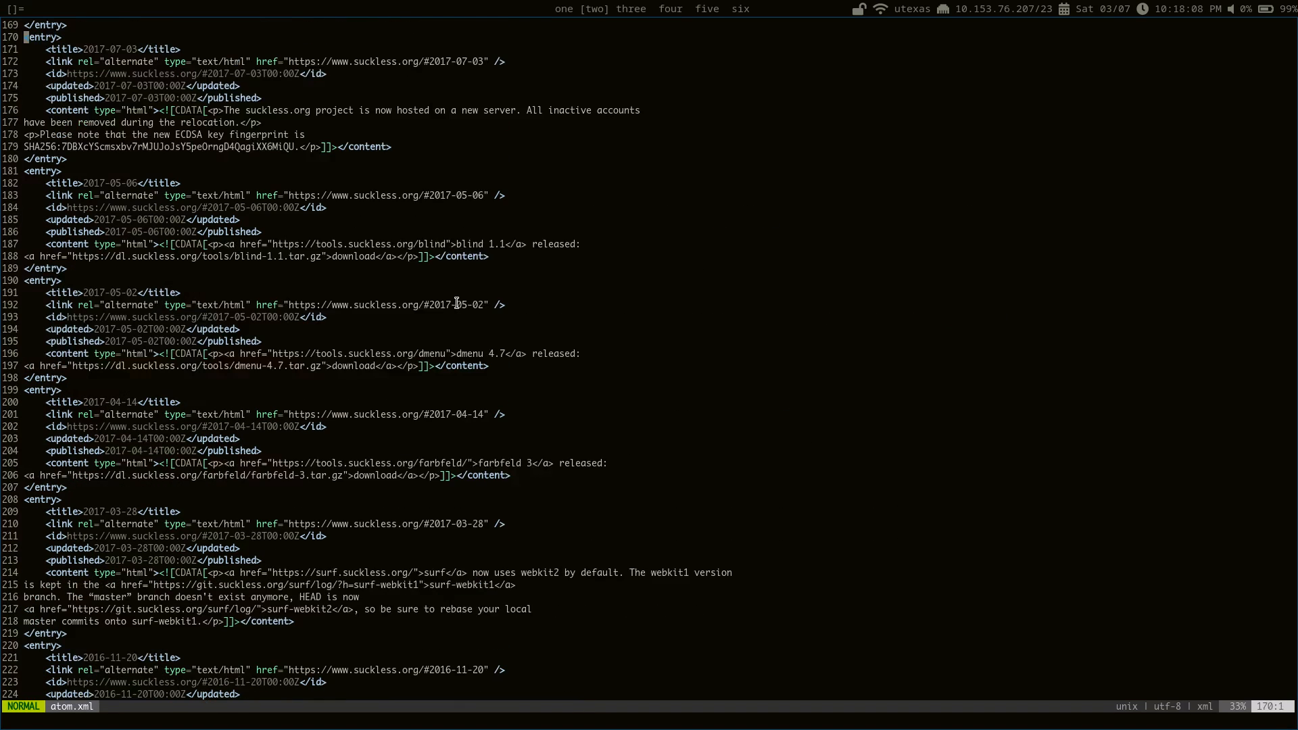
scroll("down", 3)
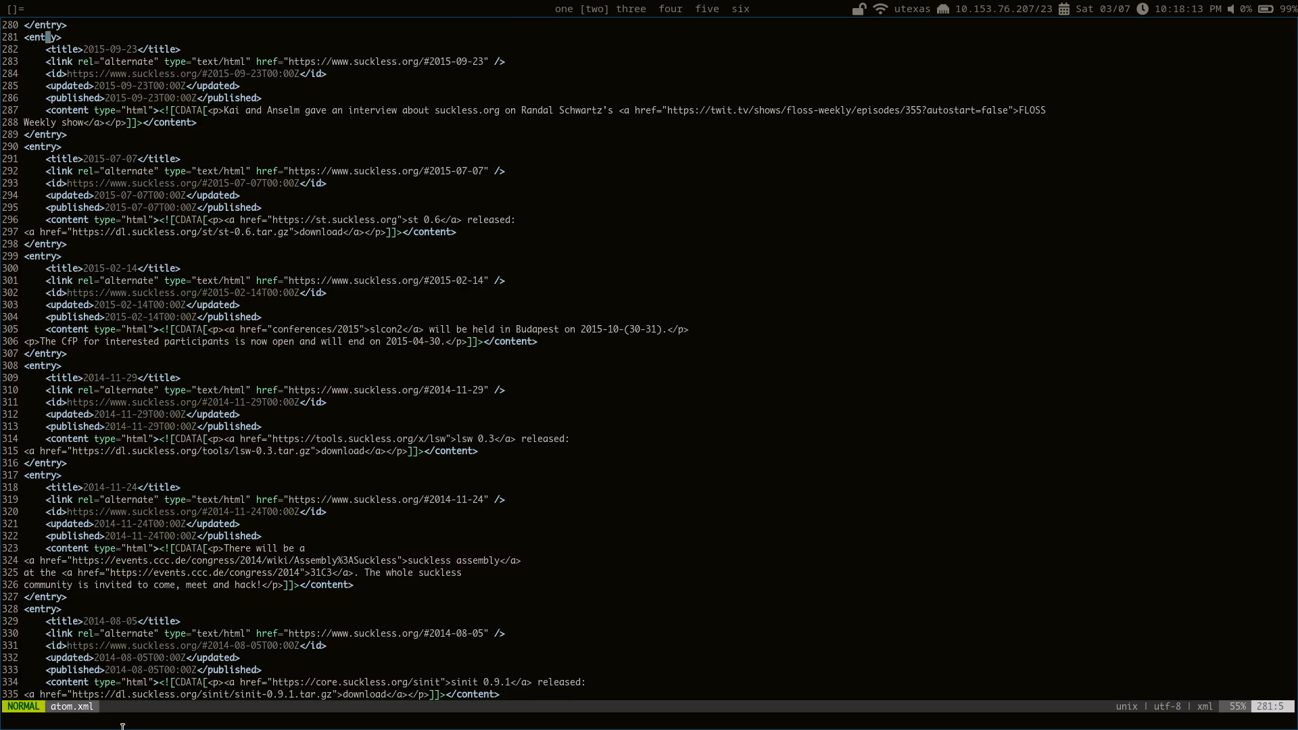
mouse_move(204, 483)
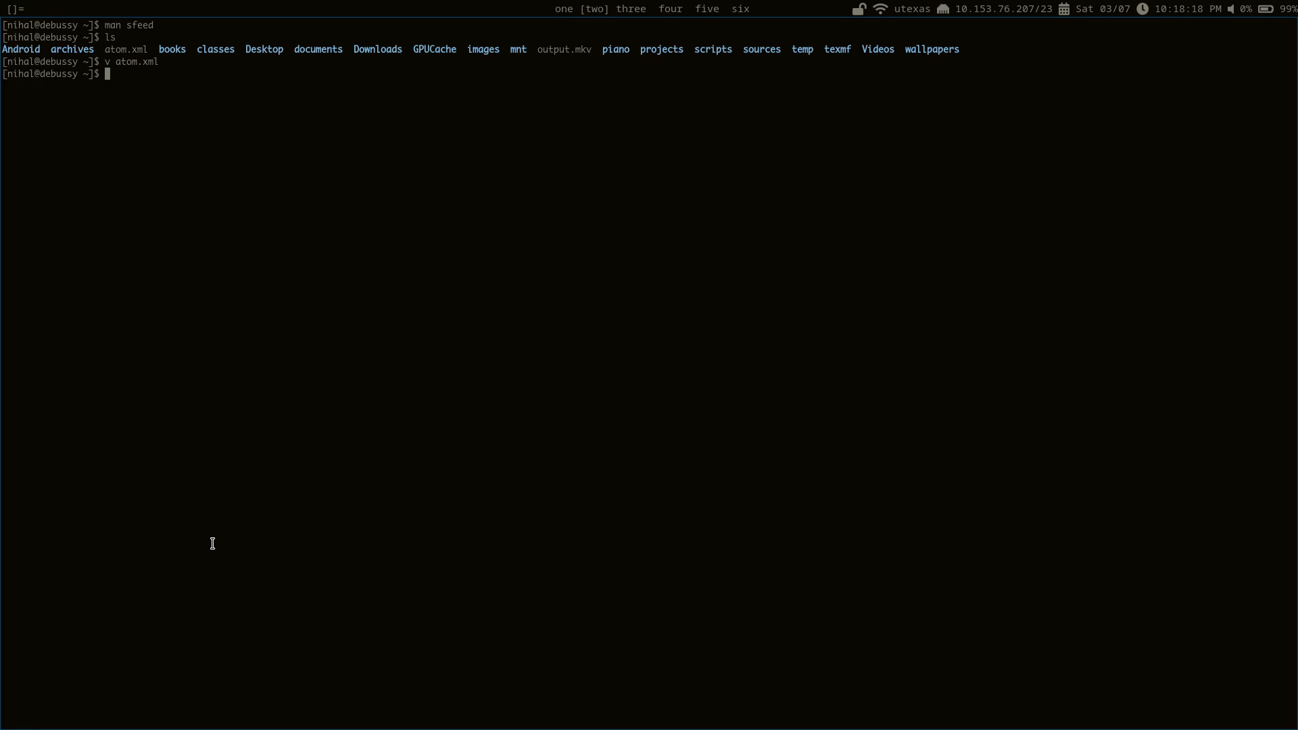
type("s")
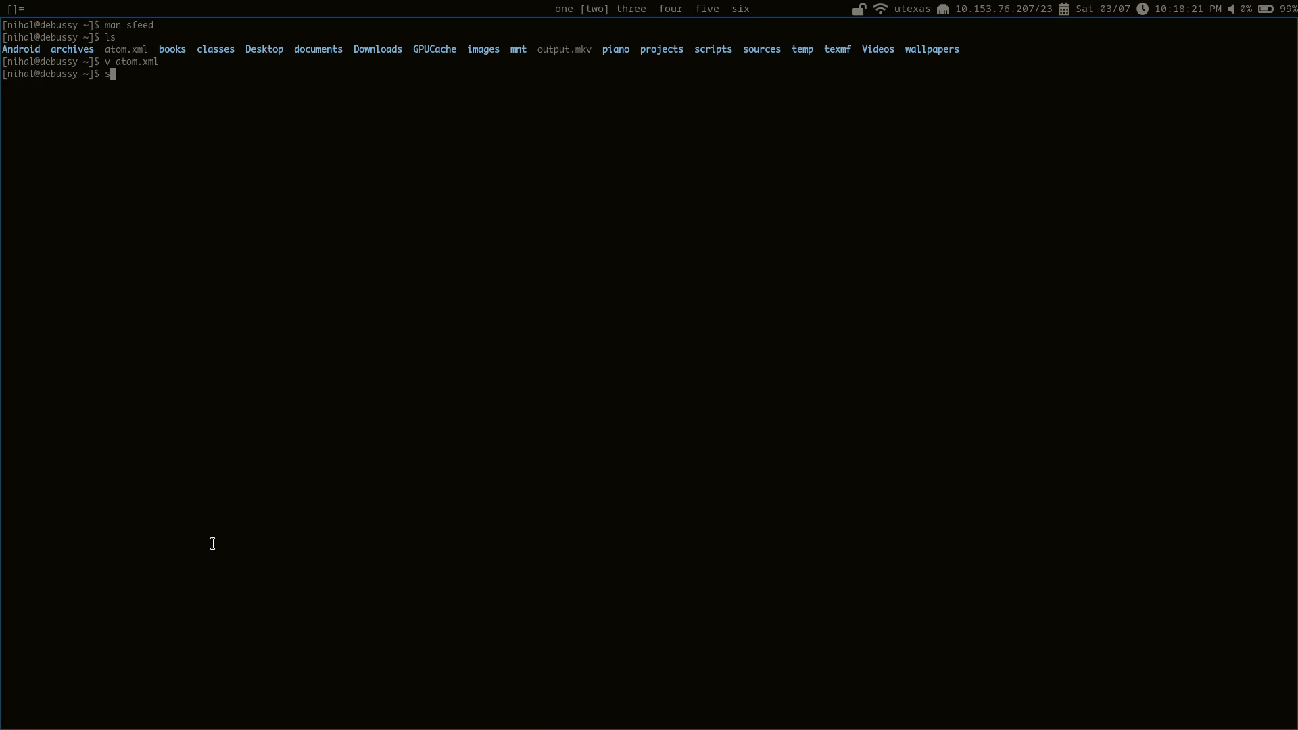
key("BackSpace")
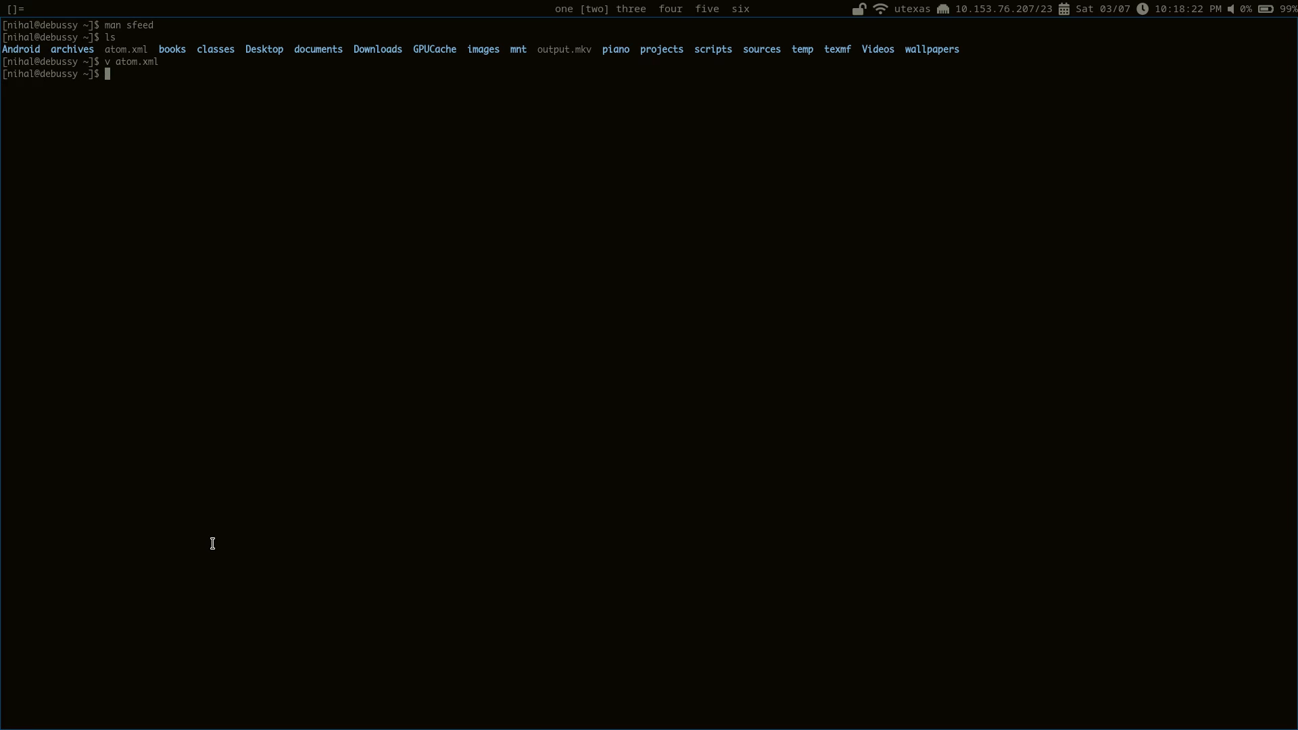
Run sfeed < atom.xml to print suckless.org news as tab-separated entry lines
type("sfeed < atom.xml")
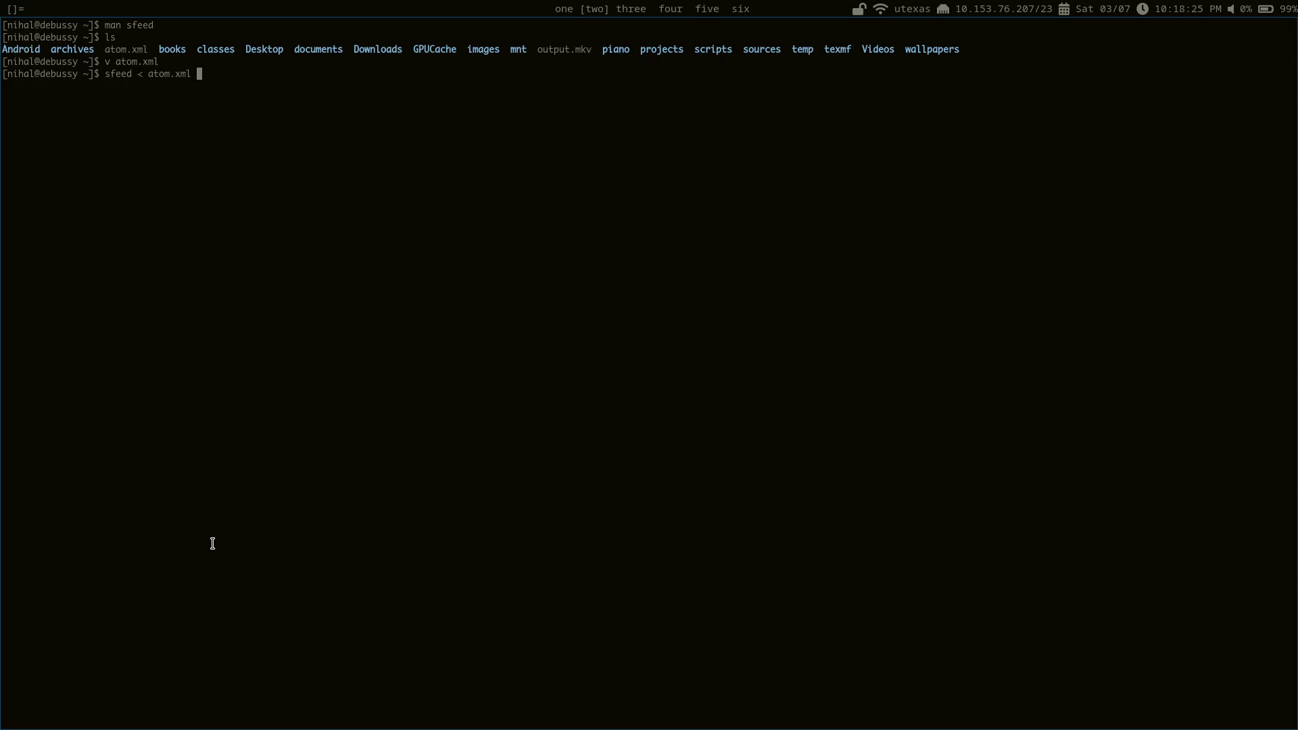
key("Return")
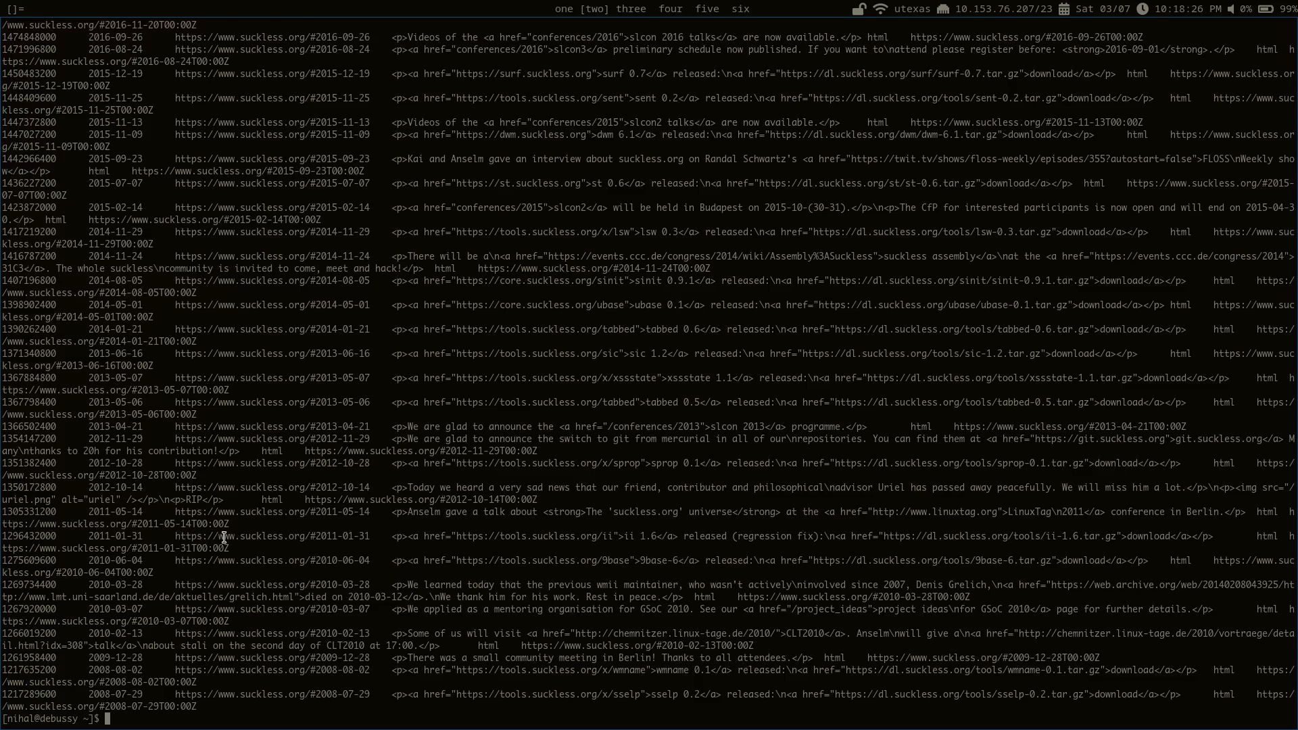
mouse_move(249, 471)
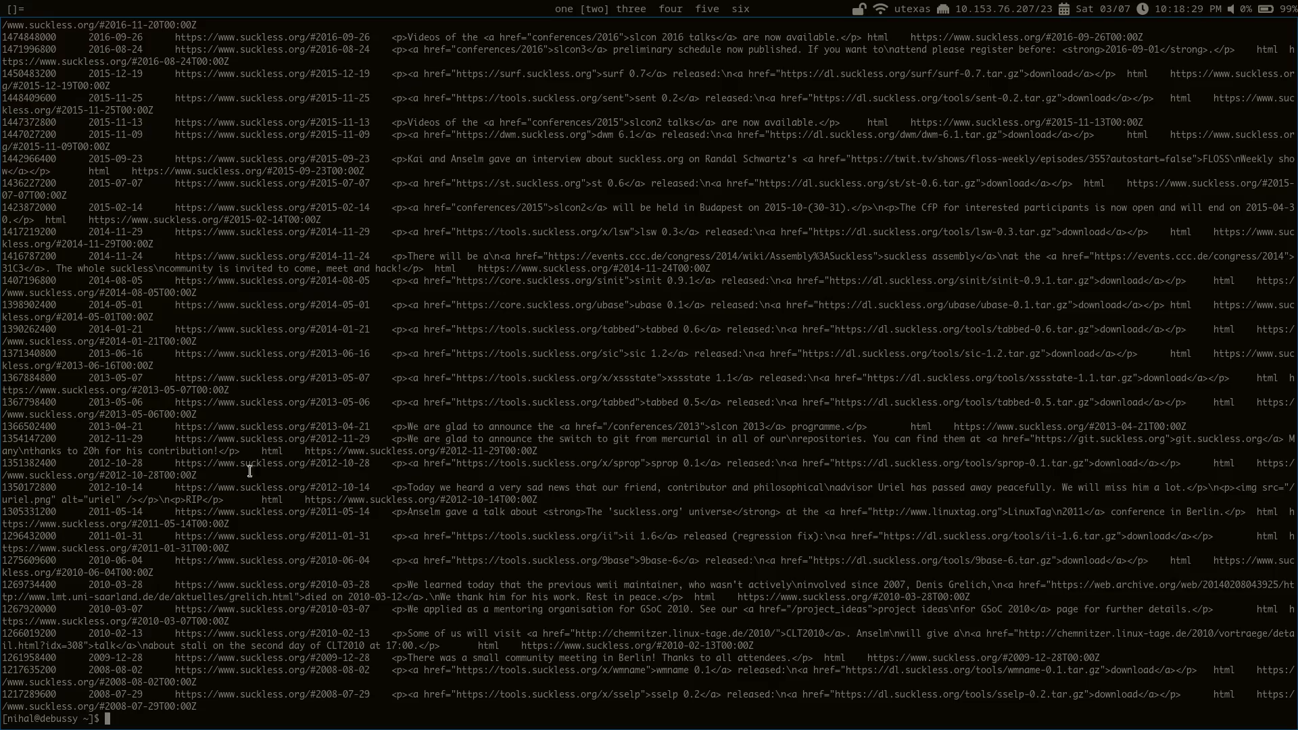
mouse_move(370, 413)
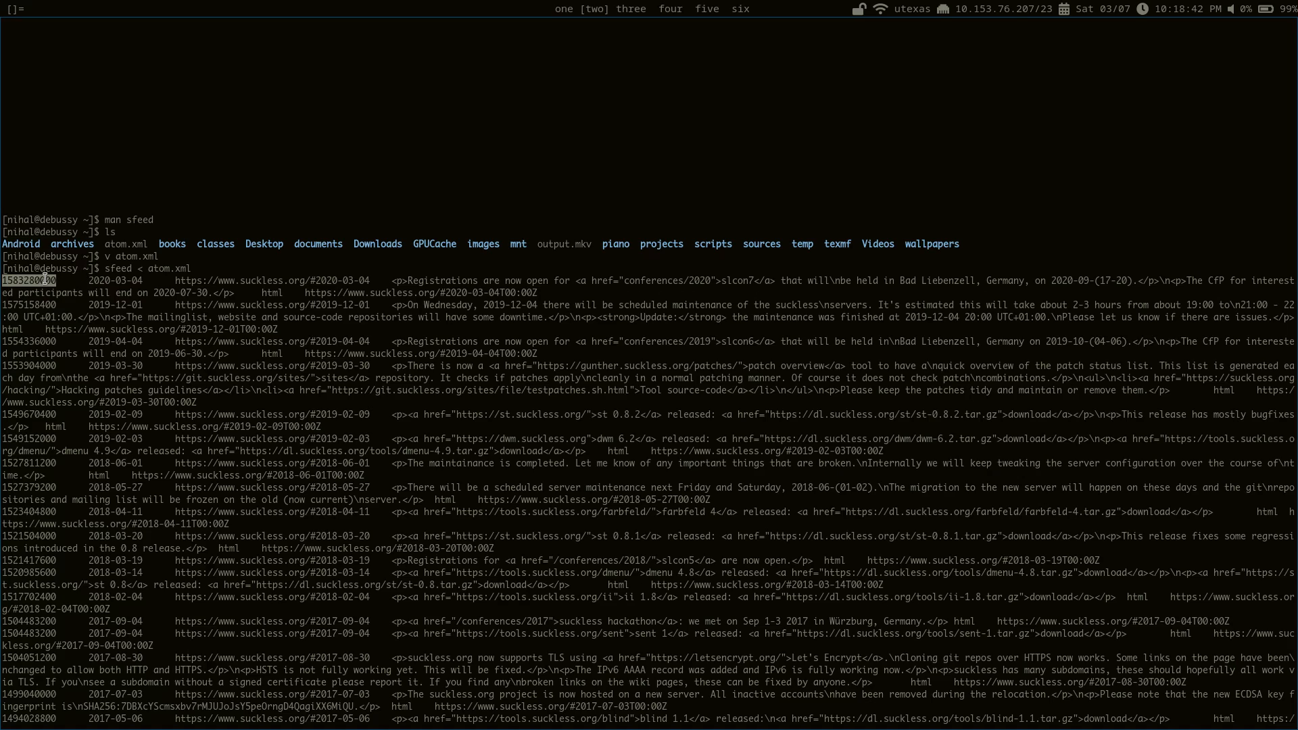
mouse_move(280, 282)
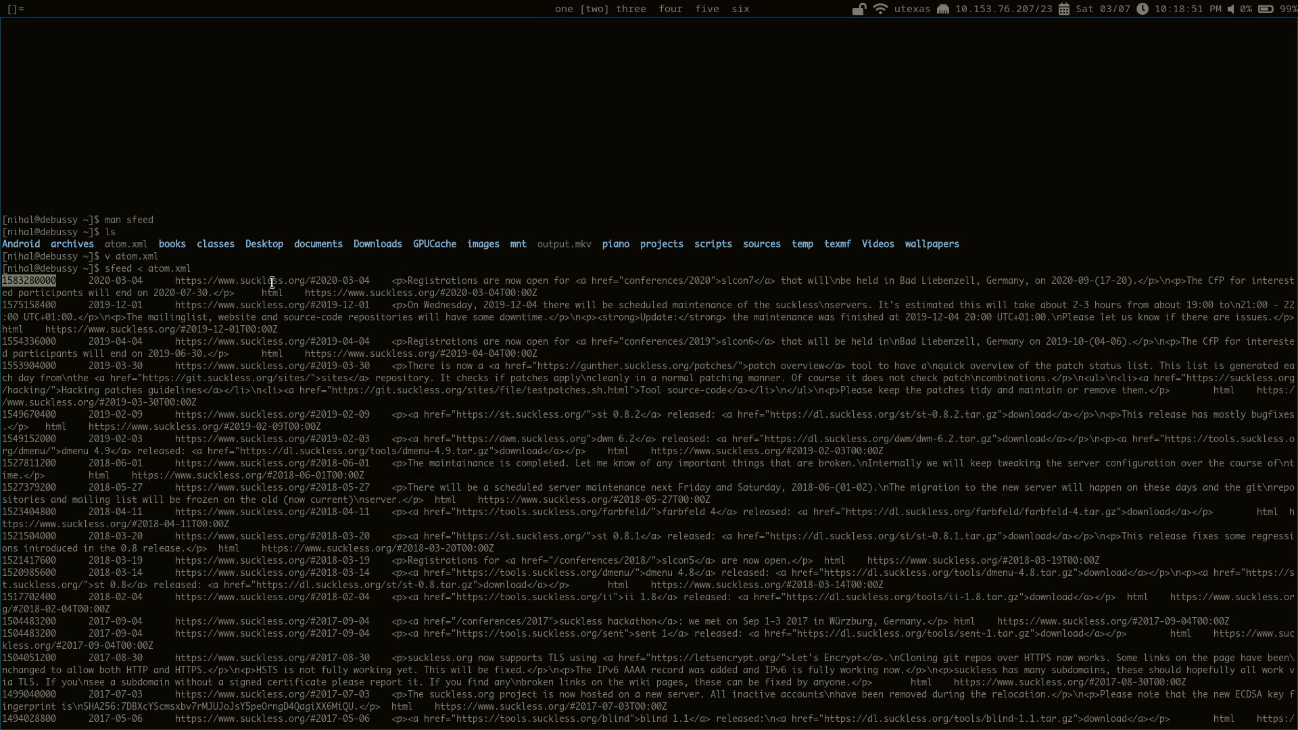
mouse_move(283, 301)
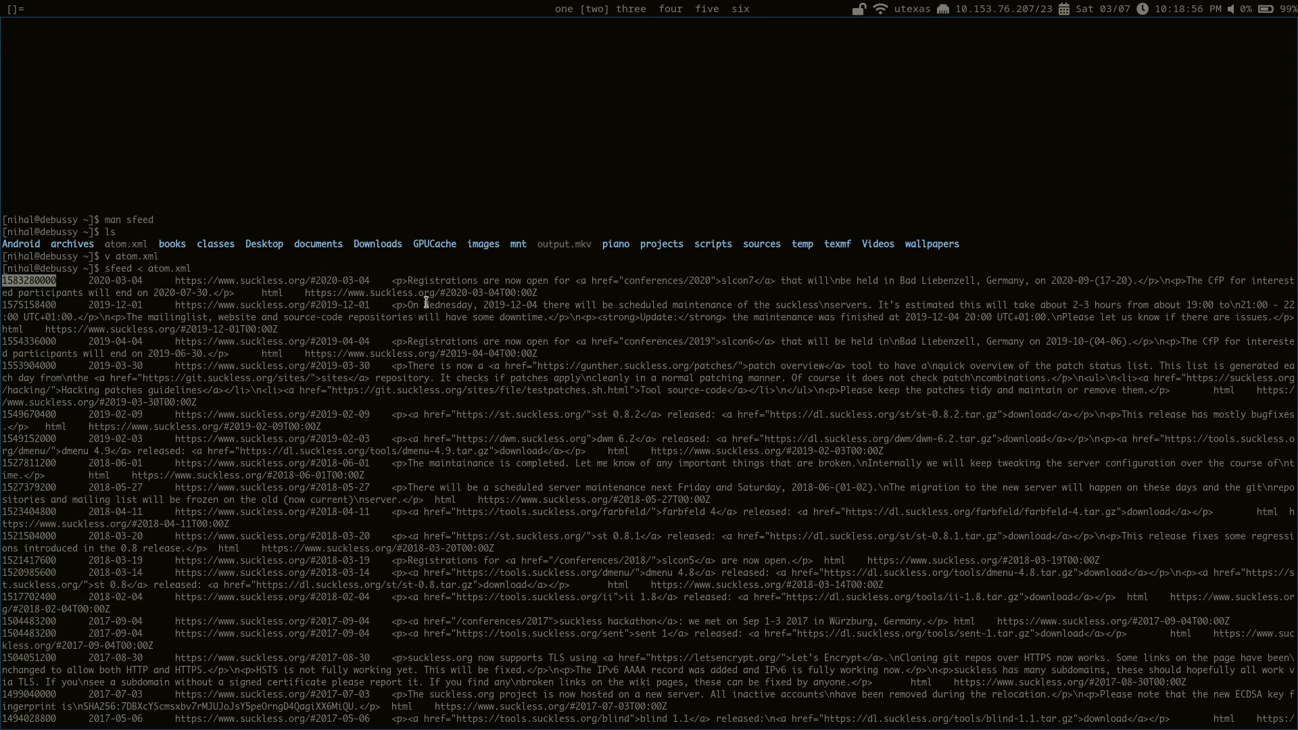
mouse_move(430, 297)
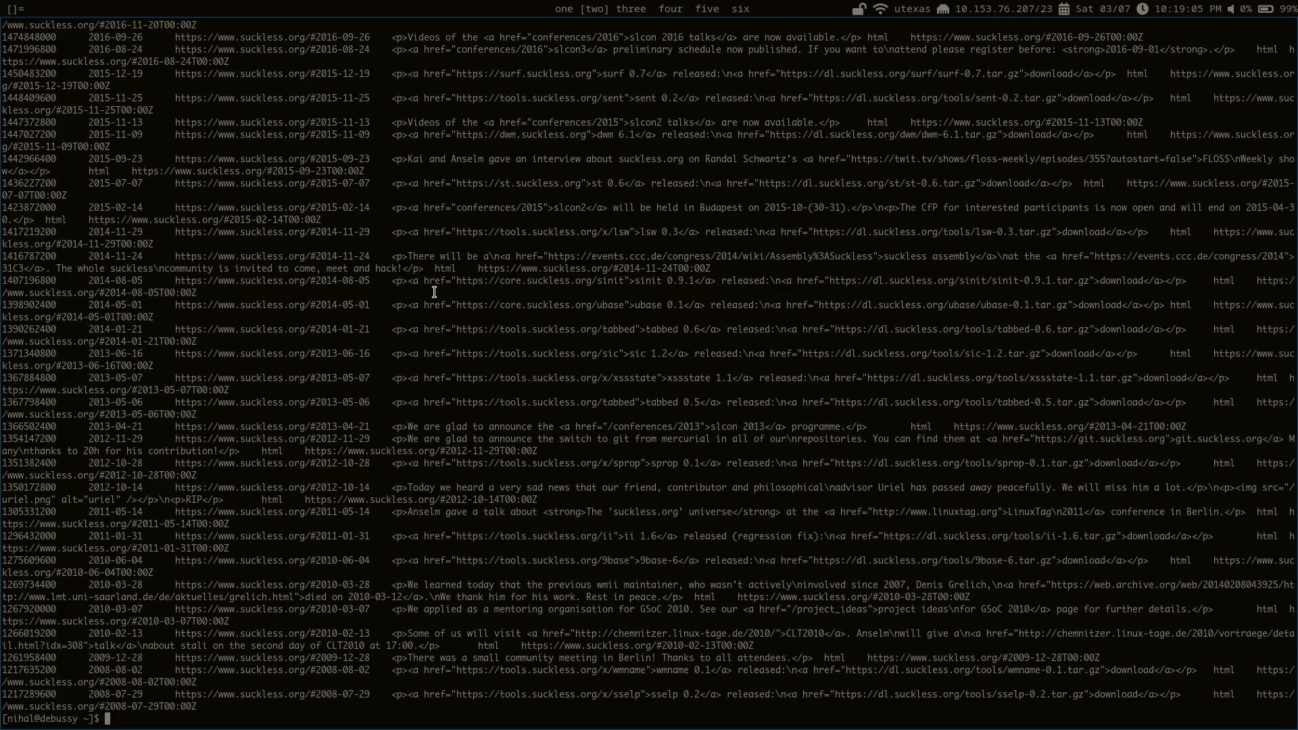
Read the sfeed_plain manual page on plain-text formatting, then quit it
type("v")
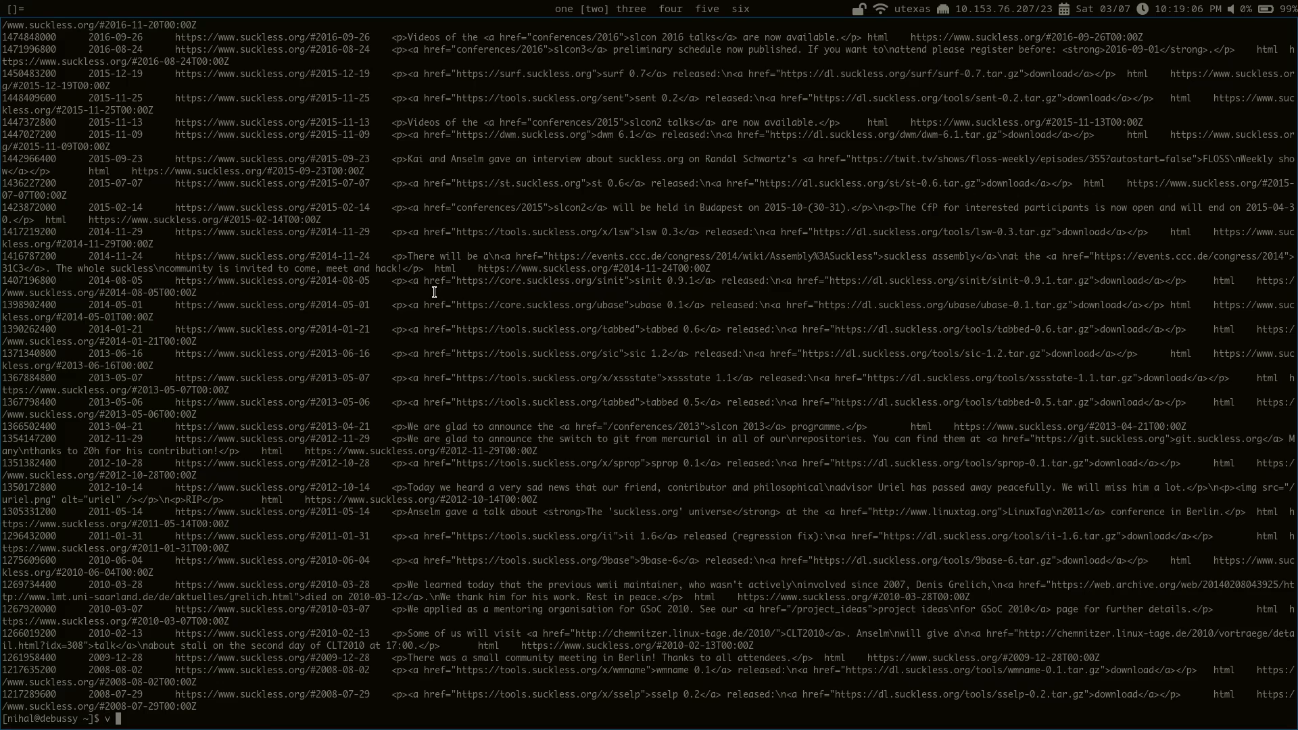
type("man sfeed_")
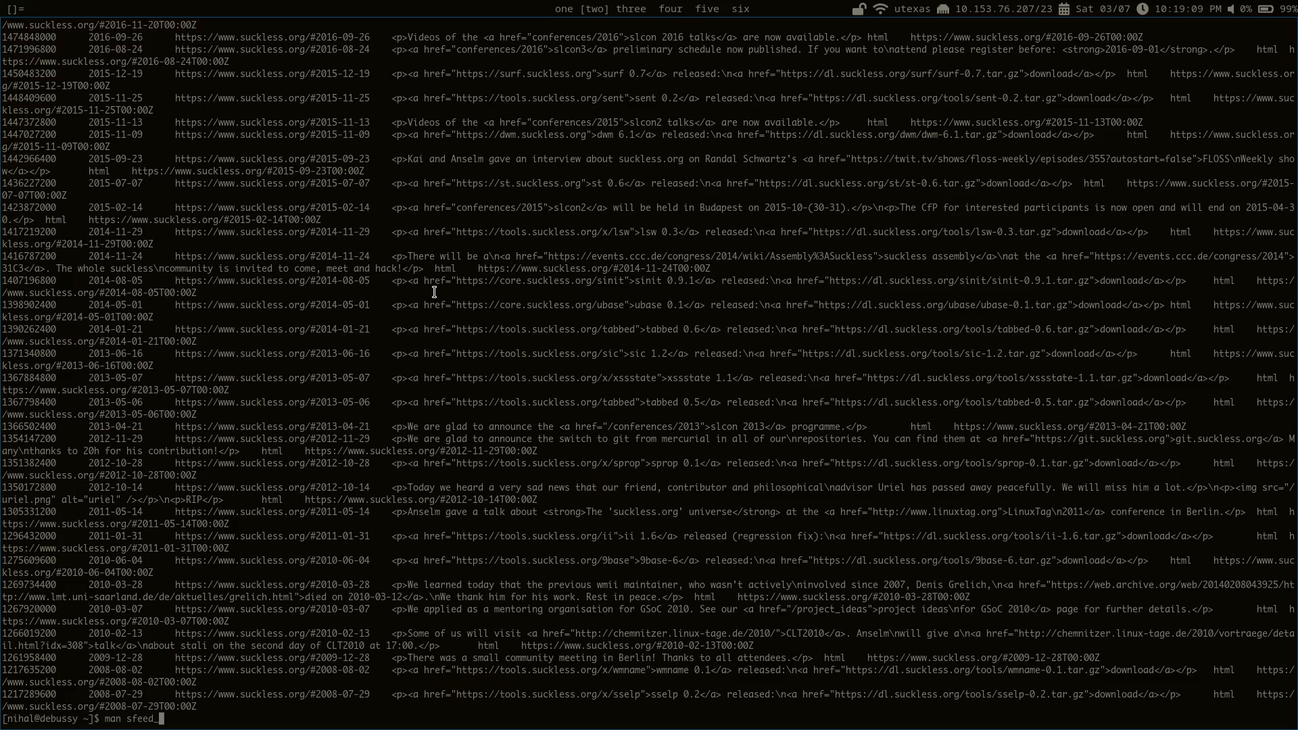
key("Return")
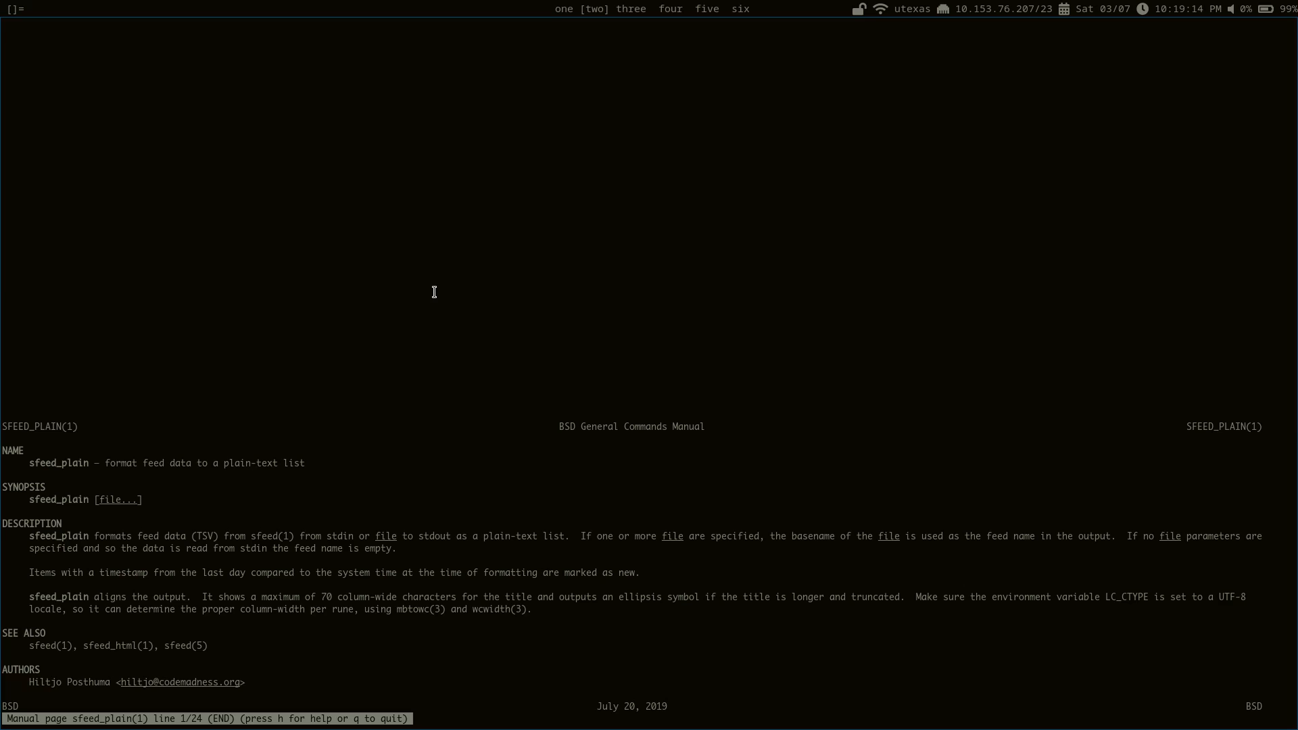
key("q")
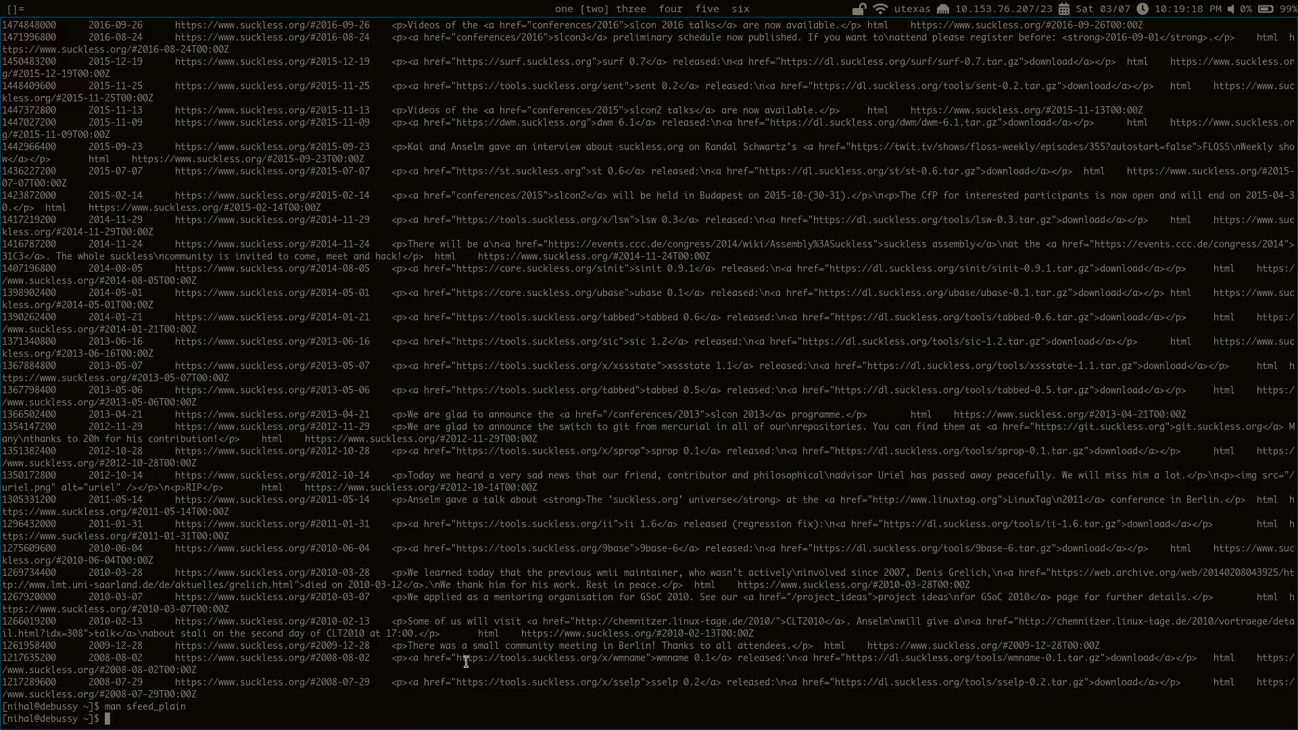
mouse_move(202, 312)
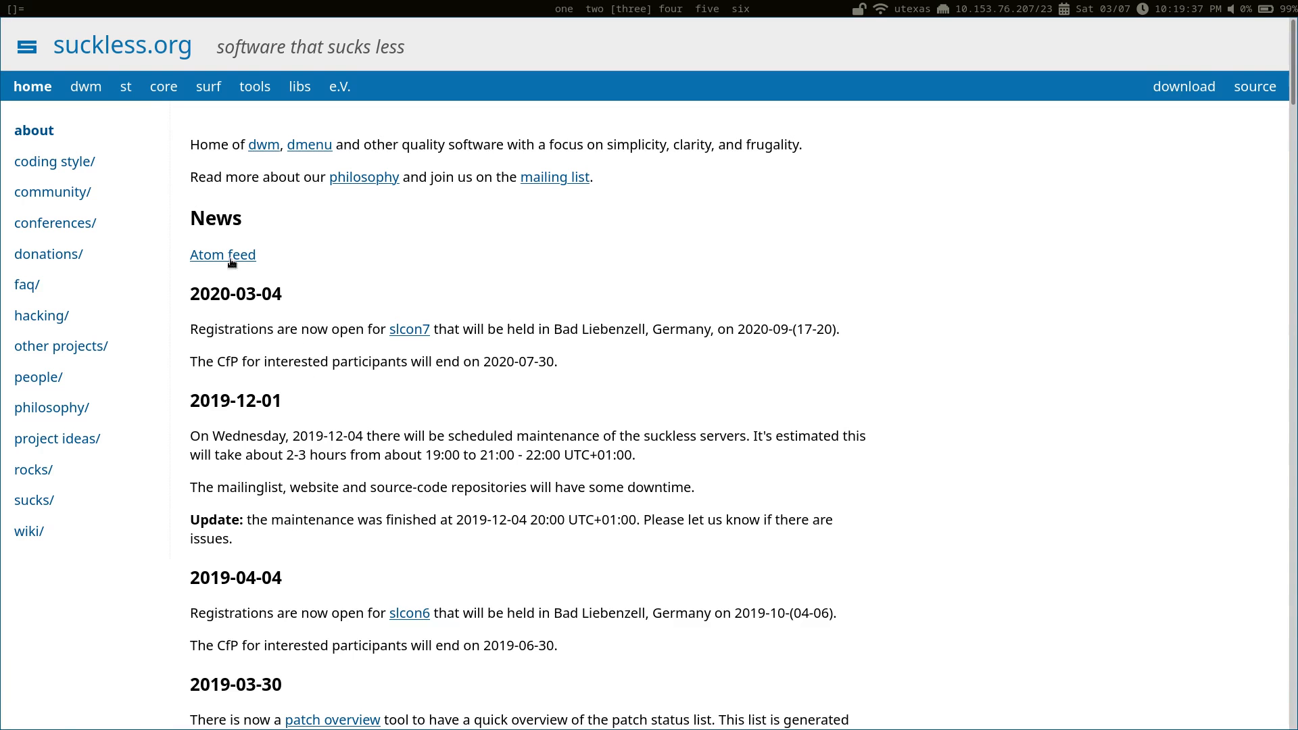
mouse_move(260, 300)
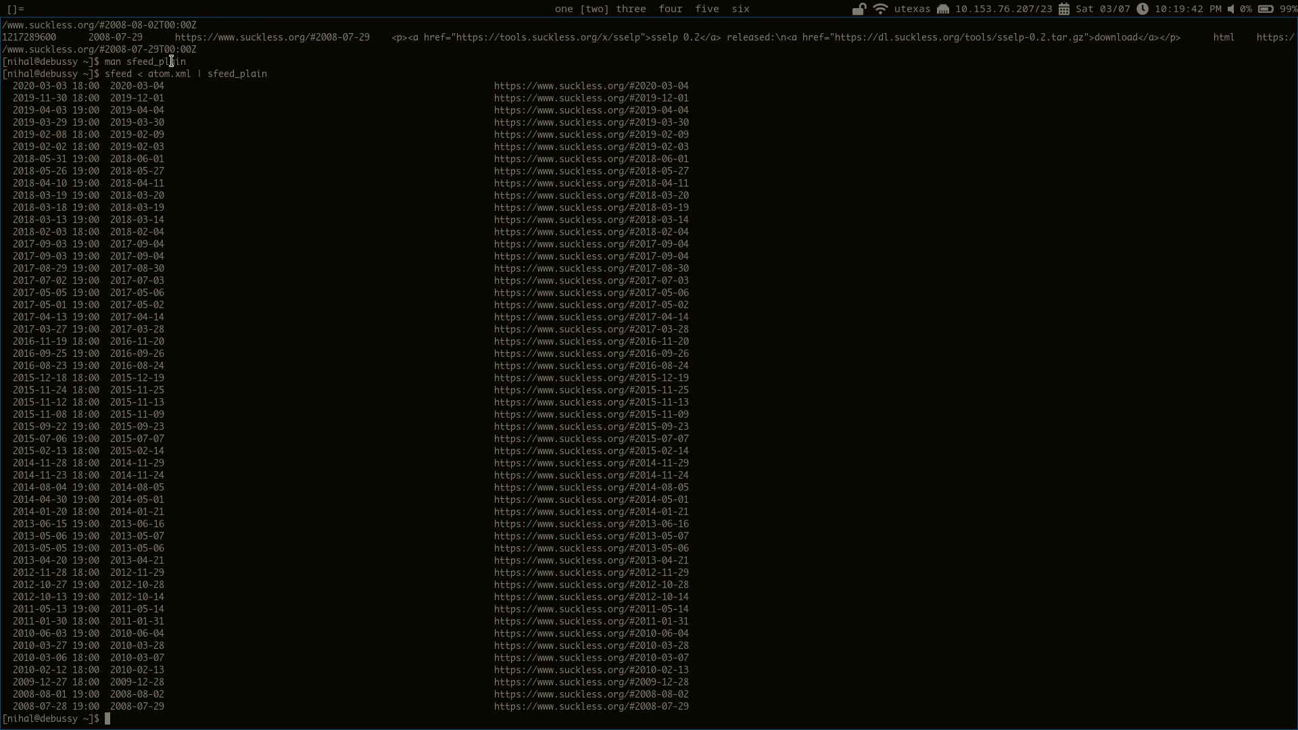
mouse_move(158, 108)
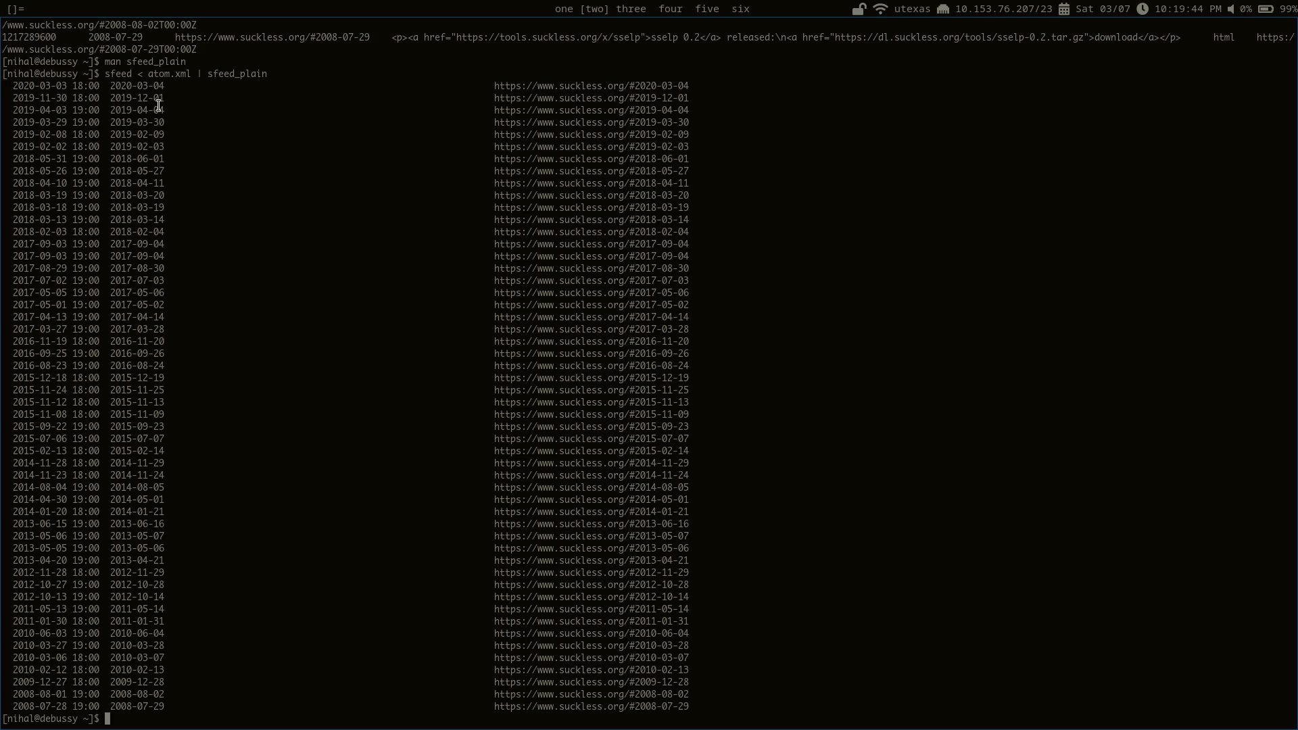
mouse_move(169, 121)
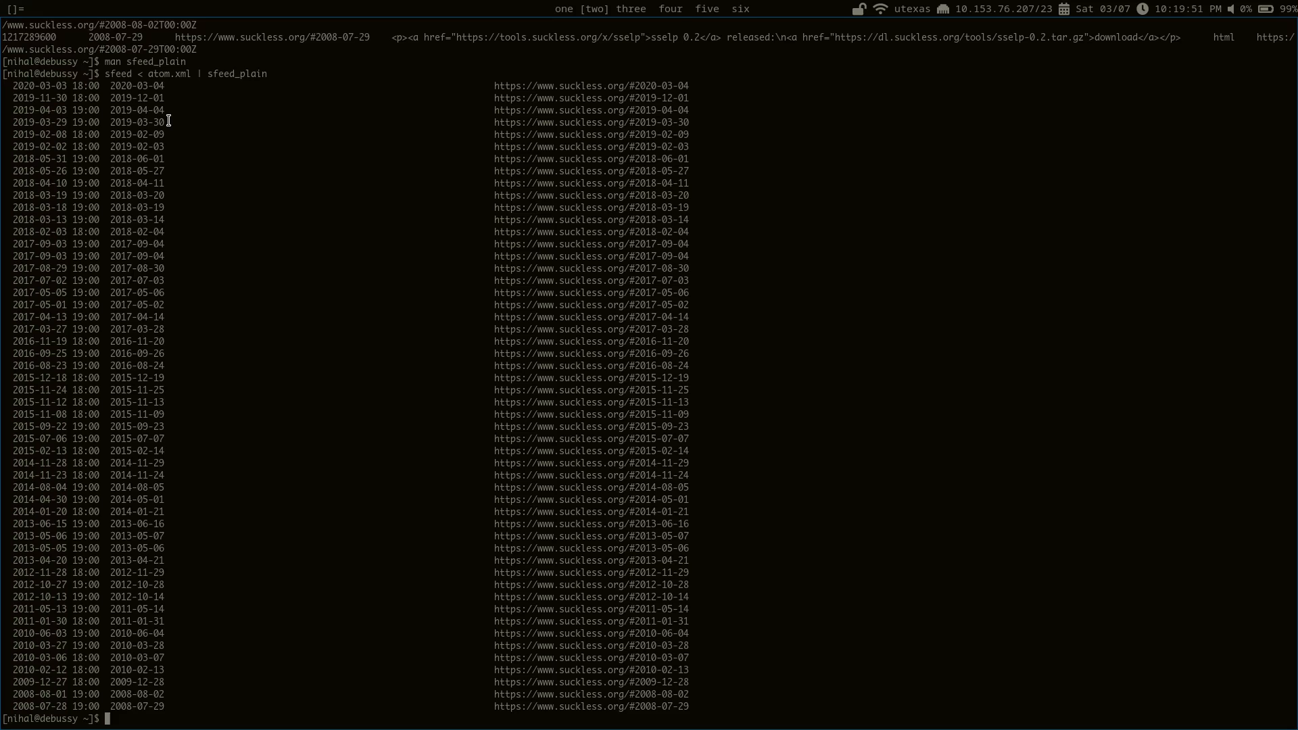
mouse_move(22, 99)
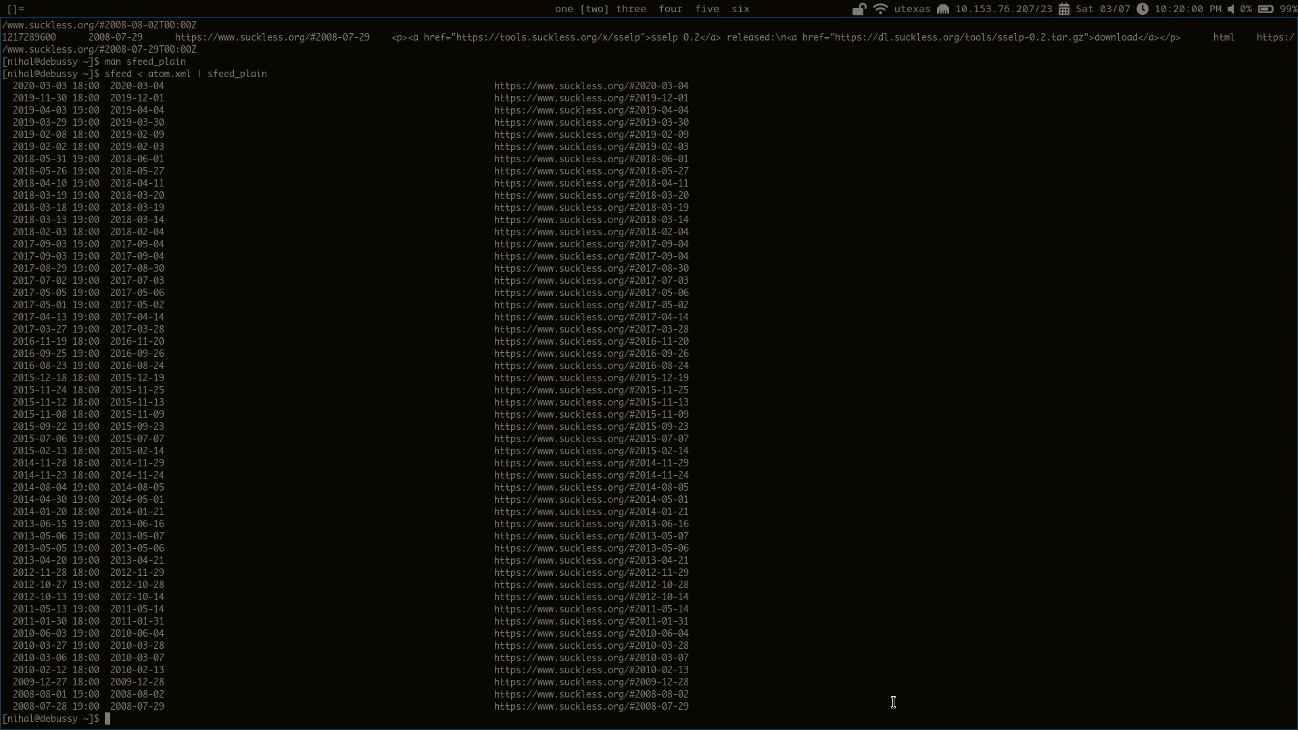
Pipe sfeed < atom.xml | sfeed_plain into read-only vim with v -R
type("sfeed < atom.xml | sfeed_plain")
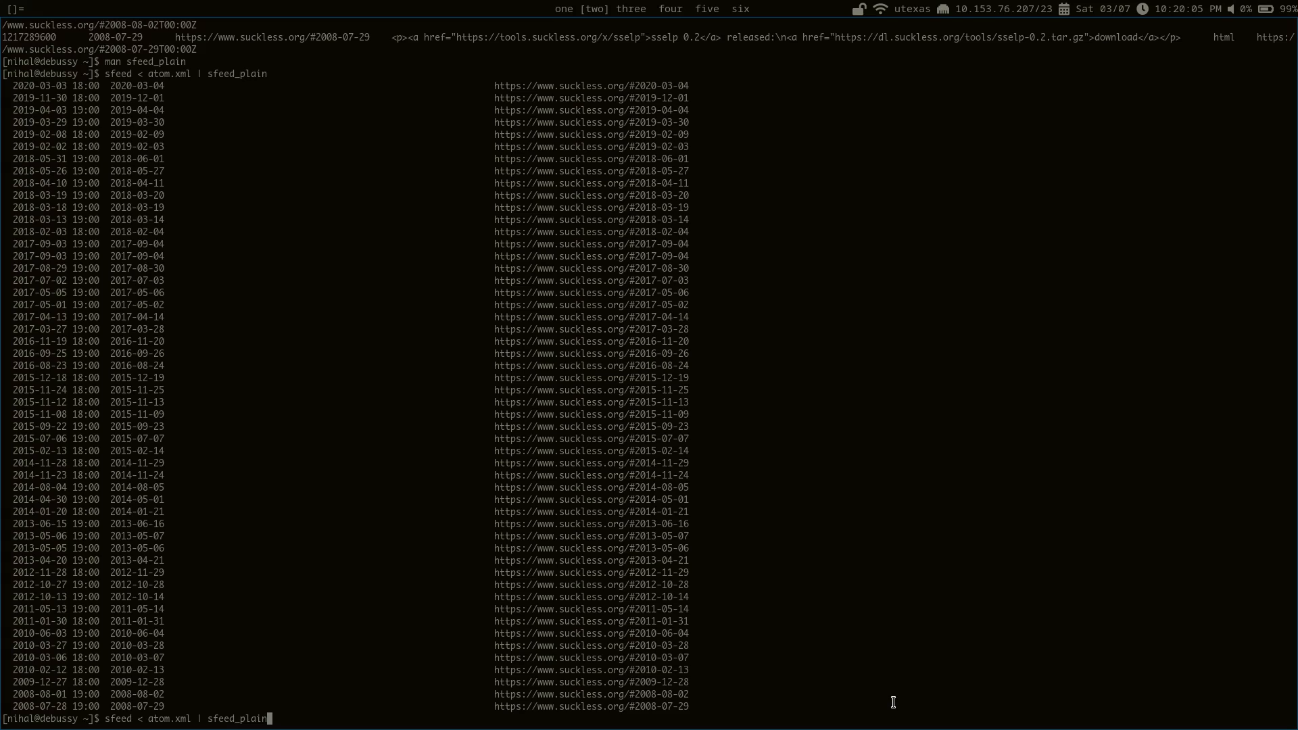
type("|")
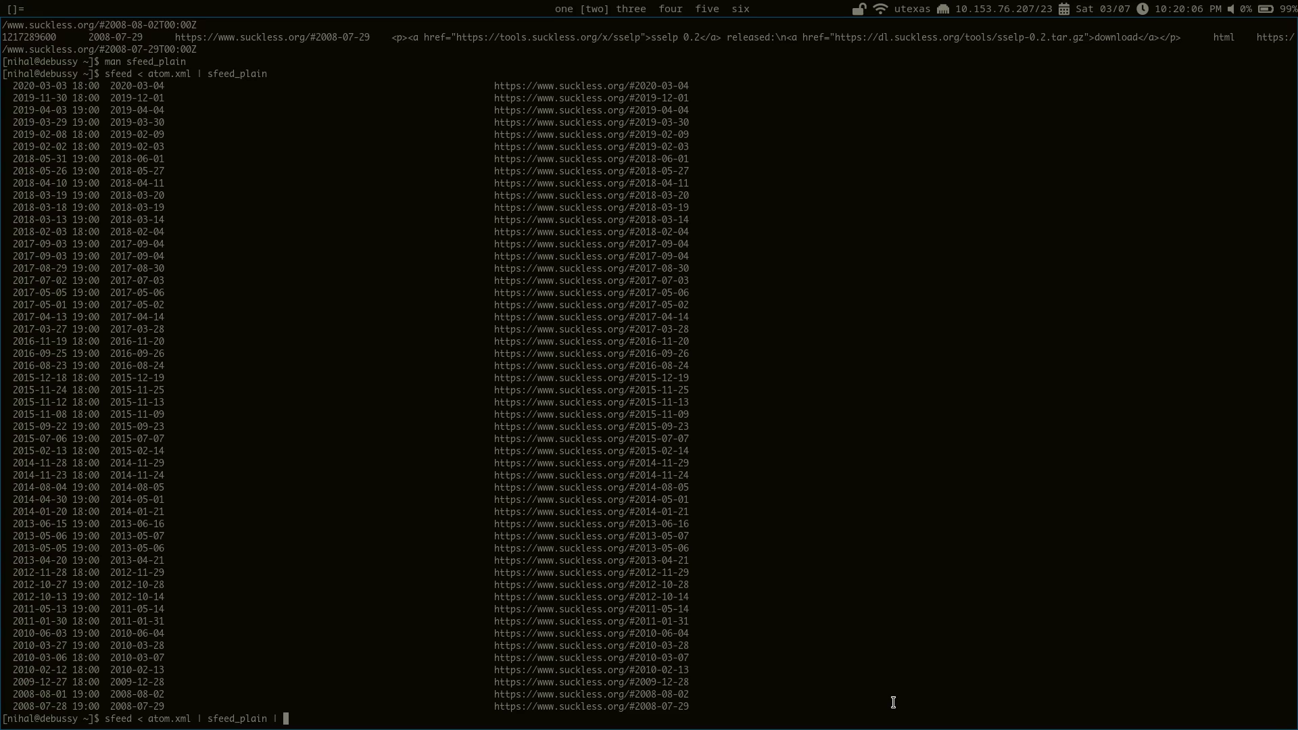
type("v -R")
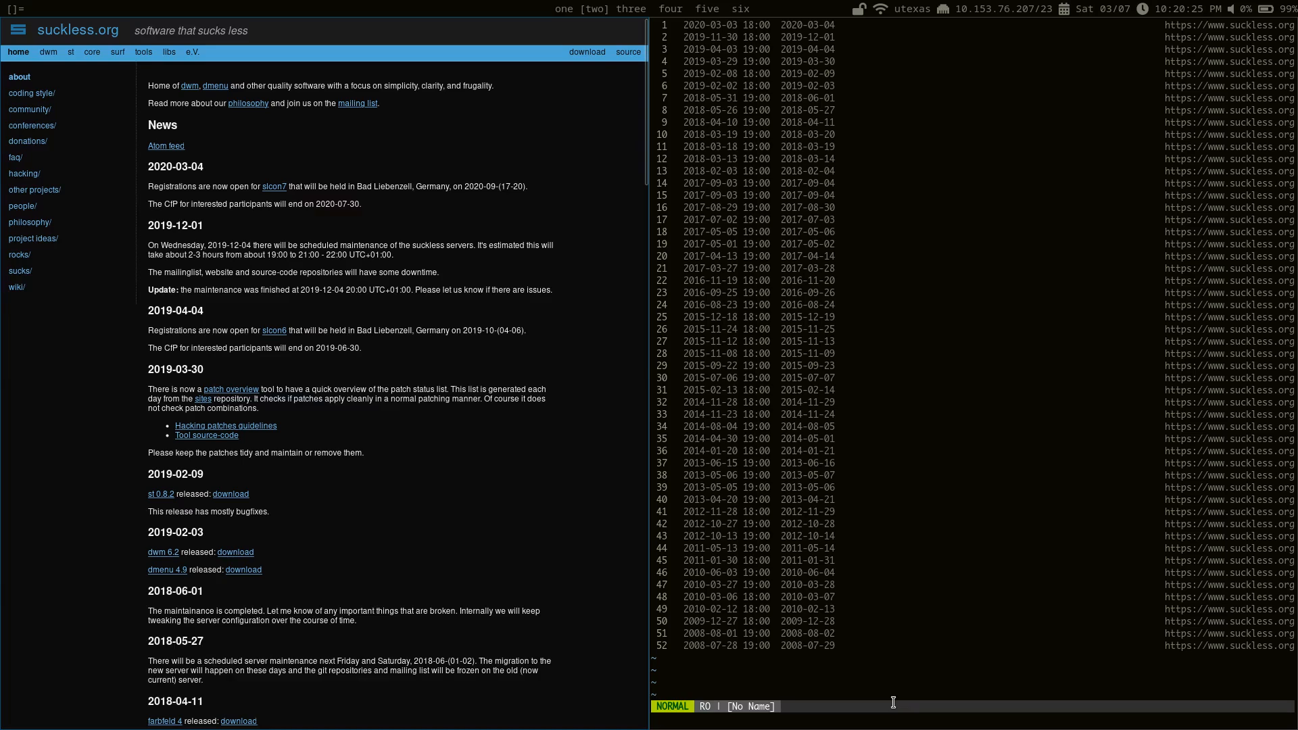
mouse_move(563, 611)
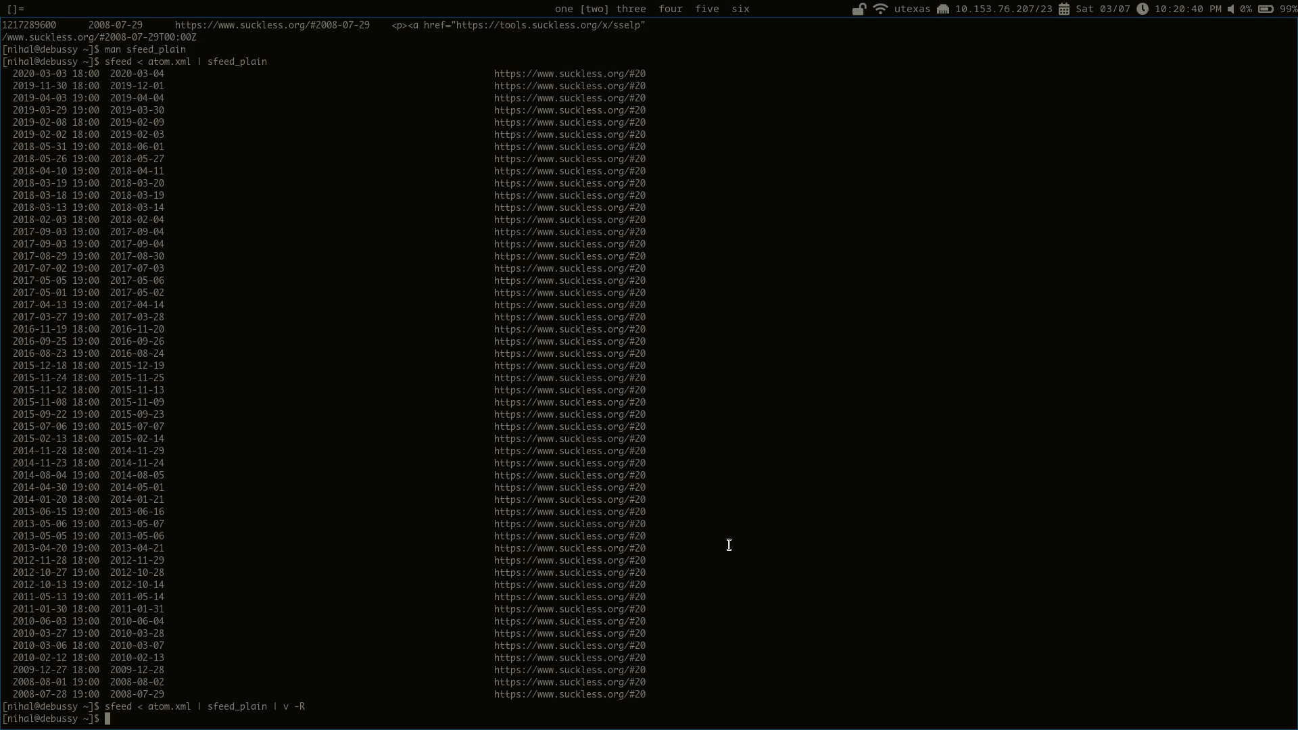
type("man")
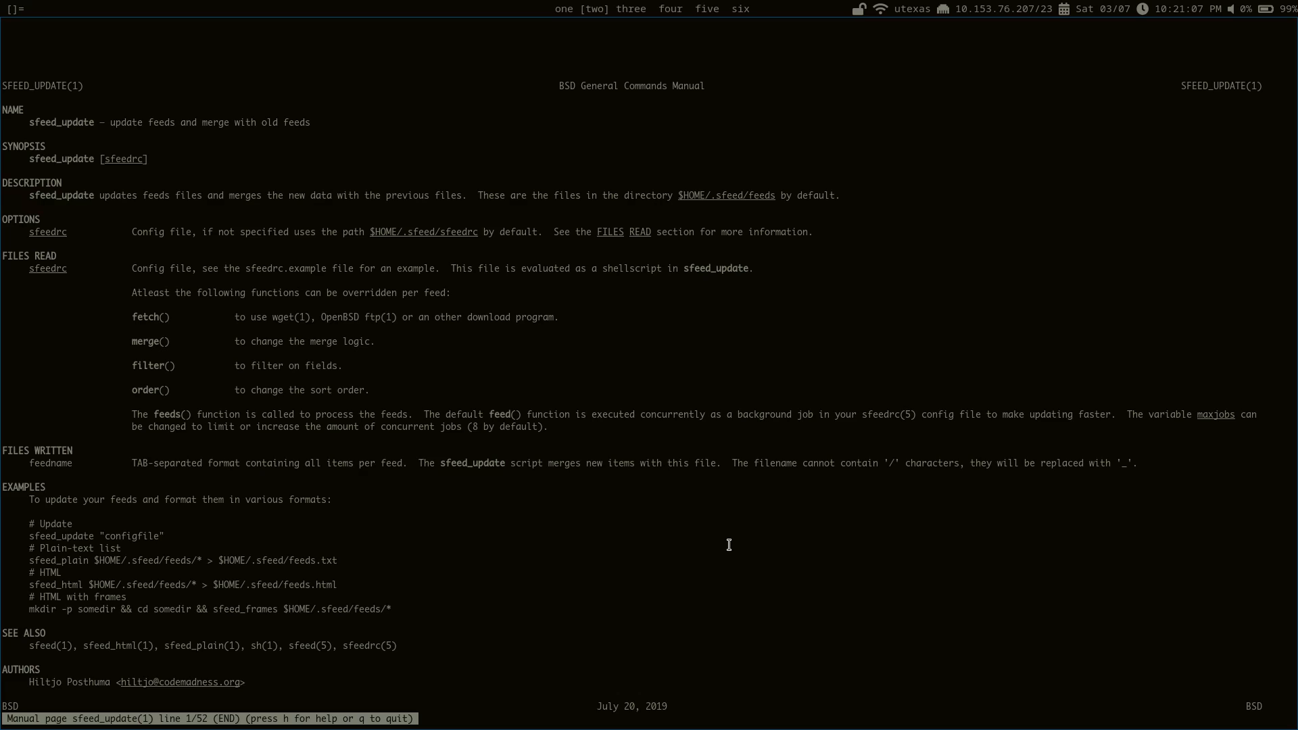
mouse_move(530, 462)
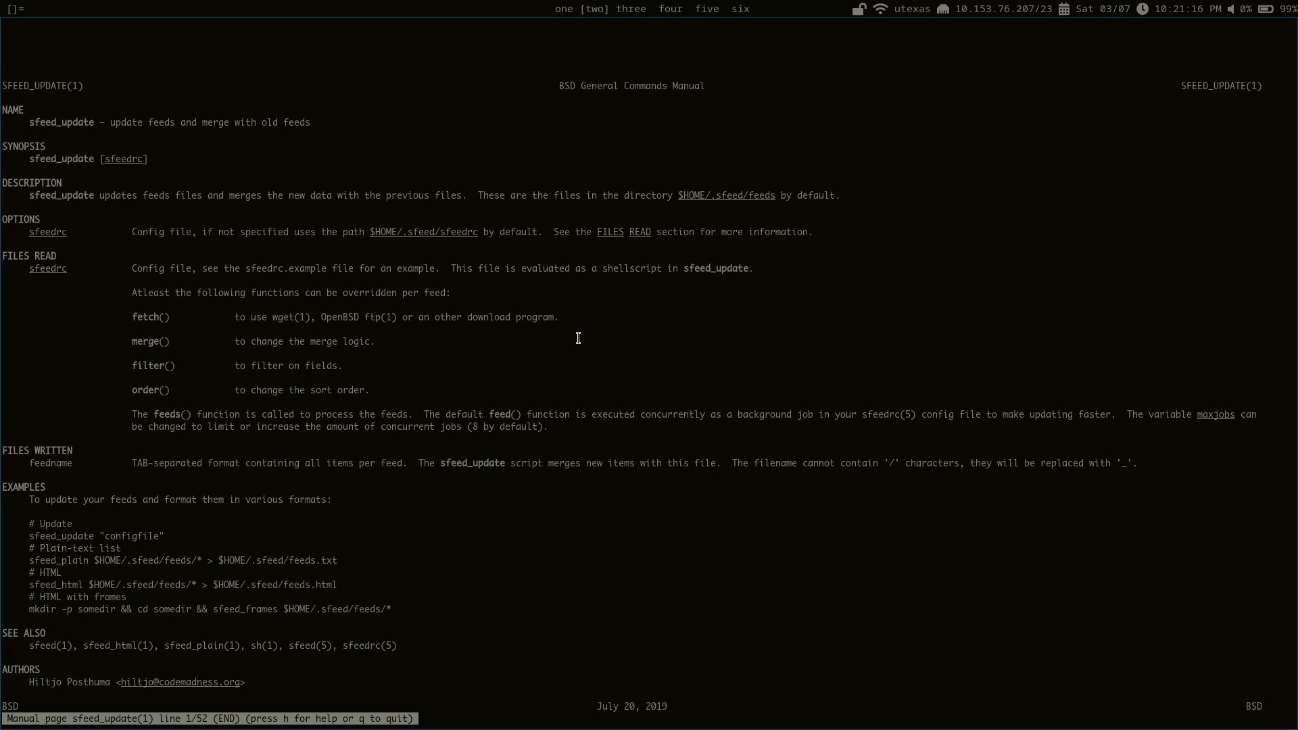
mouse_move(173, 431)
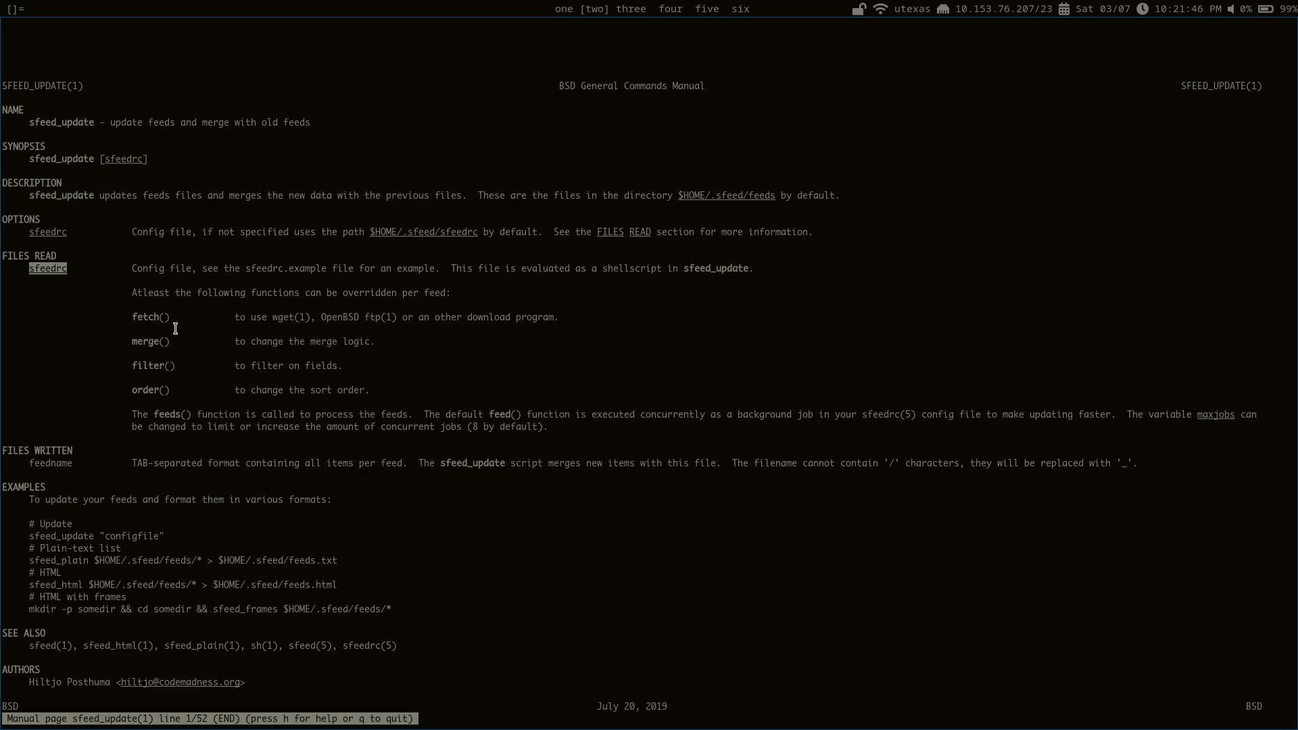
key("q")
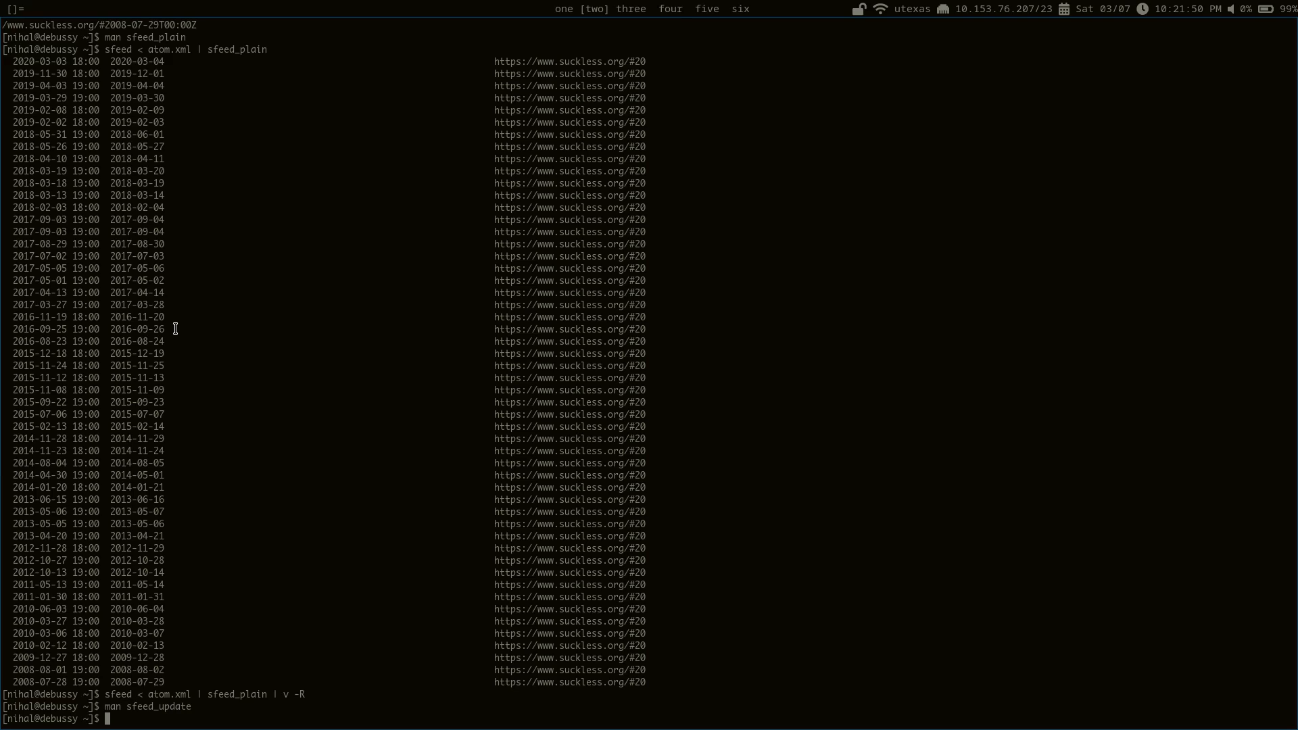
Browse the raw xkcd feed file from .local/sfeed/feeds/ in vim, then close it
type("v")
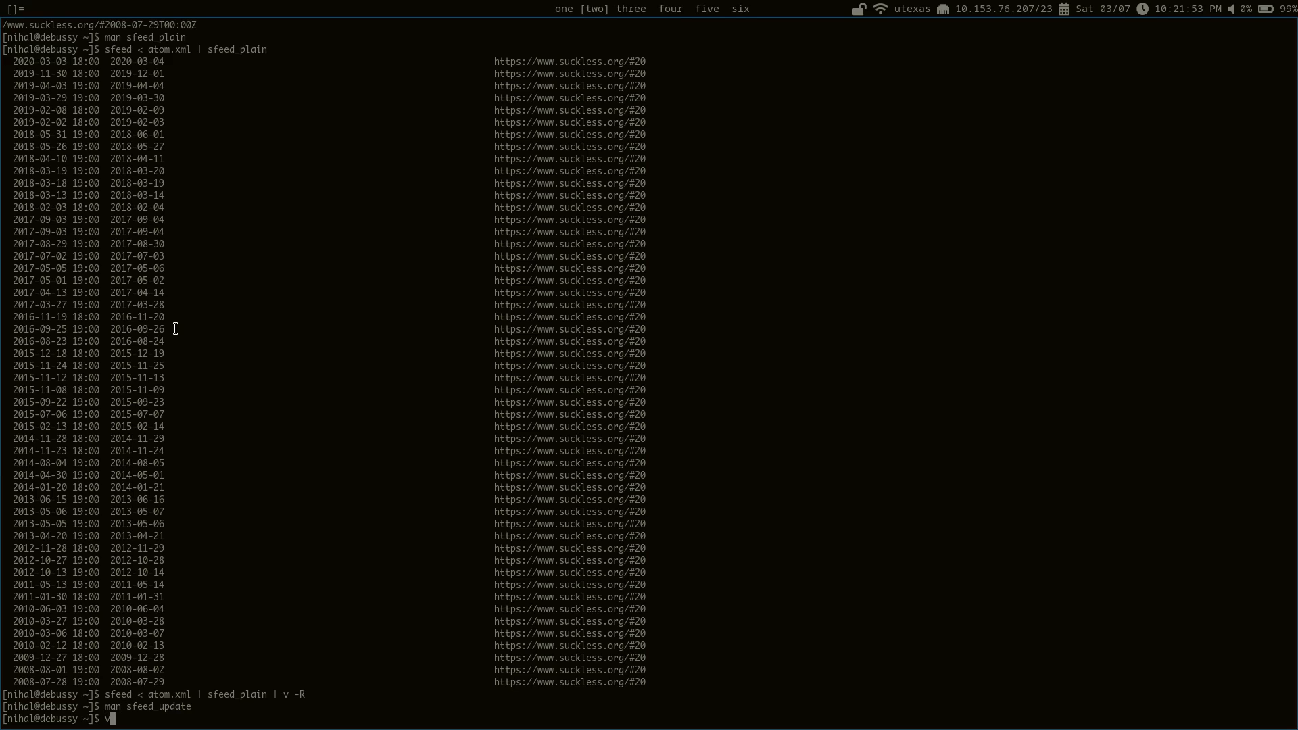
type(".local/sfeed/feeds/")
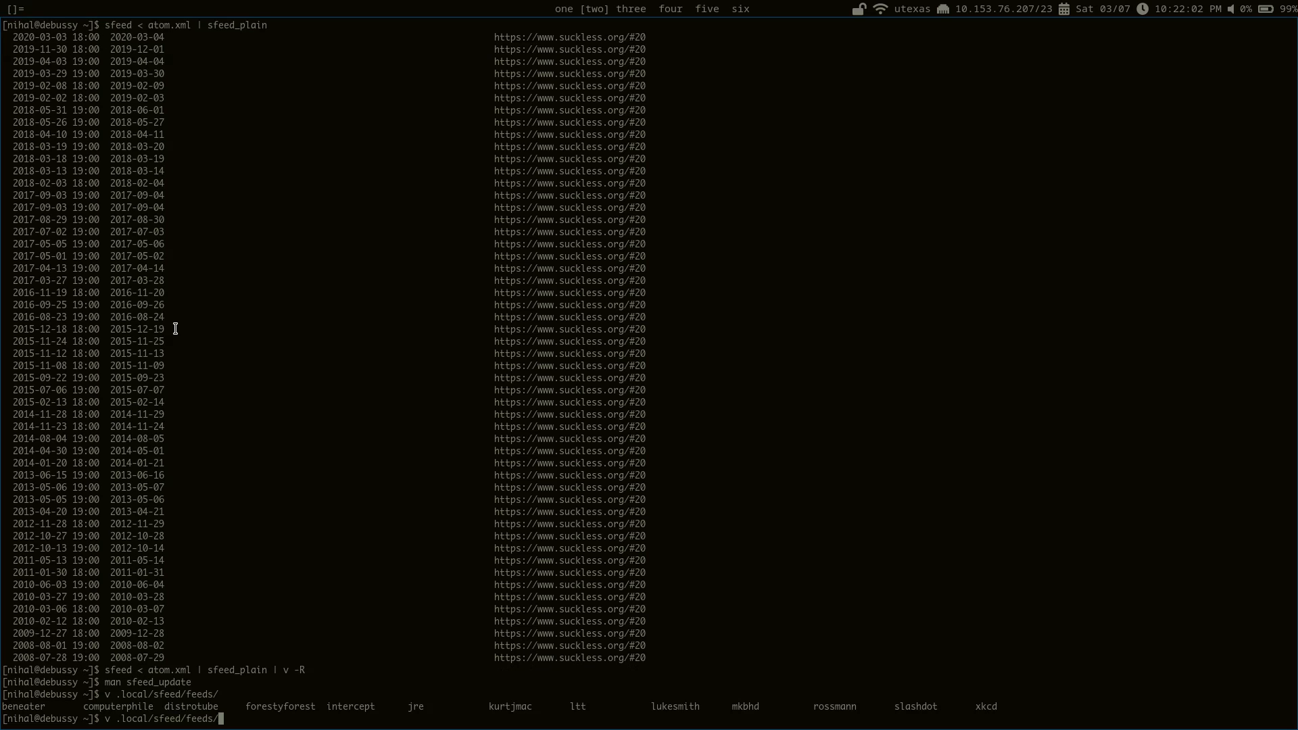
type("xk")
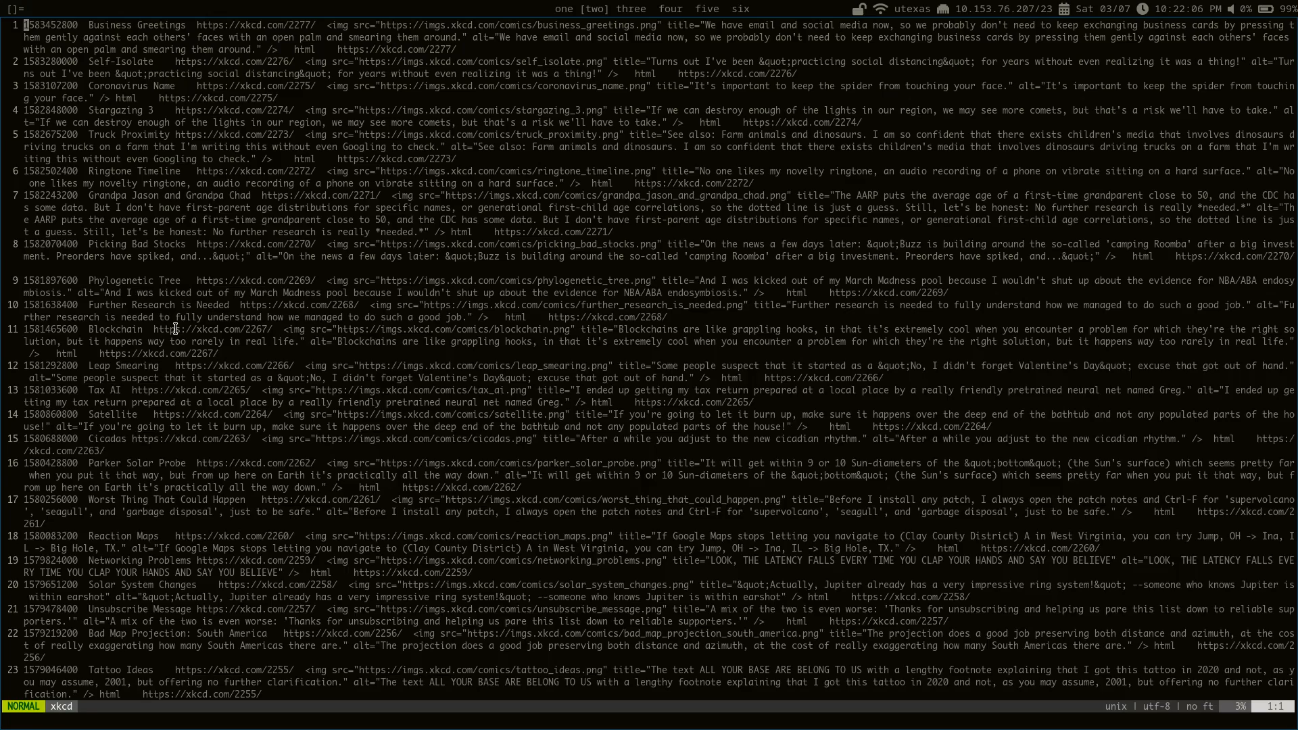
key("V")
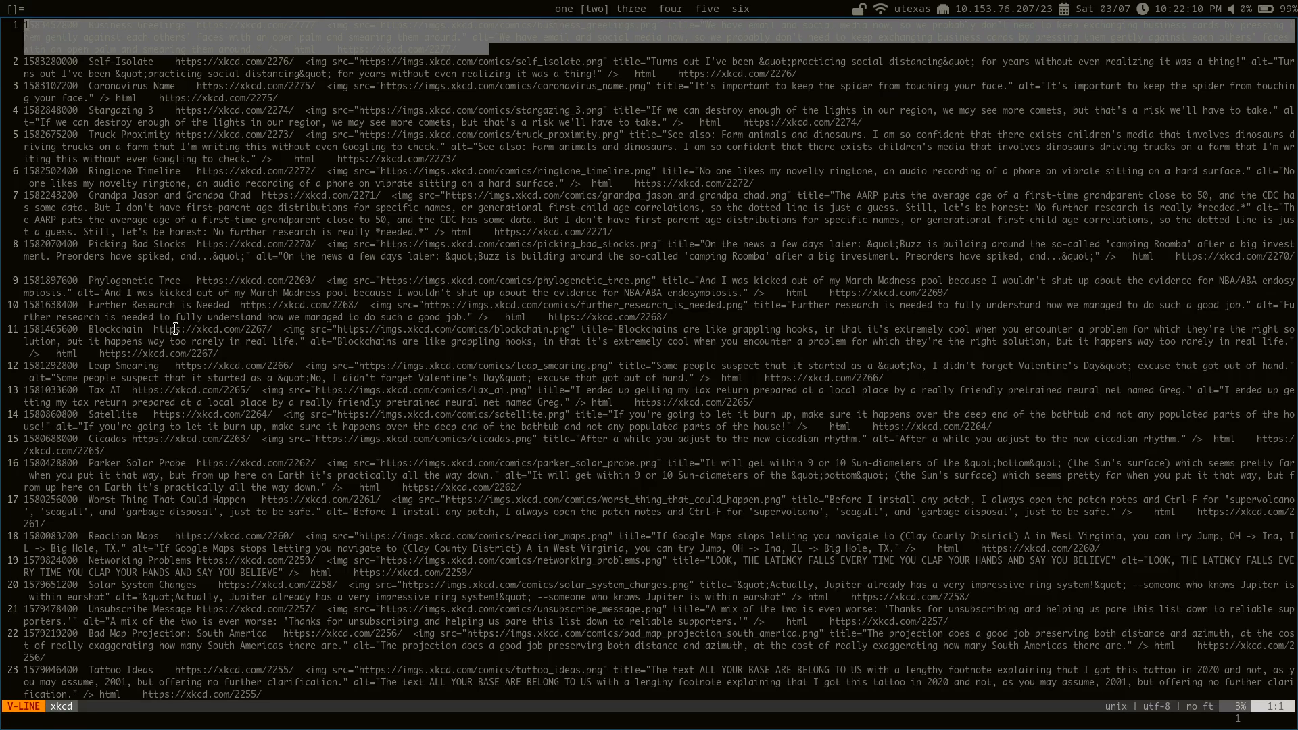
key("Escape")
type("cat .")
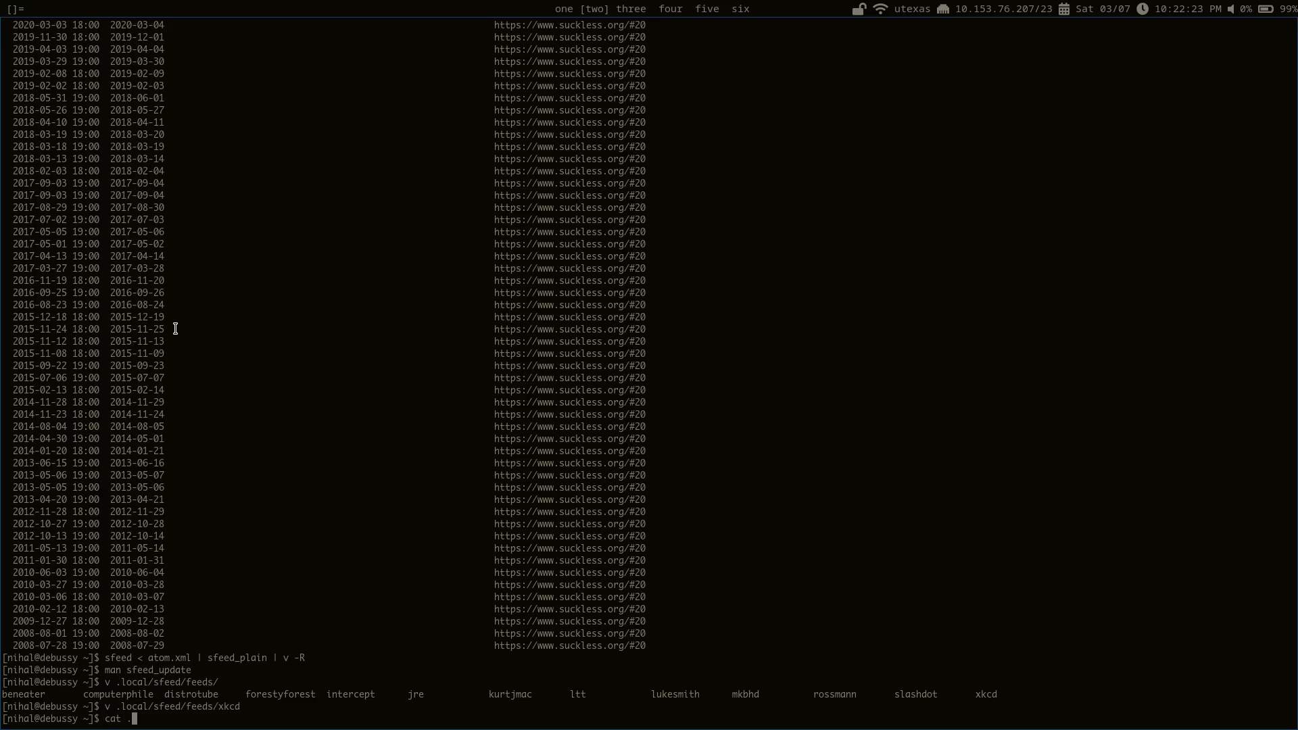
Pipe .local/sfeed/feeds/xkcd through sfeed_plain to list dated comic titles with links
type("local/sfeed/feeds/xkcd |")
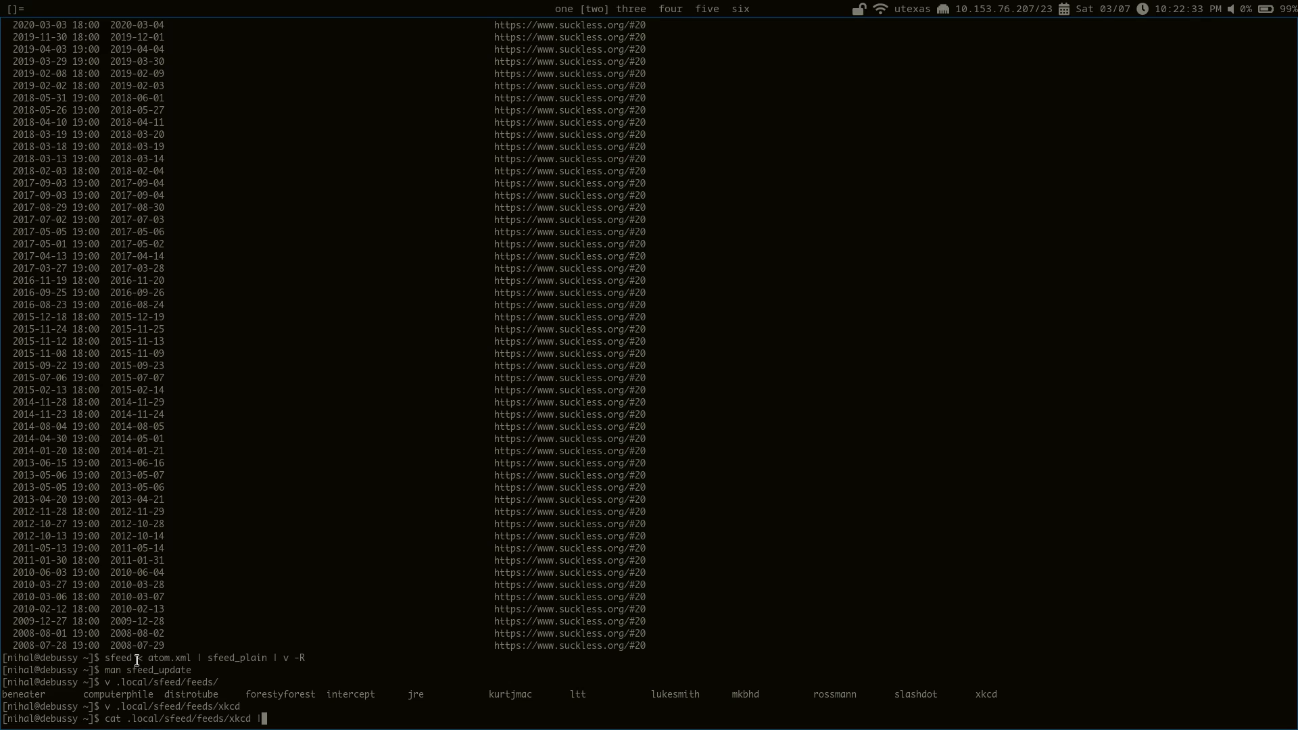
type("sf")
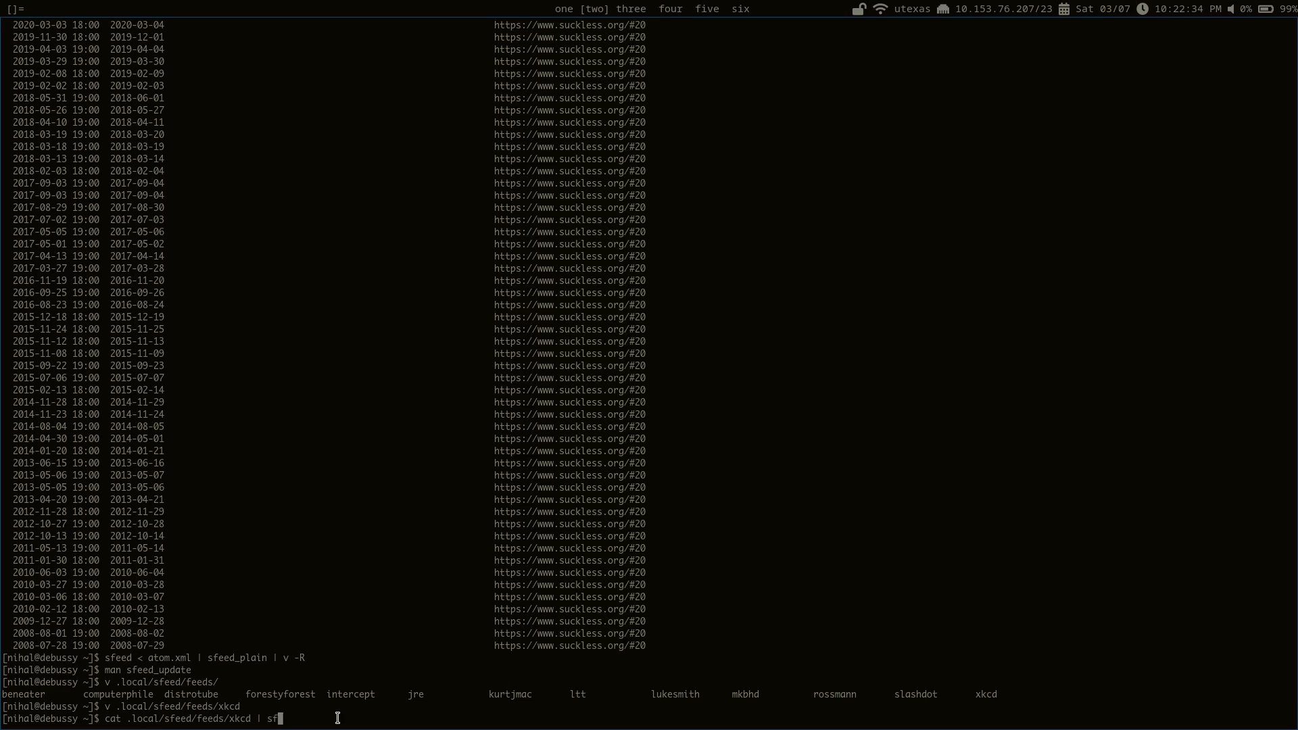
key("Return")
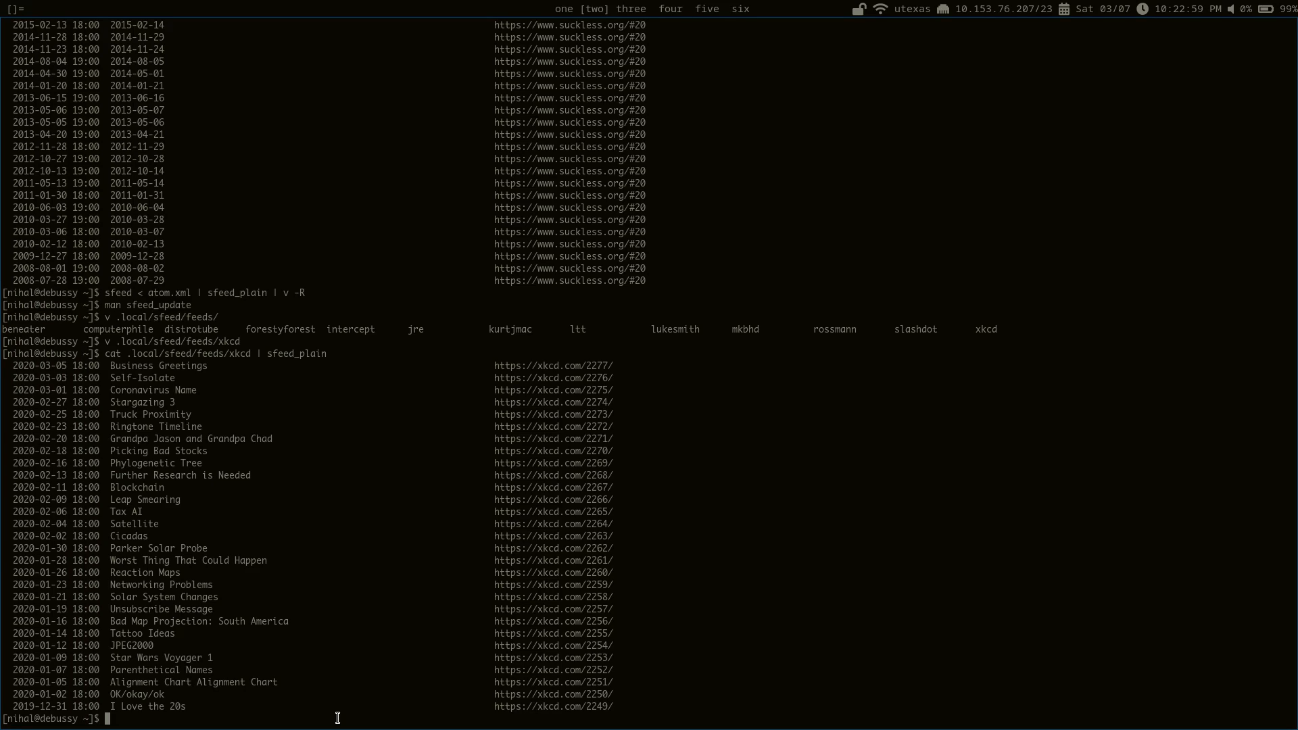
type("v .config/")
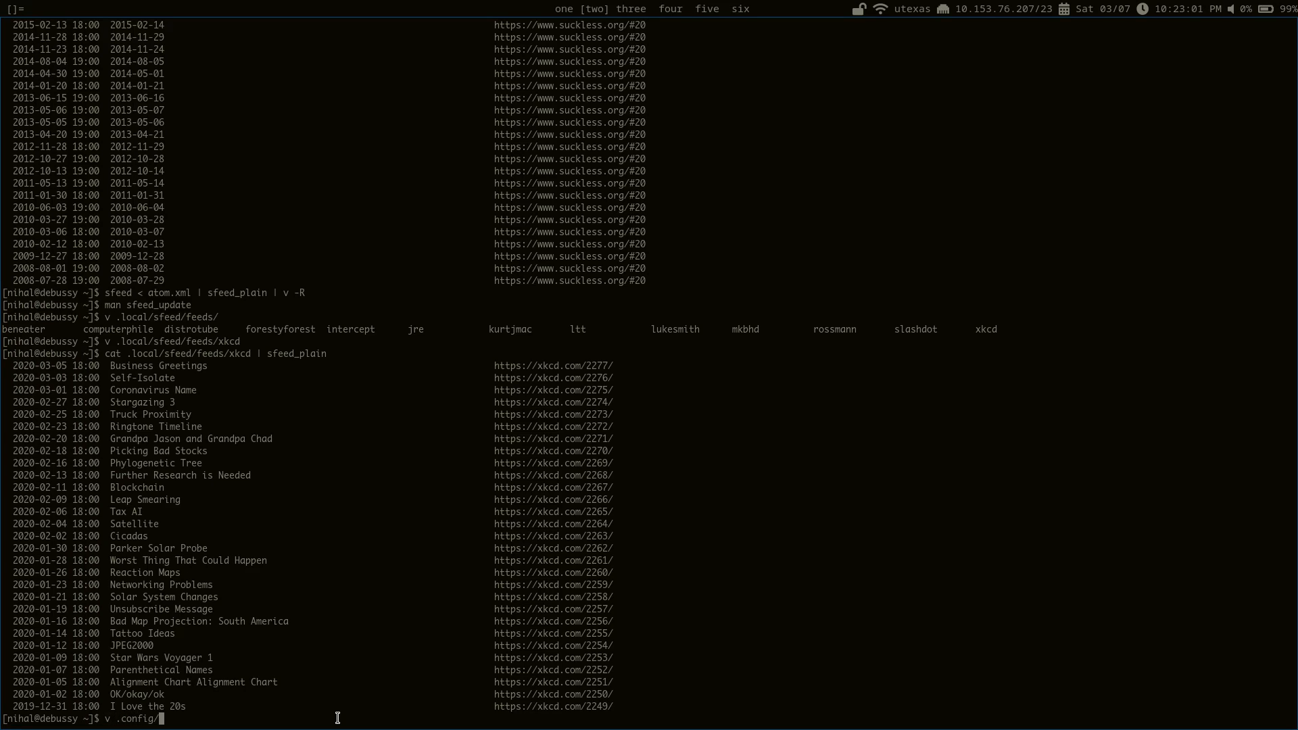
type("sfeed/sfeedrc")
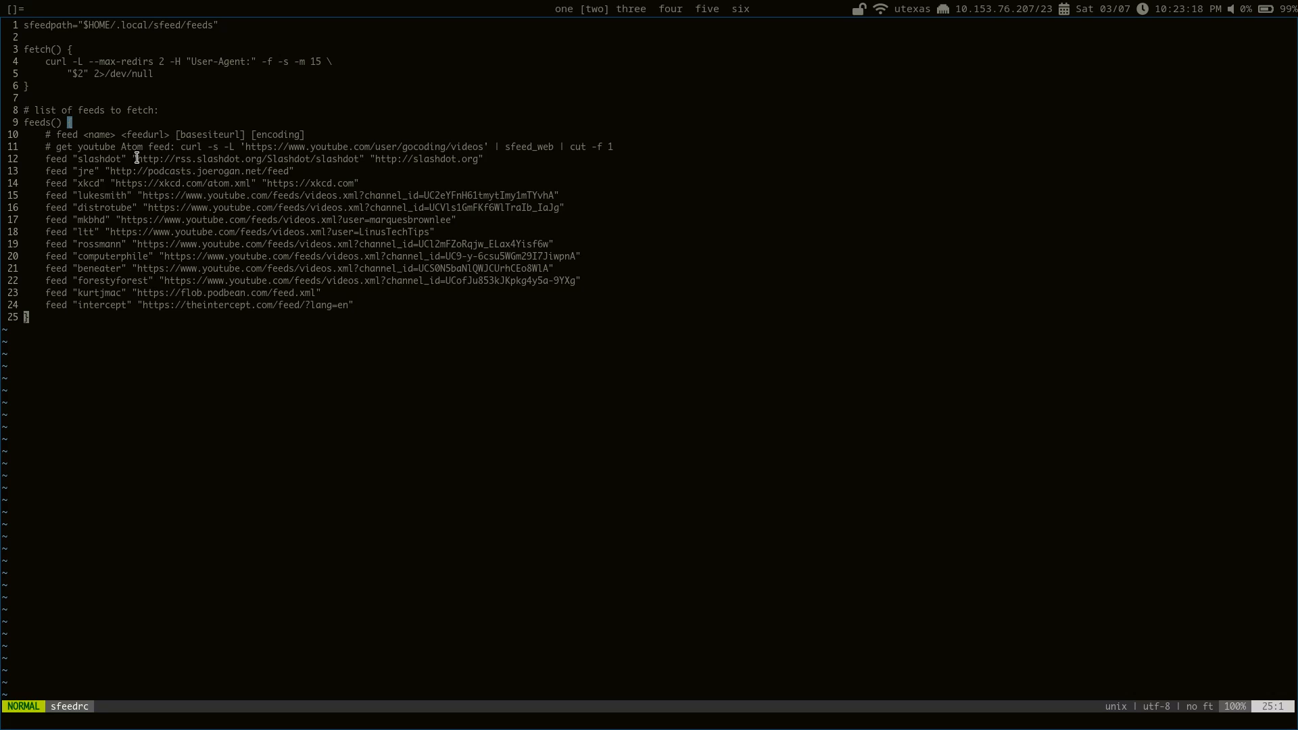
key("v")
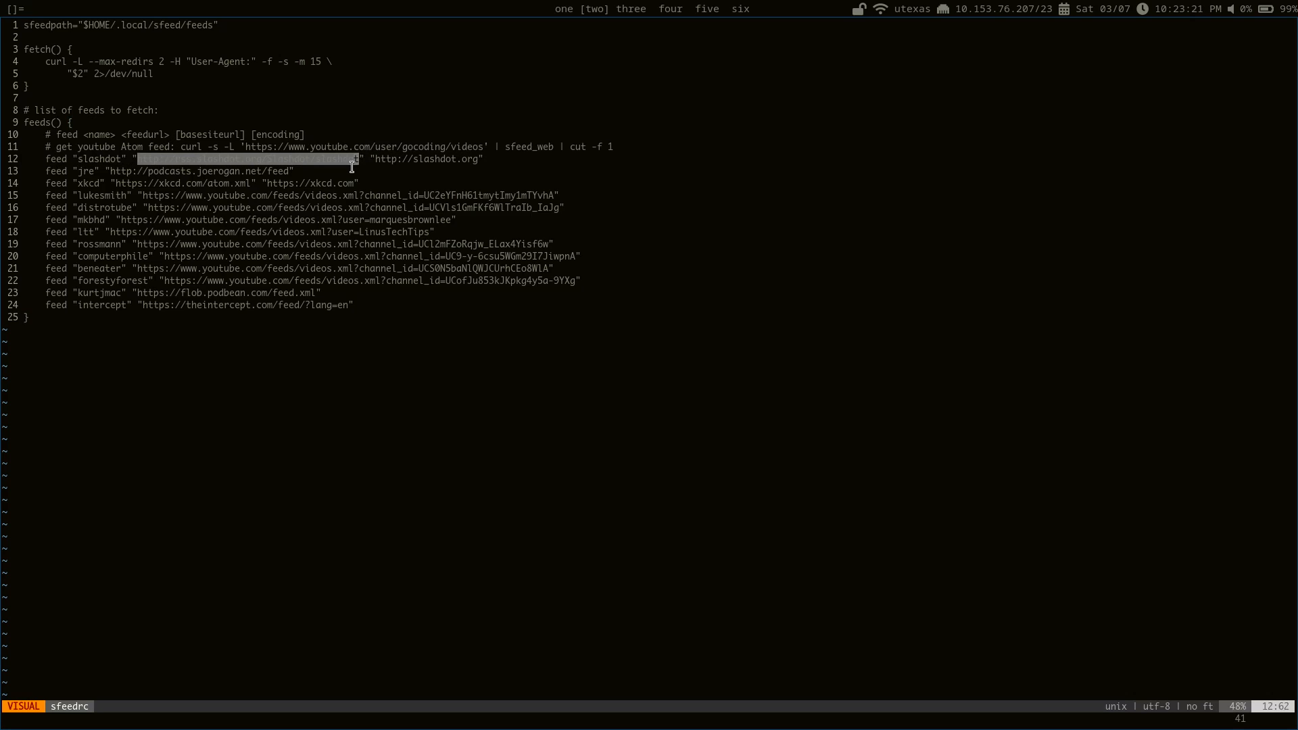
key("Escape")
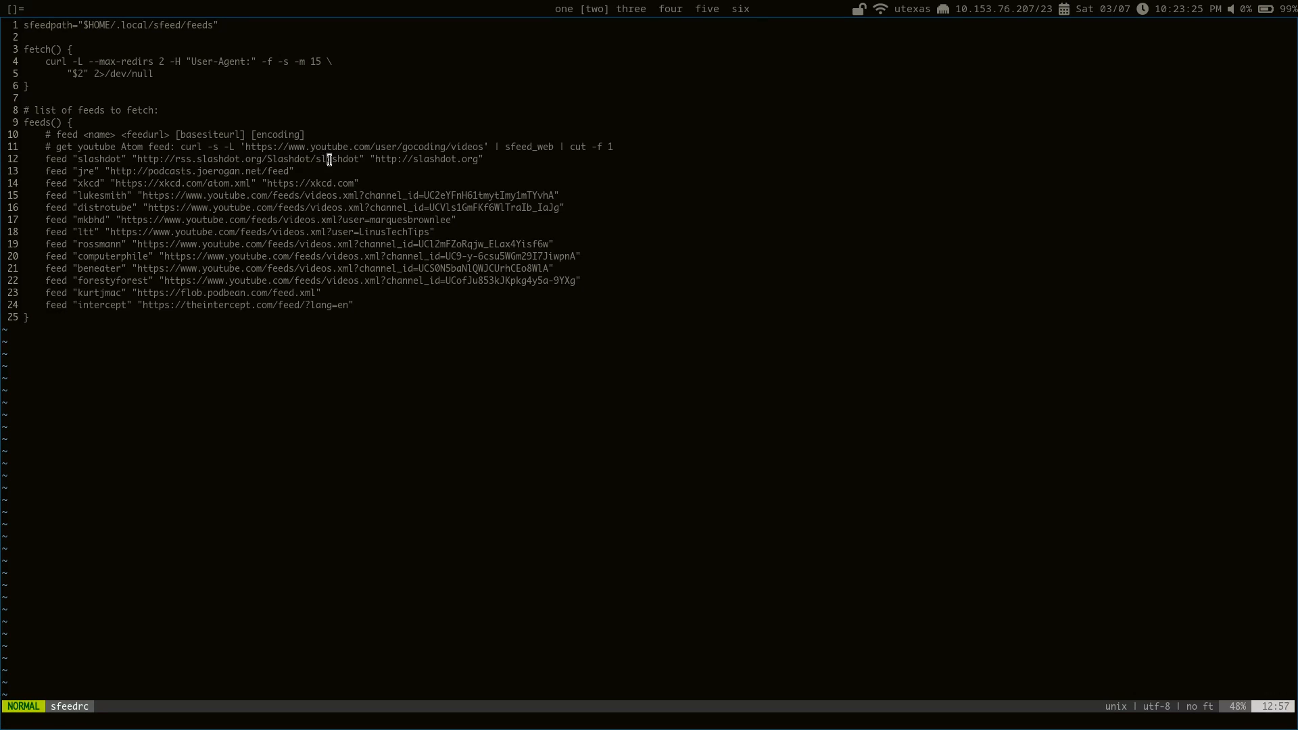
key(":")
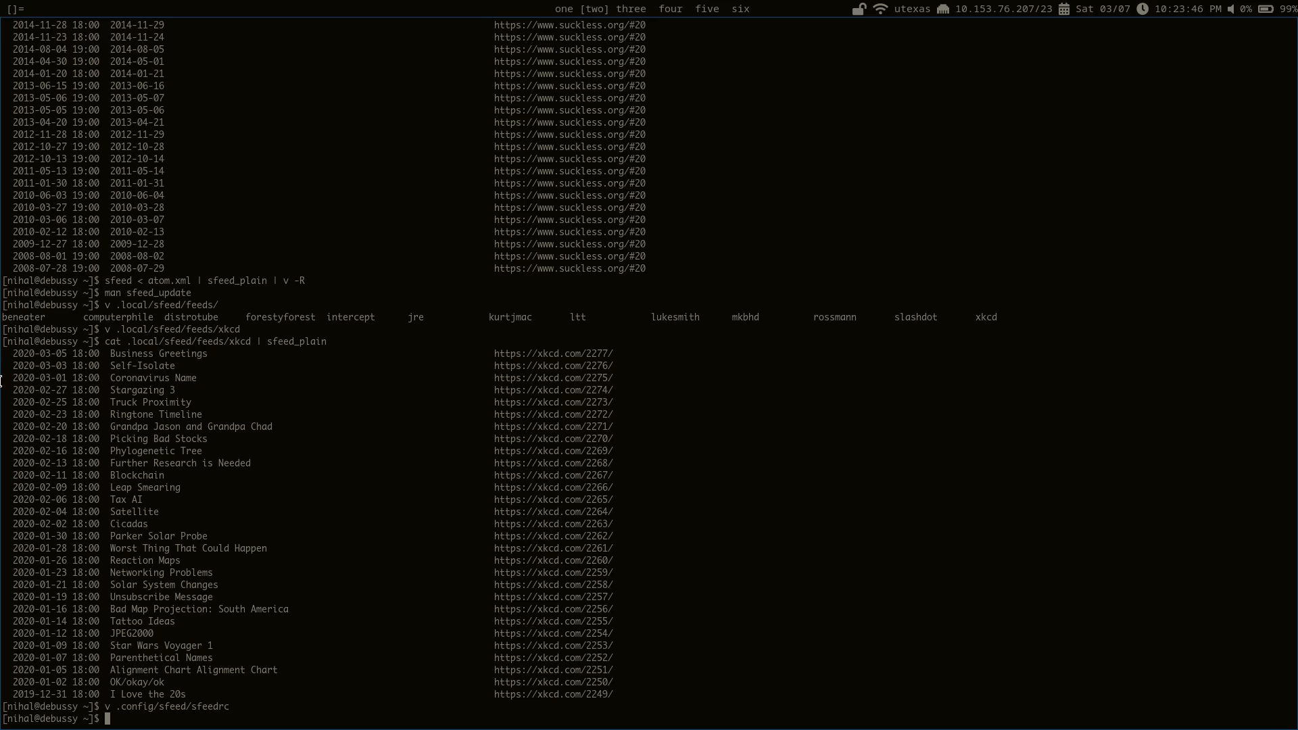
Dump every feed file with cat .local/sfeed/feeds/* as raw output
double_click(24, 317)
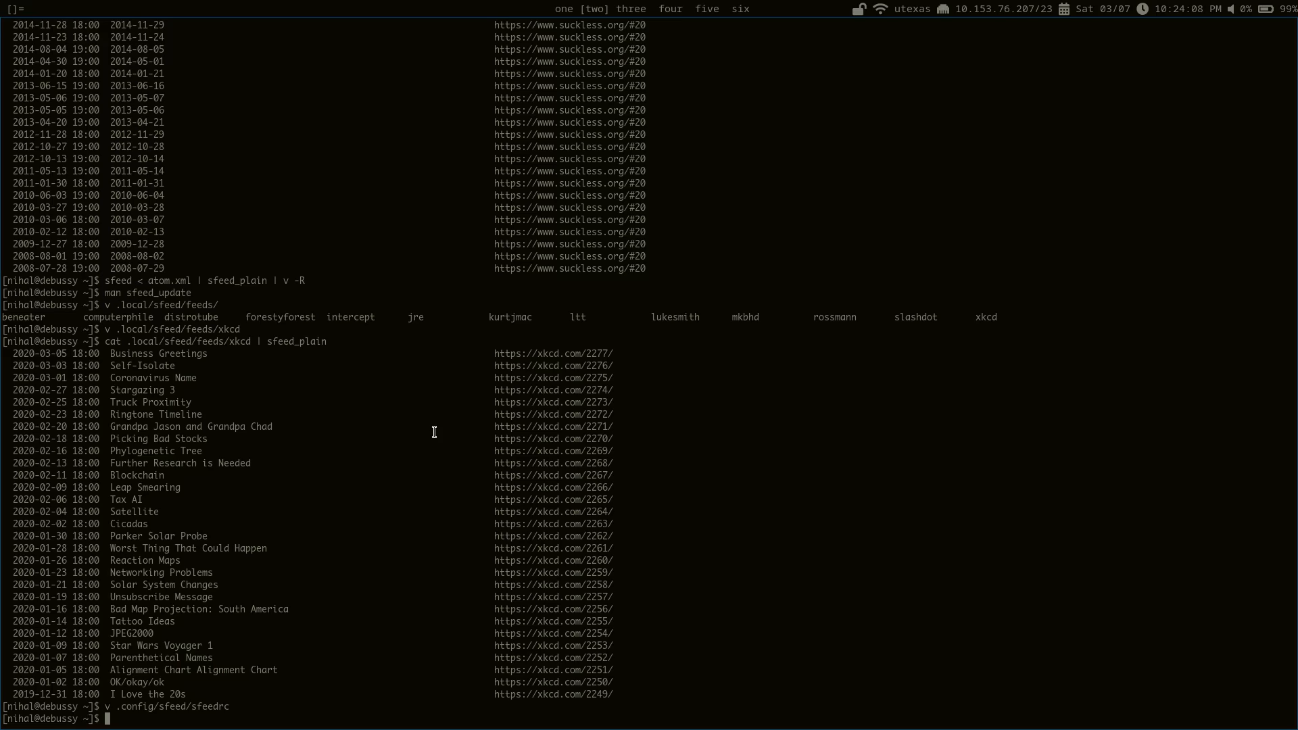
mouse_move(572, 303)
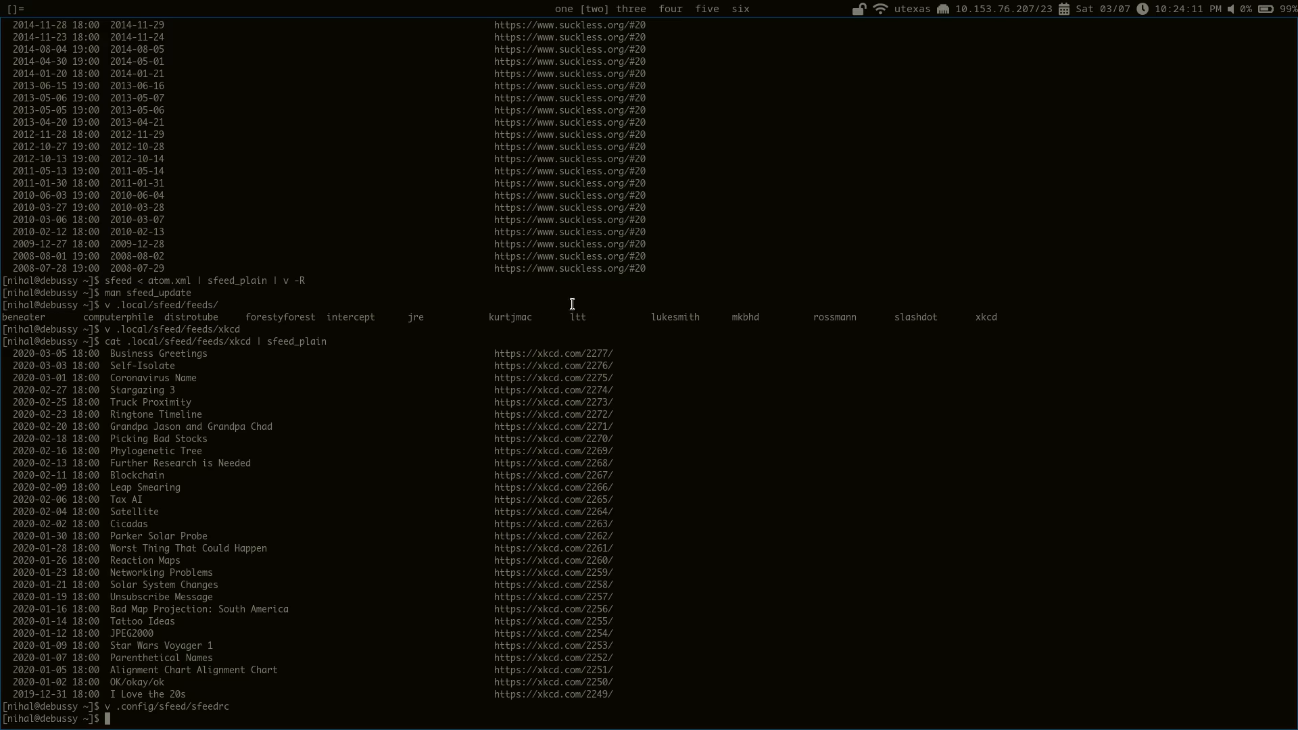
mouse_move(382, 337)
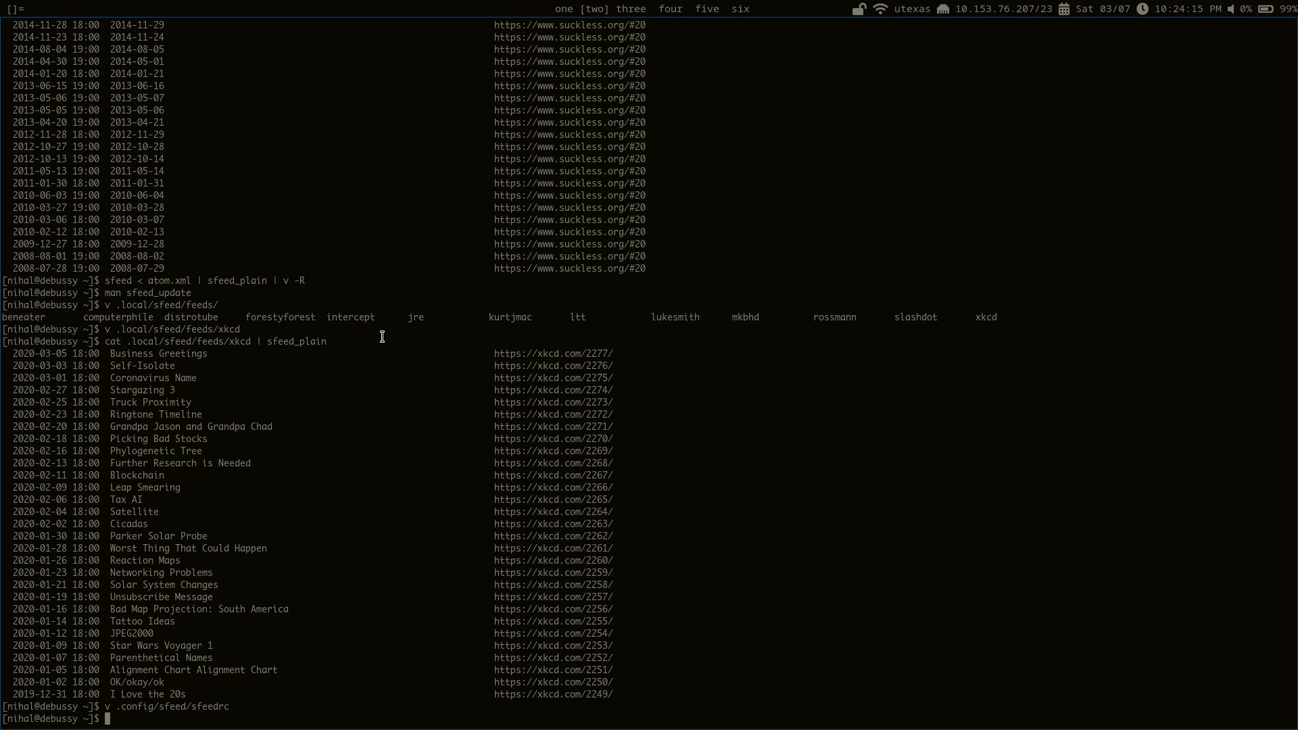
type("cat .local/sfeed/feeds/")
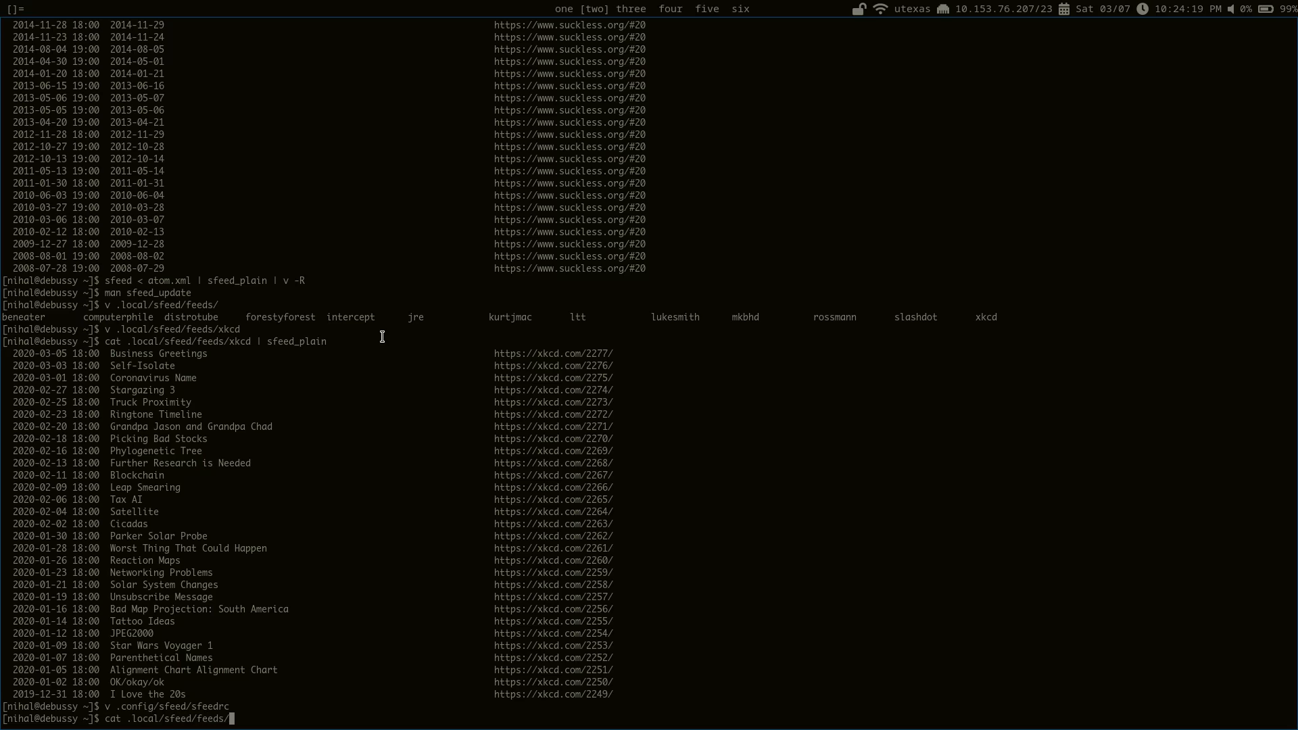
type("*")
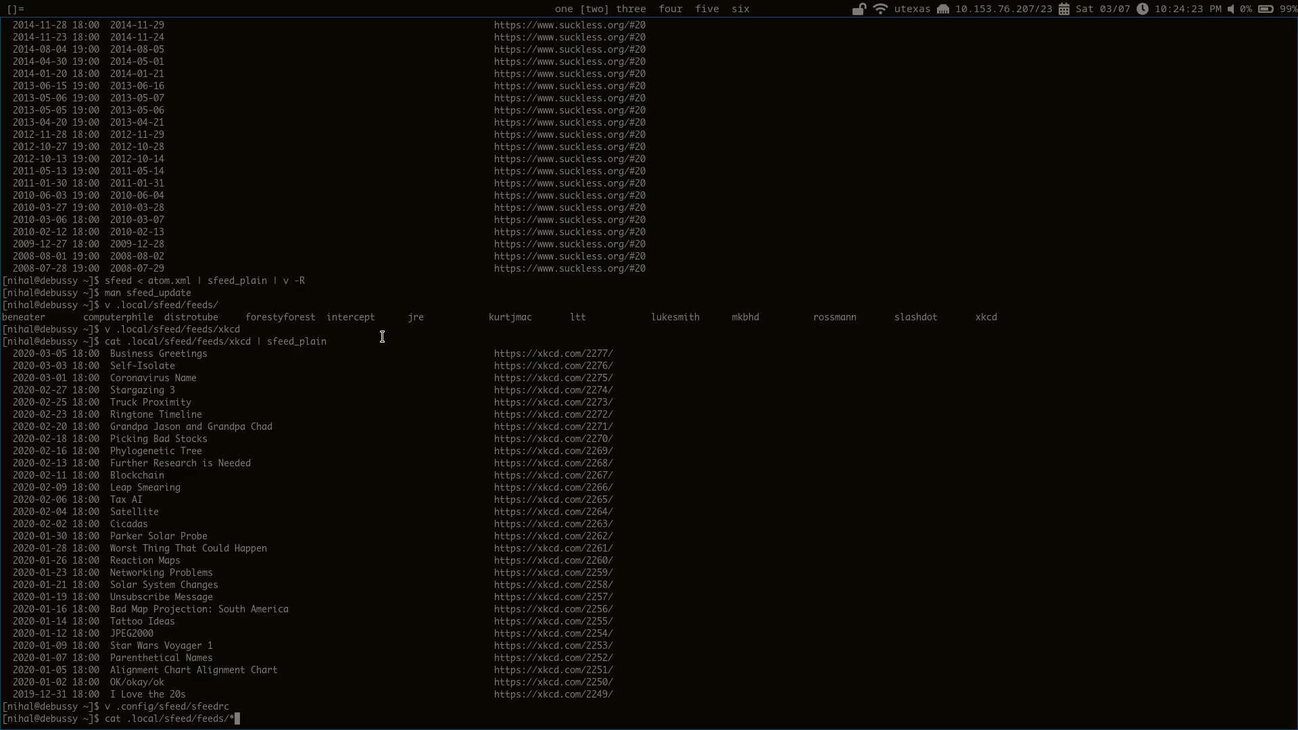
key("Return")
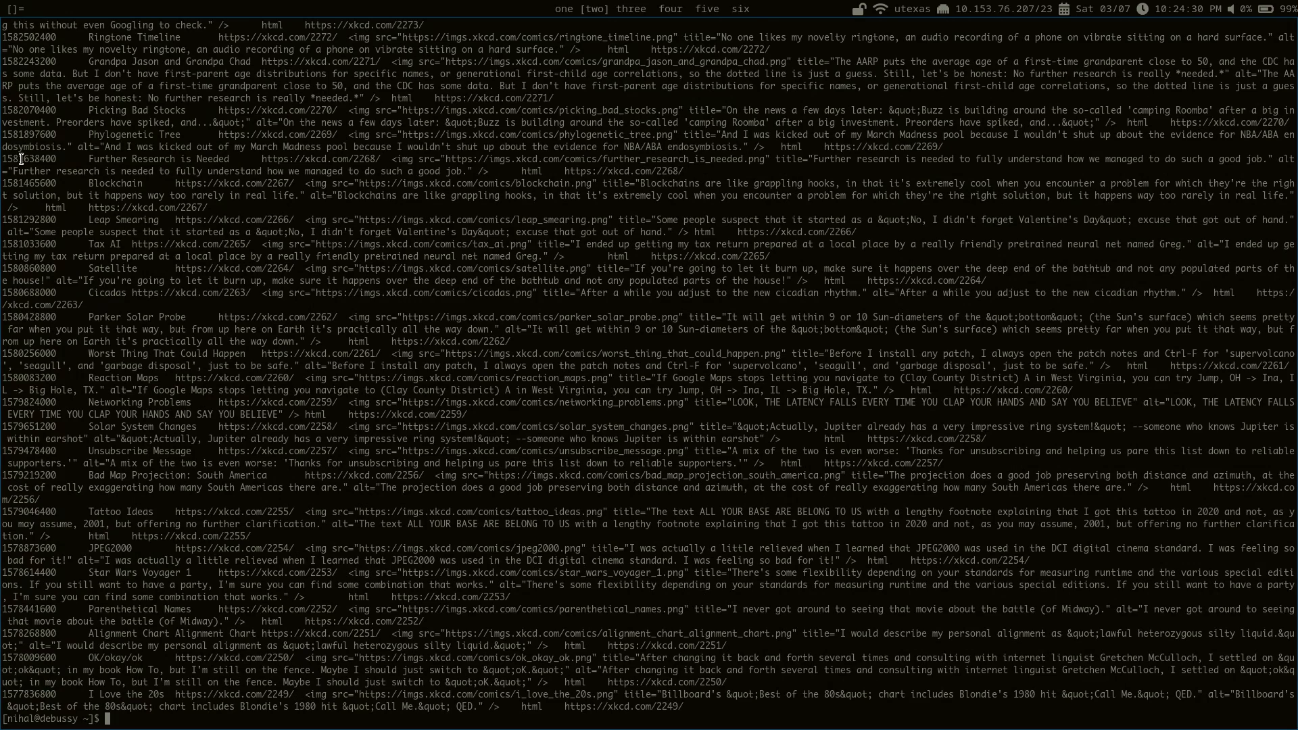
Reprint the xkcd plain listing, list .local/sfeed/feeds/, and begin the slashdot sfeed_plain command
type("cat .local/sfeed/feeds/xkcd | sfeed_plain")
type("j")
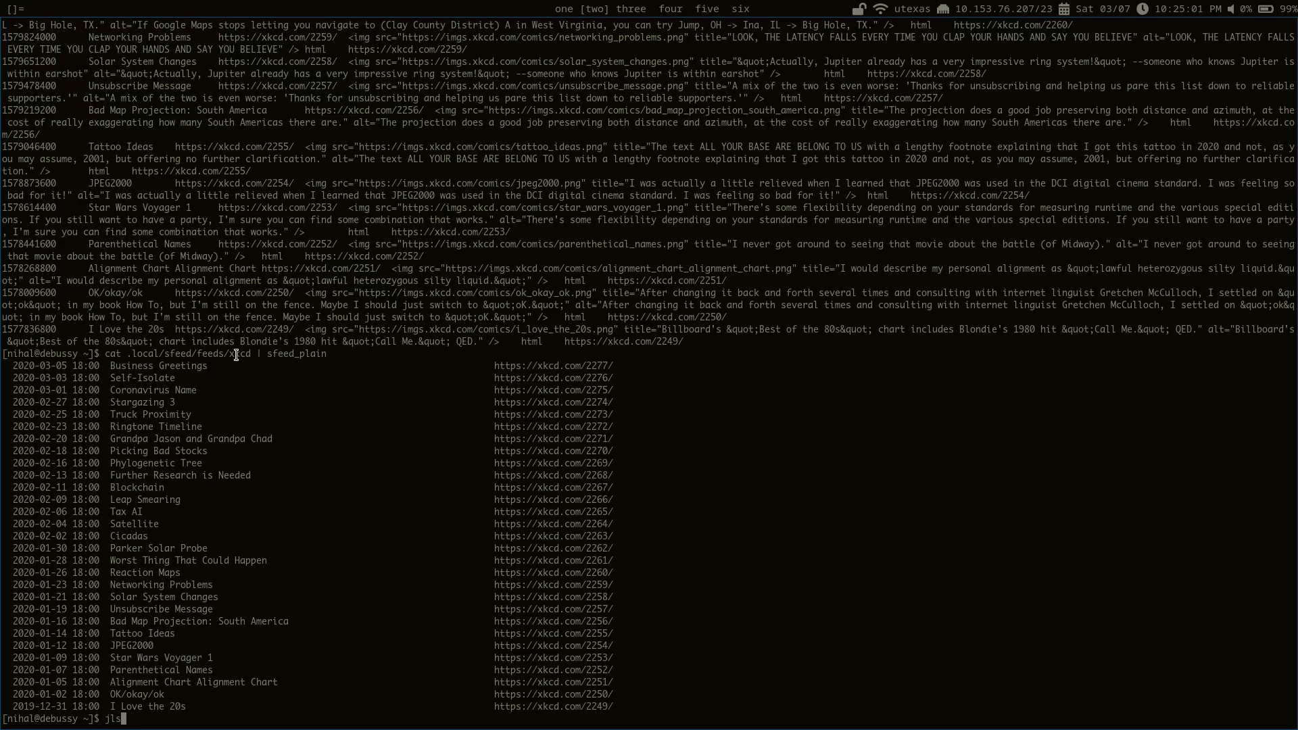
type("ls .local/sf")
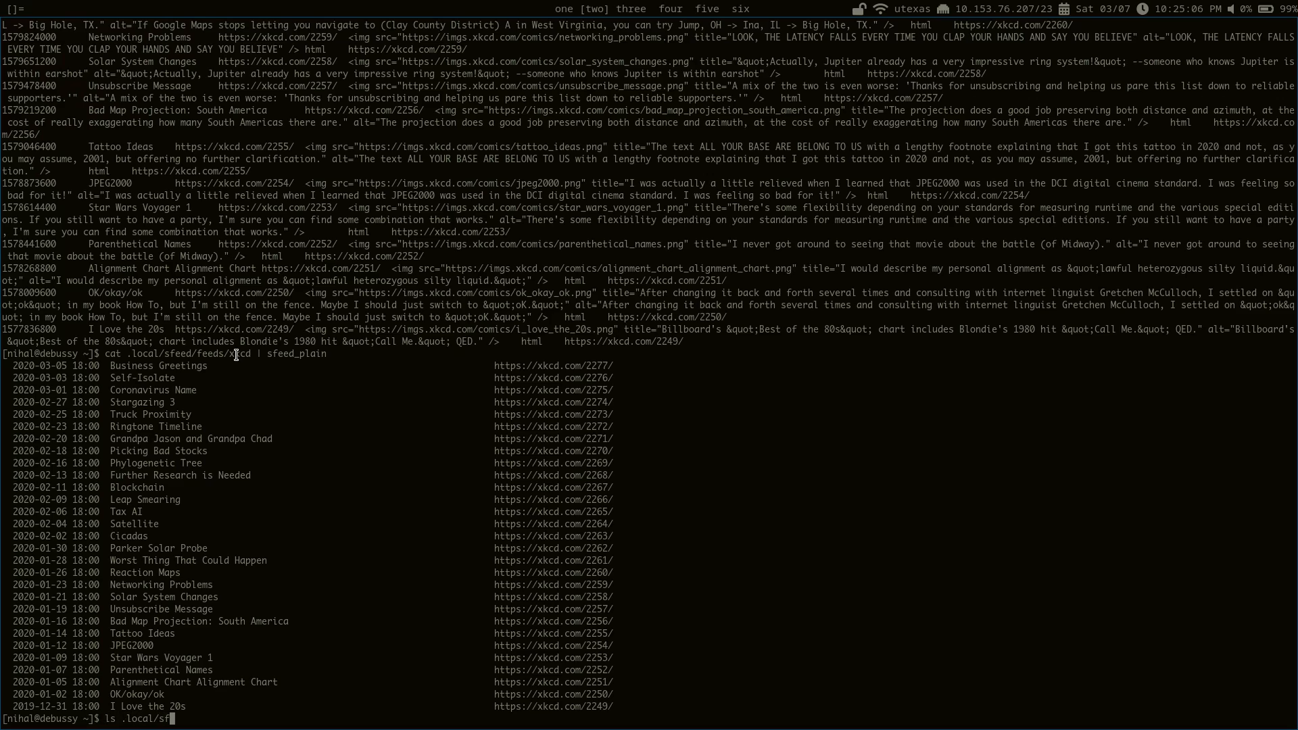
key("Enter")
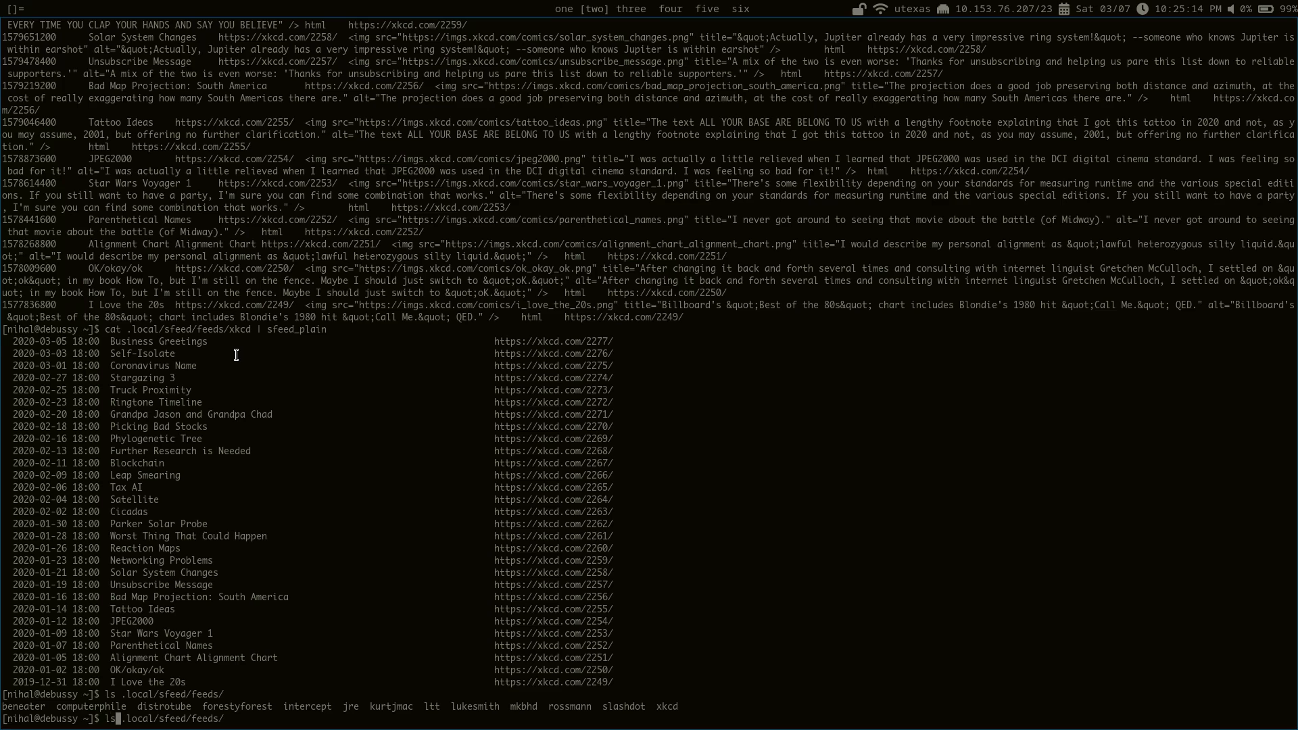
type("cat .local/sfeed/feeds/slashdot")
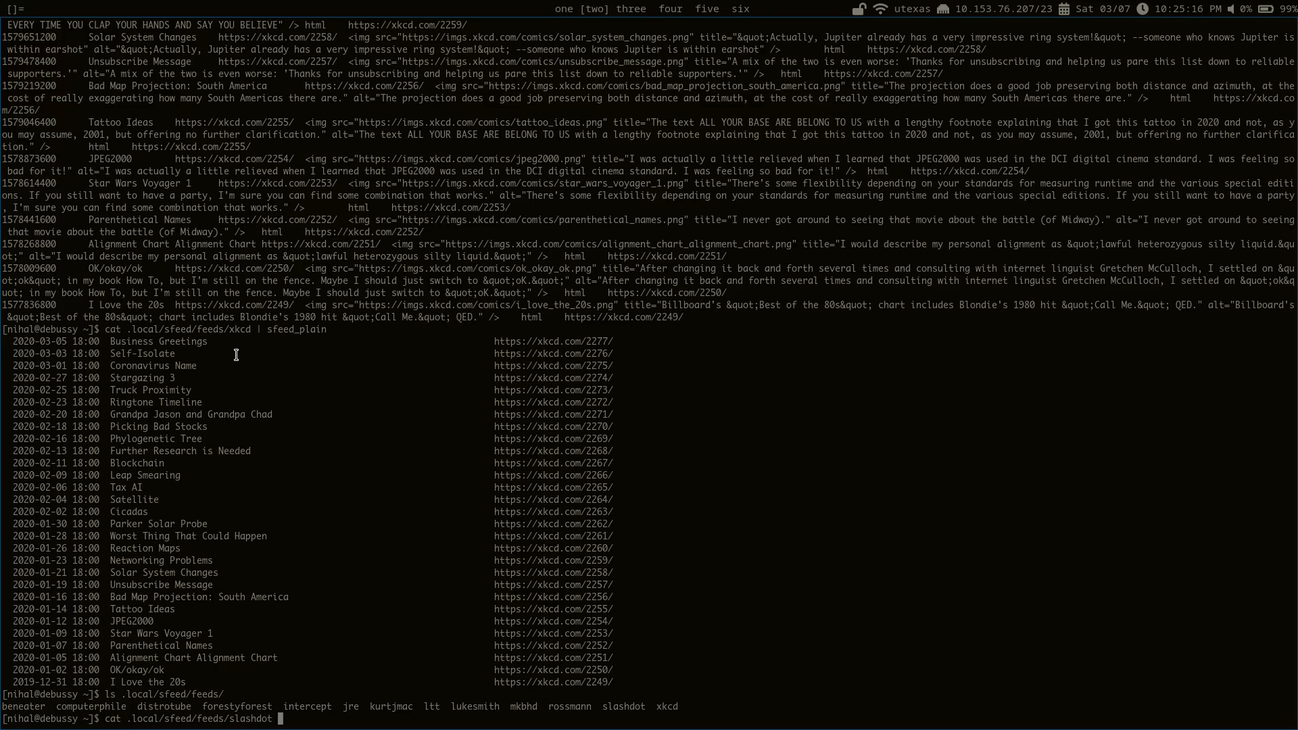
type("sfeed_")
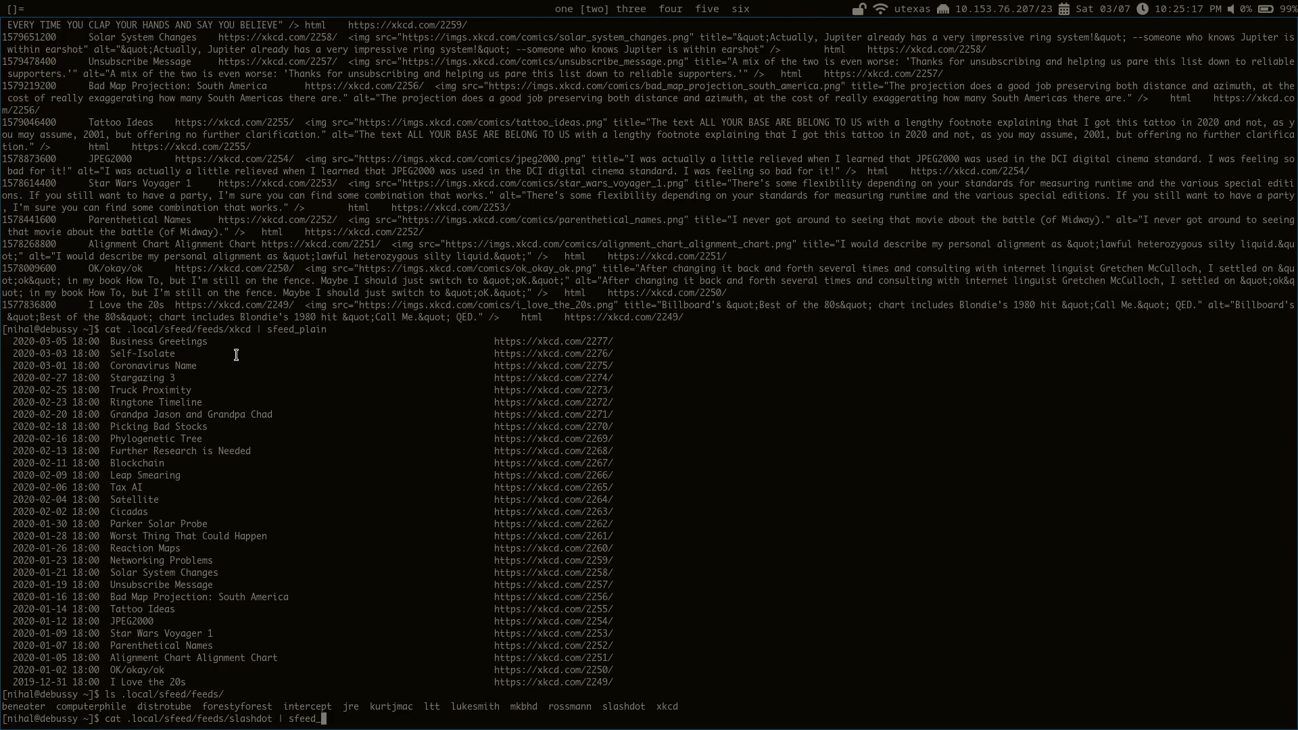
Run cat .local/sfeed/feeds/slashdot | sfeed_plain and scroll through the dated headlines
key("Return")
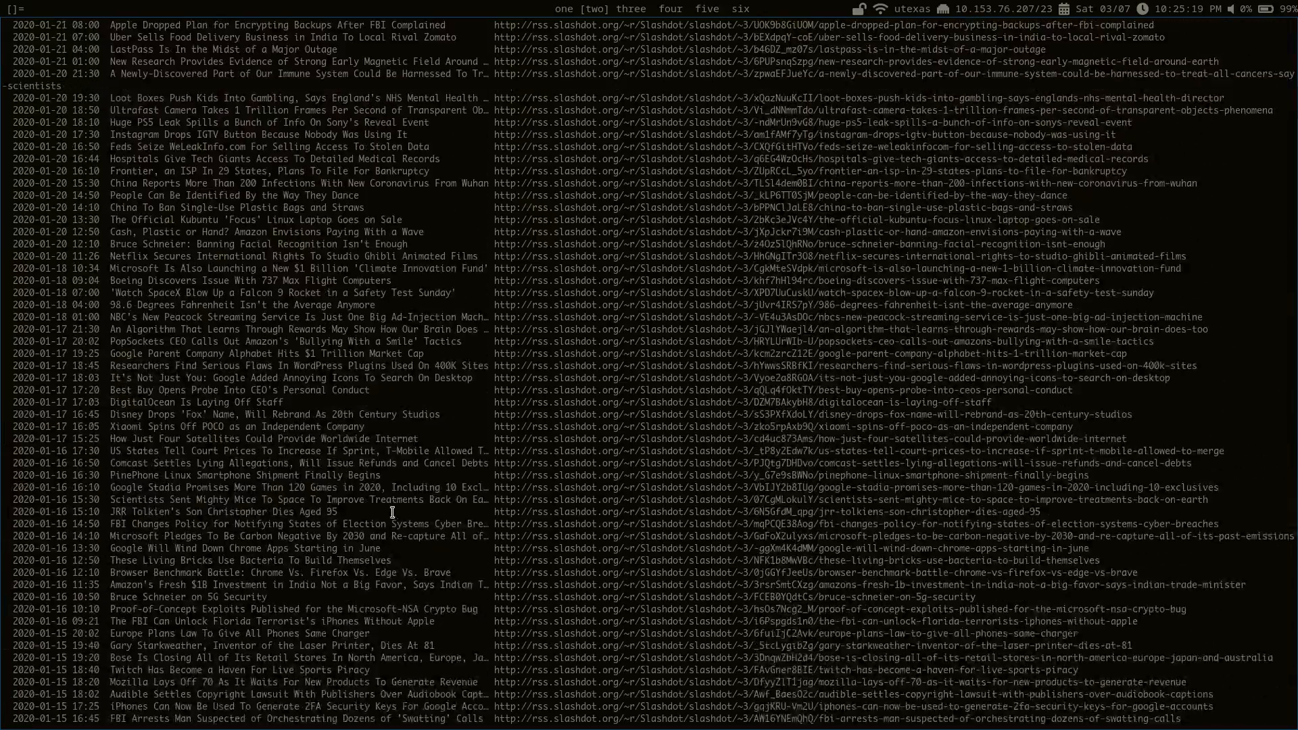
scroll("down", 3)
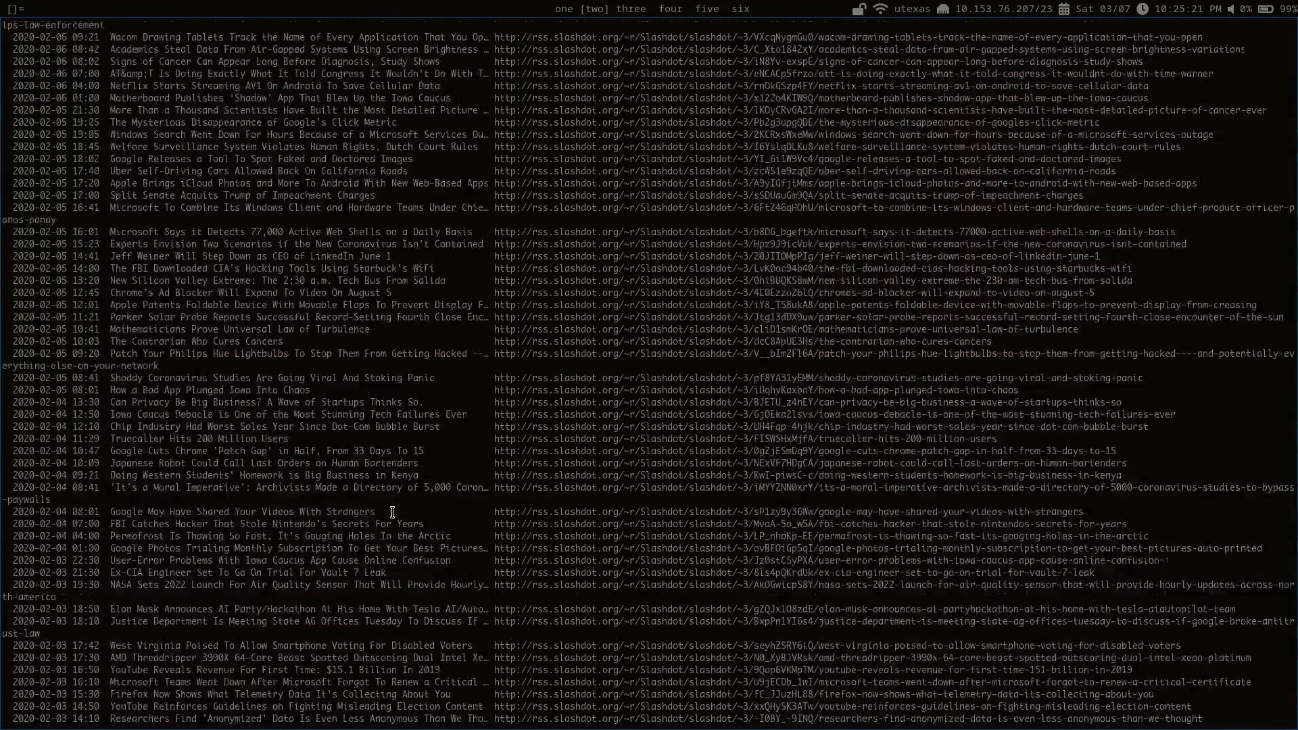
scroll("down", 3)
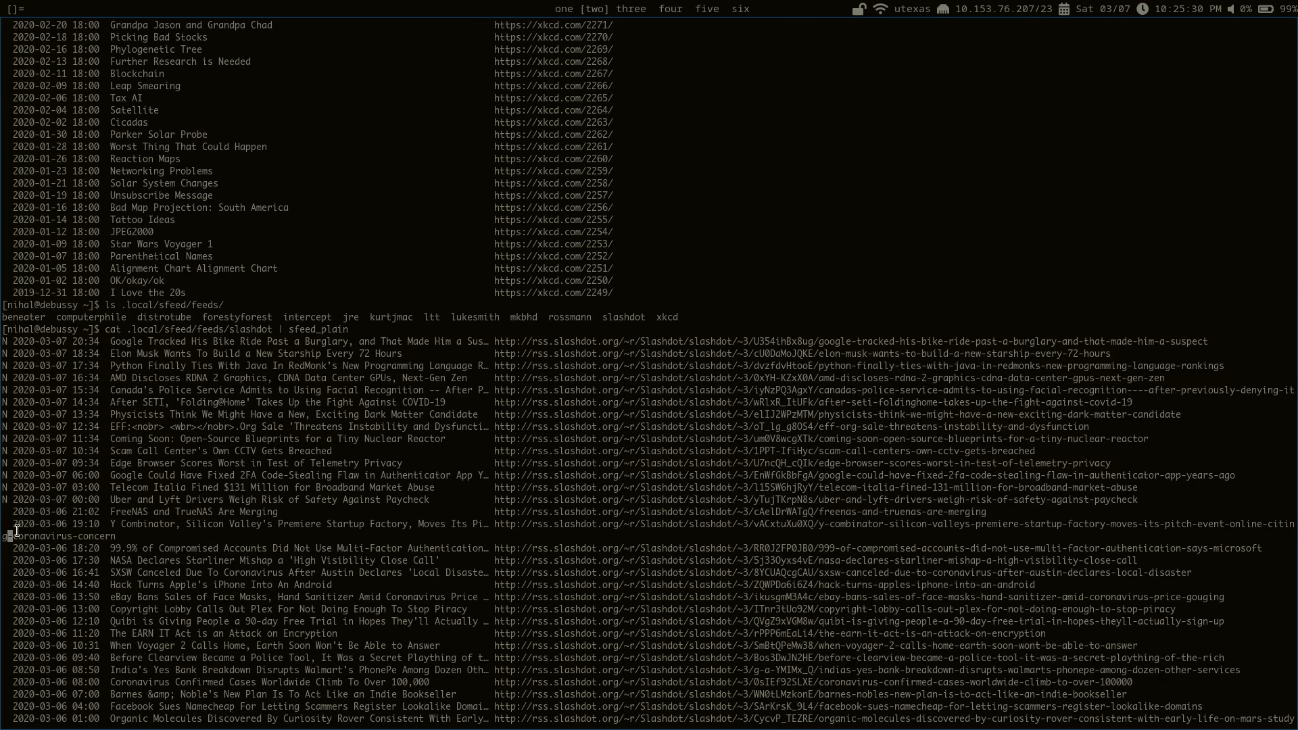
mouse_move(71, 505)
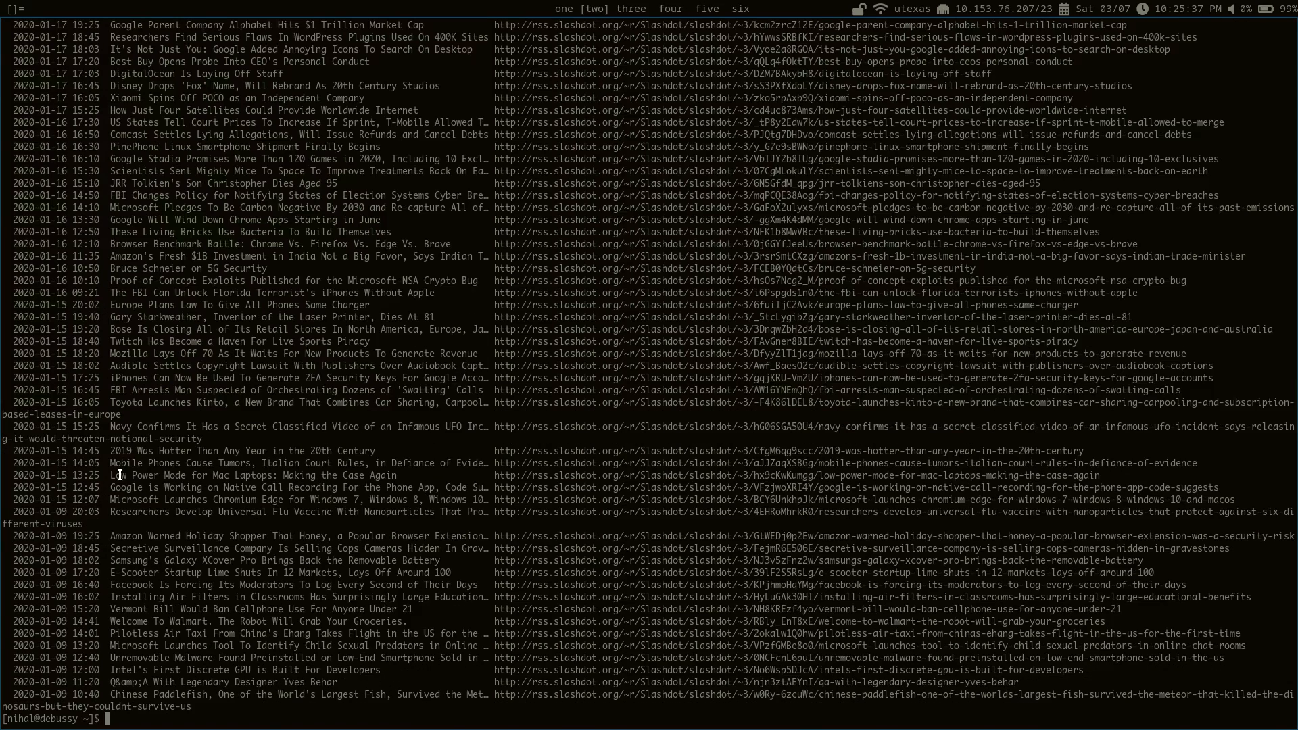
List only new items from all feeds with 'cat .local/sfeed/feeds/* | sfeed_plain | grep "^N"'
type("cat .local/sfeed/feeds/slashdot | sfeed_plain")
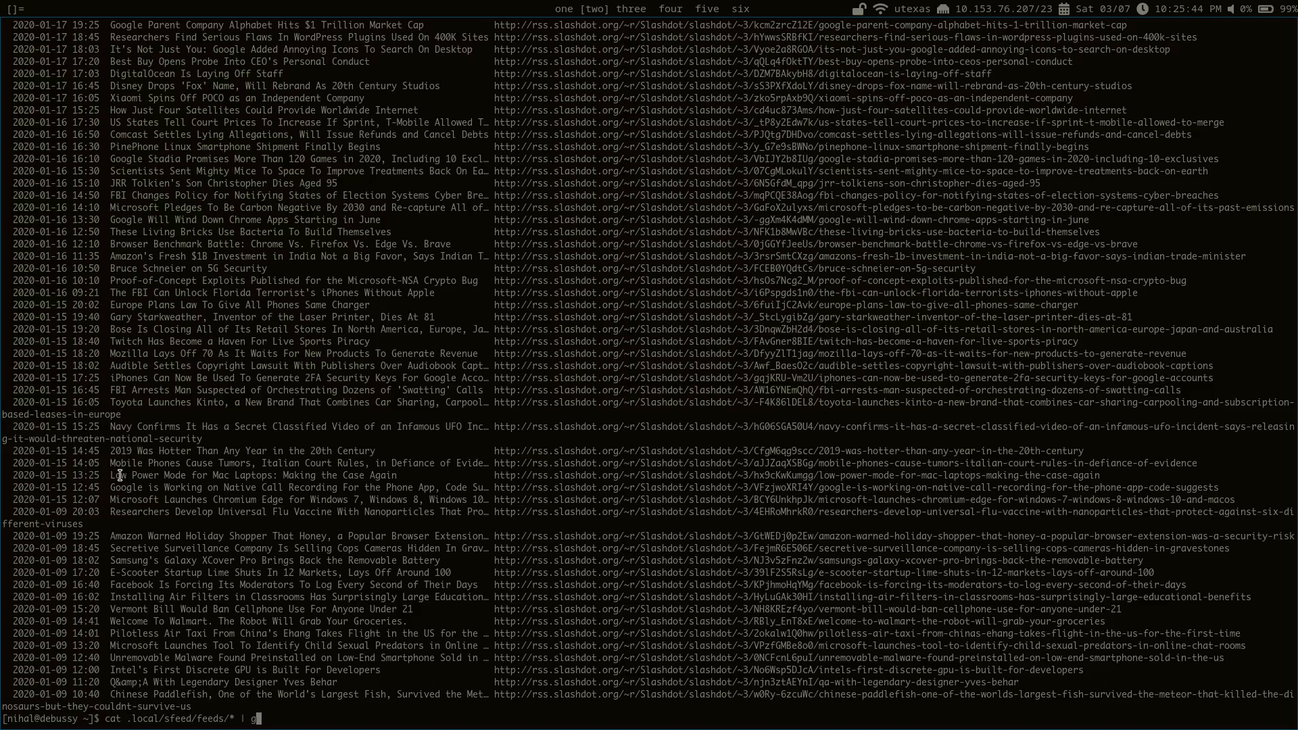
type("rep\"")
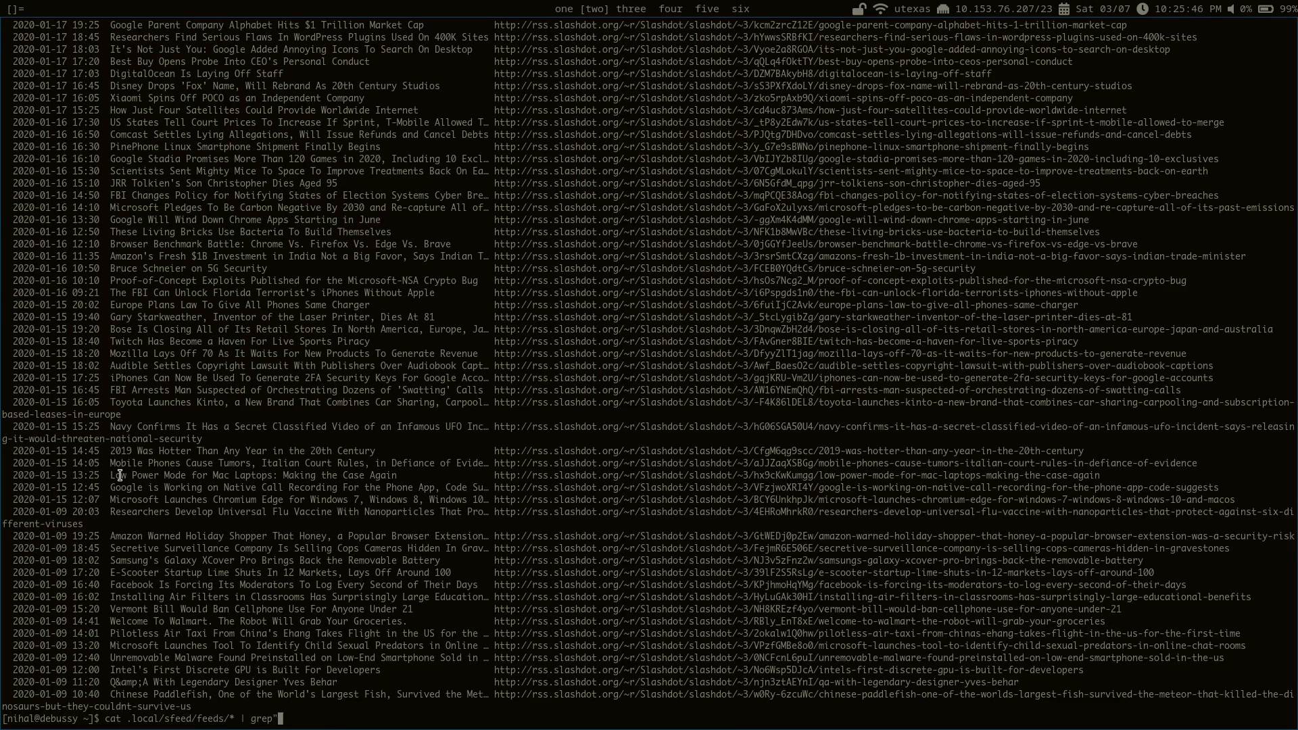
type("\" | sfeed_plain")
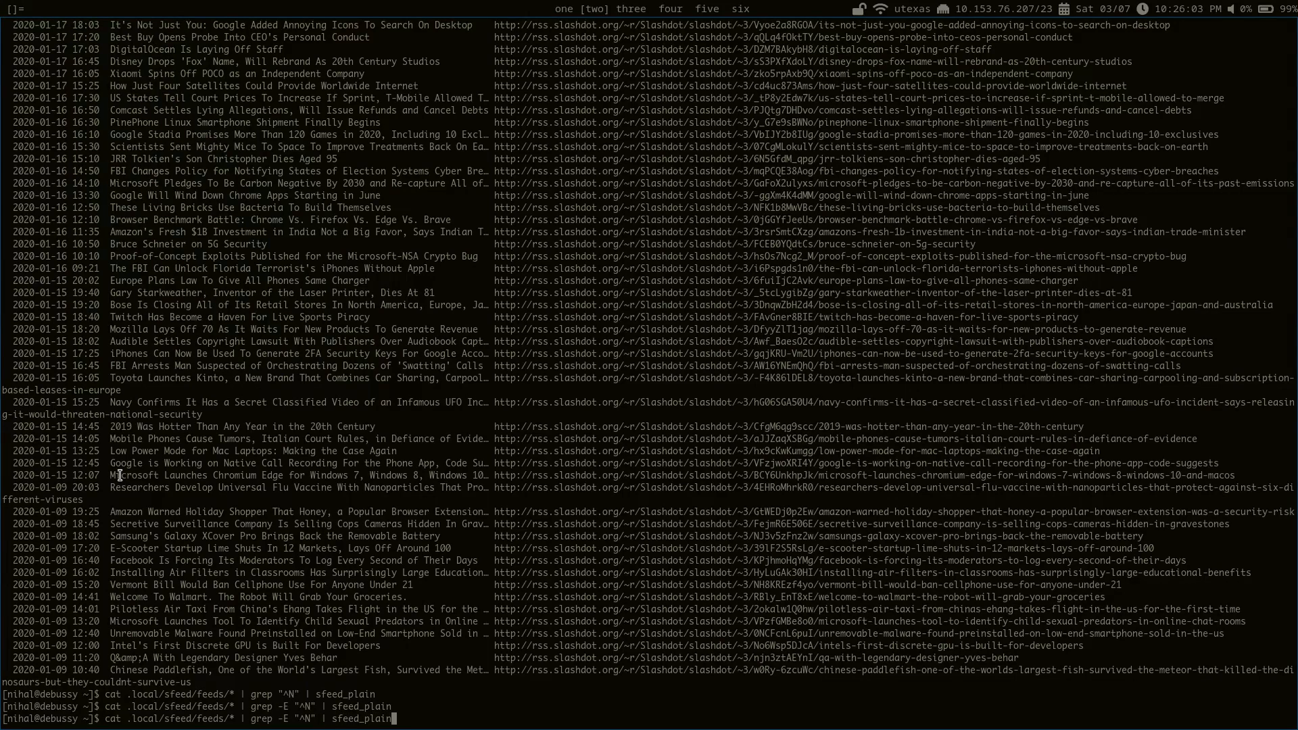
key("BackSpace")
type(" |")
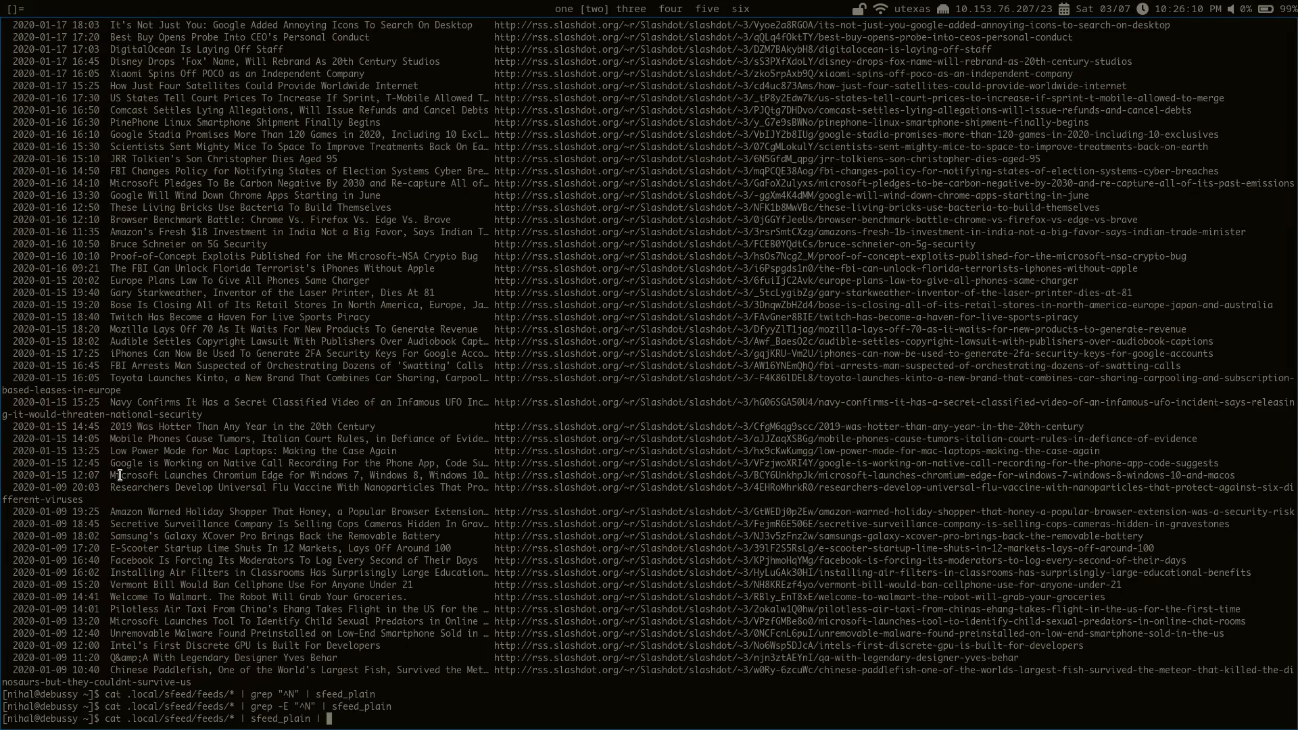
type("grep \"^N")
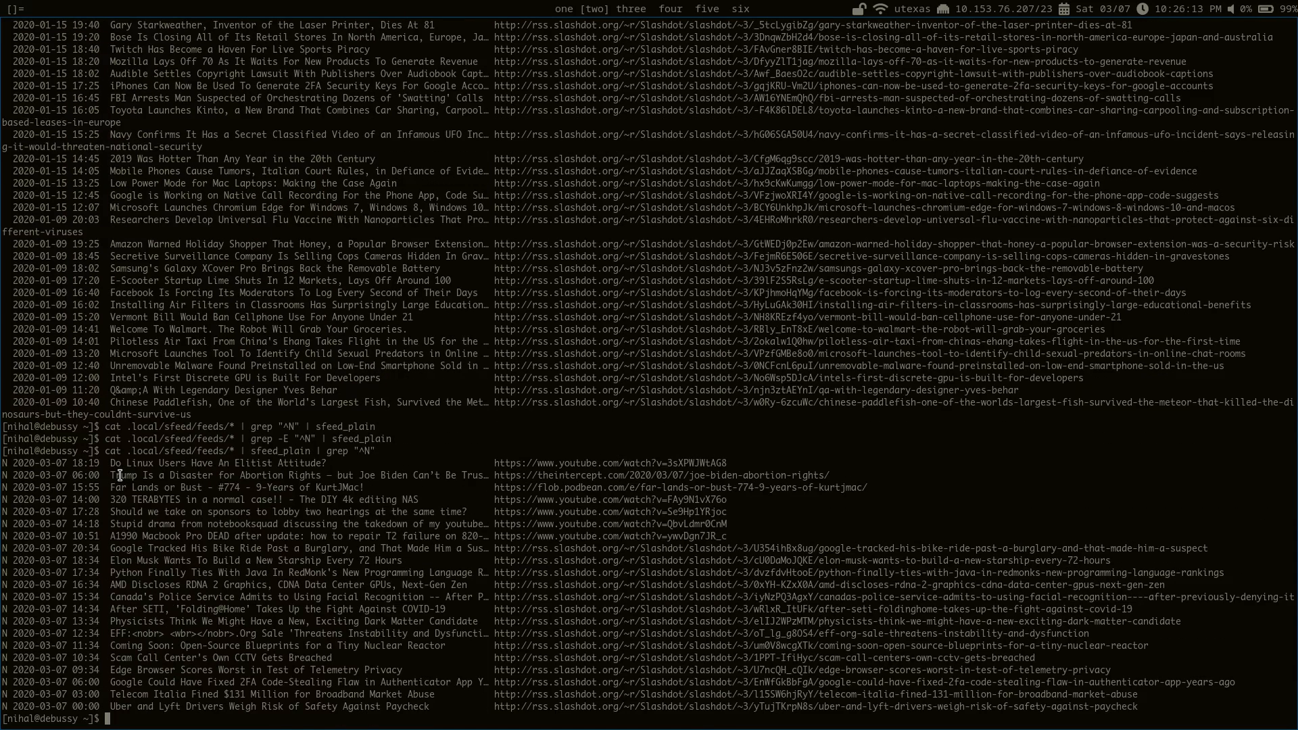
mouse_move(250, 700)
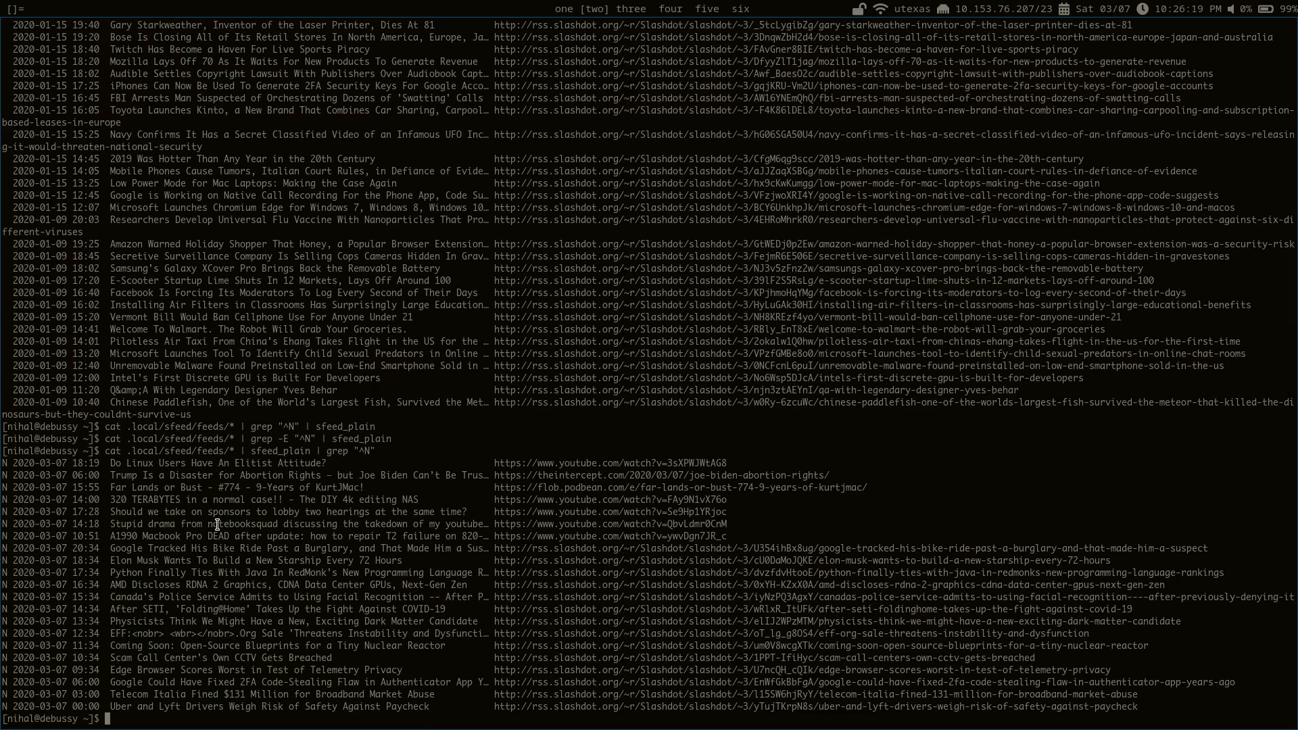
mouse_move(161, 451)
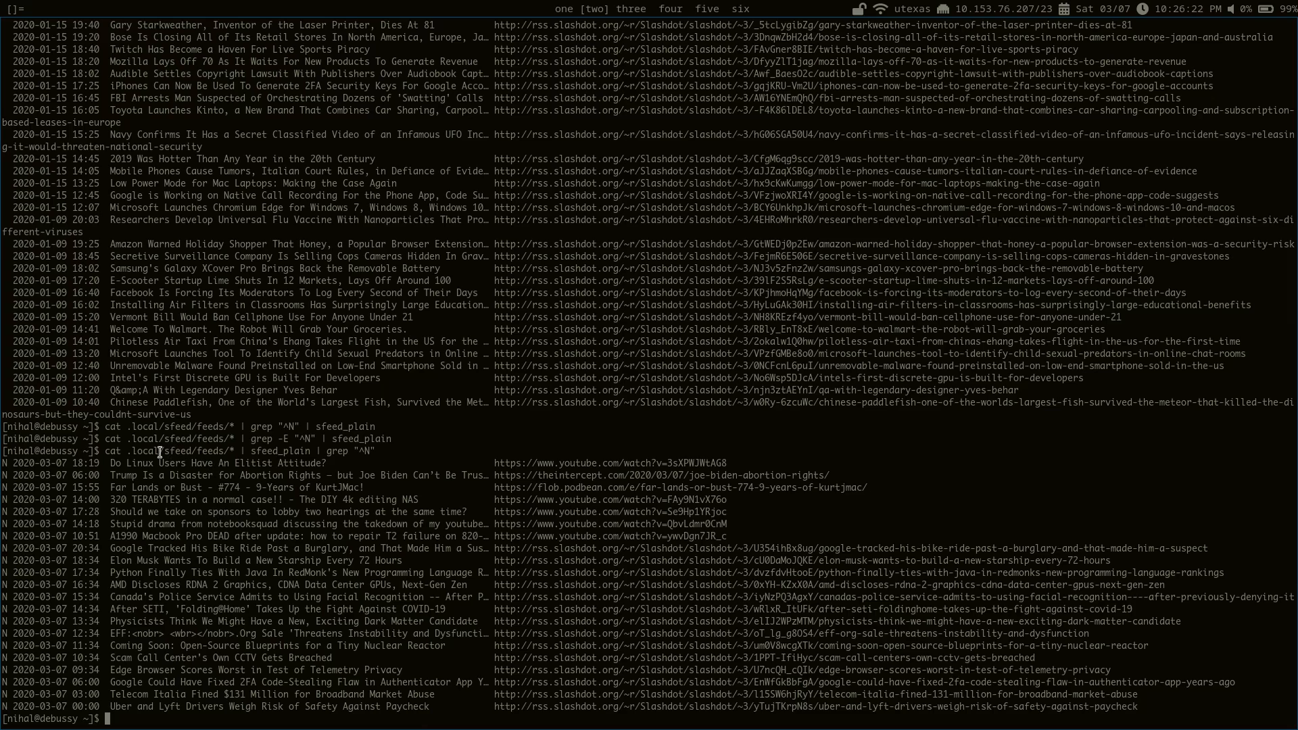
mouse_move(373, 439)
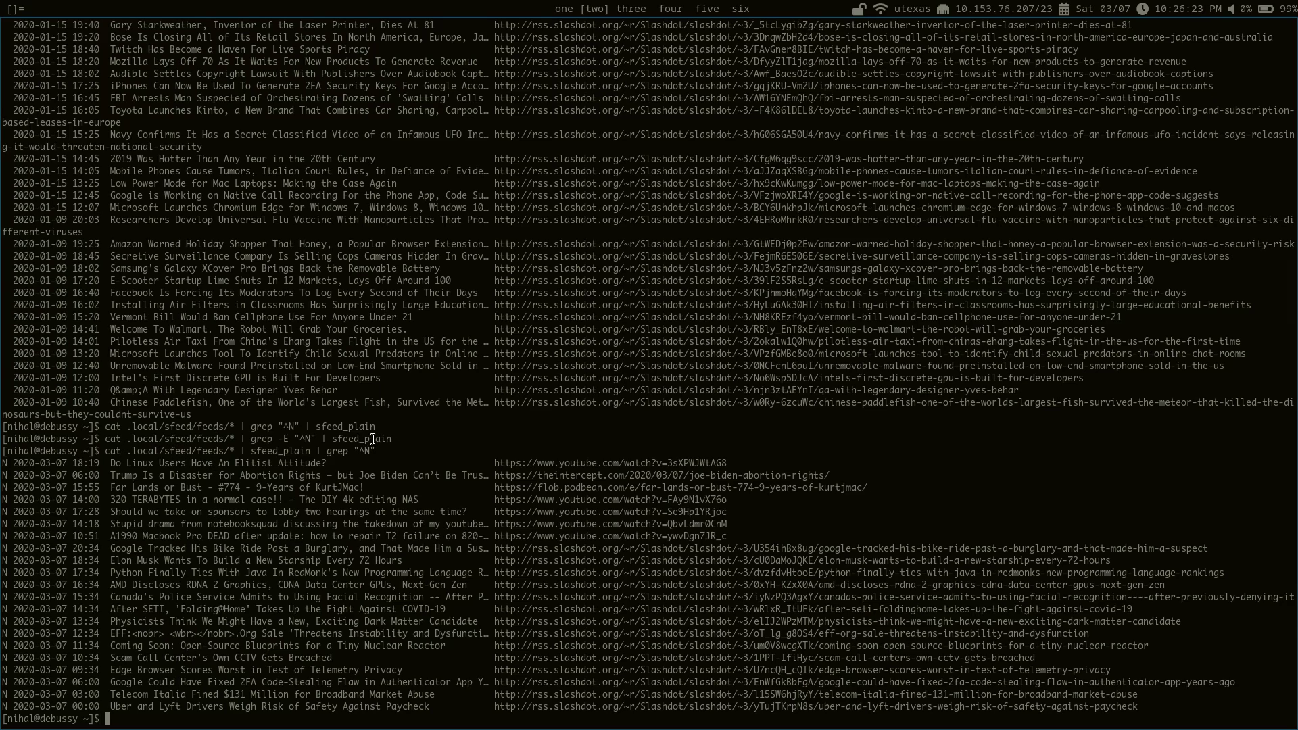
mouse_move(432, 445)
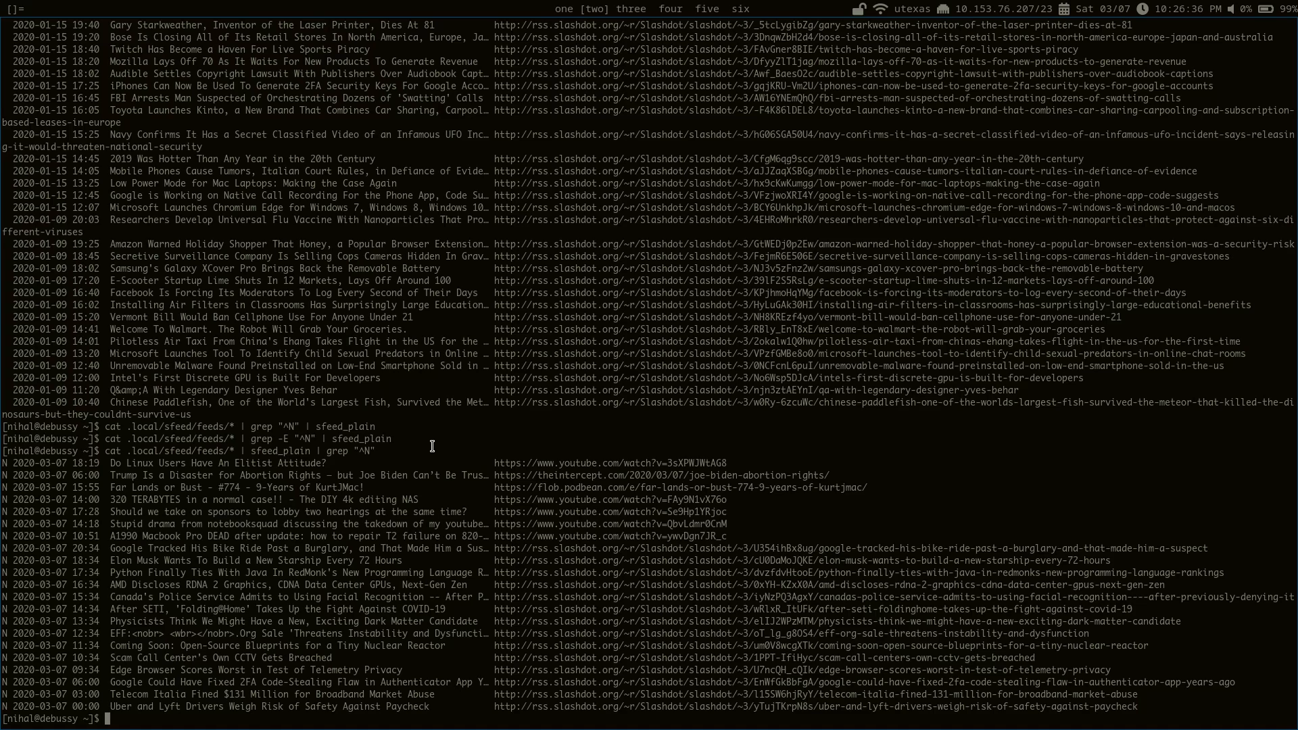
Update all feeds with the 'sfu' alias, each reporting OK
type("s")
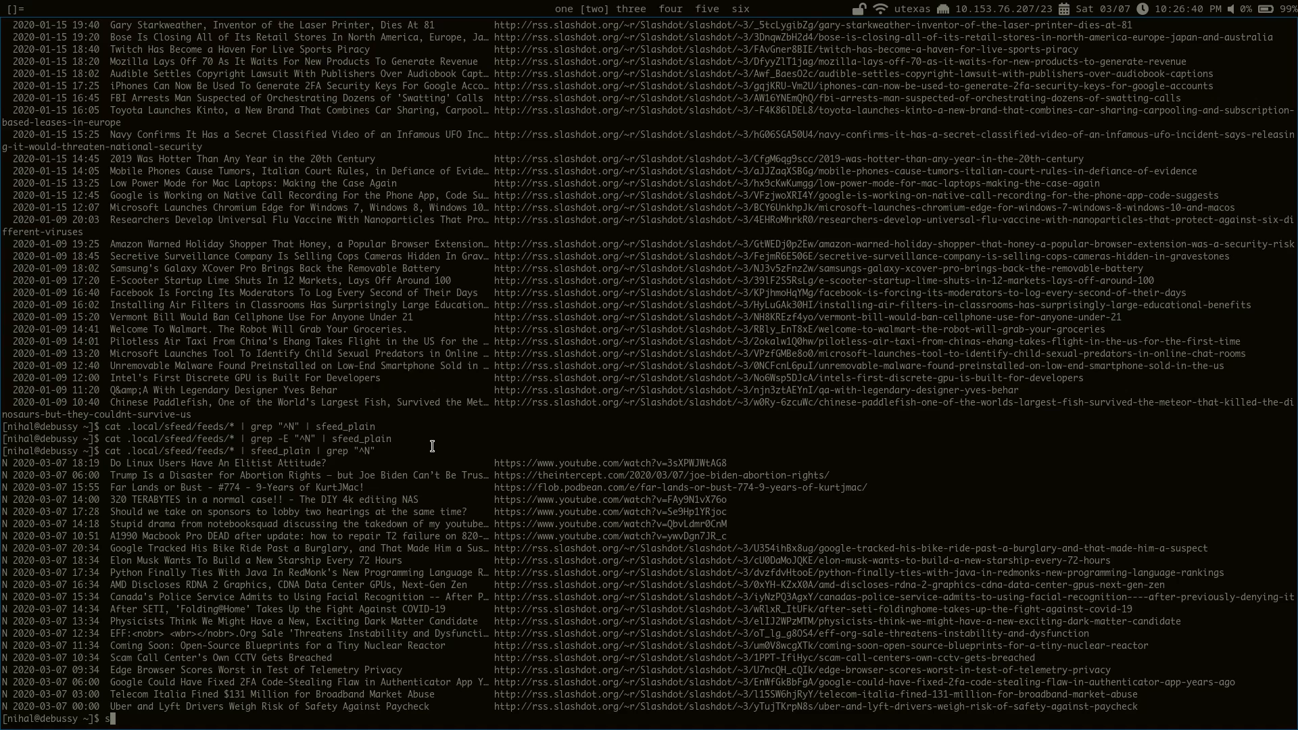
type("fu")
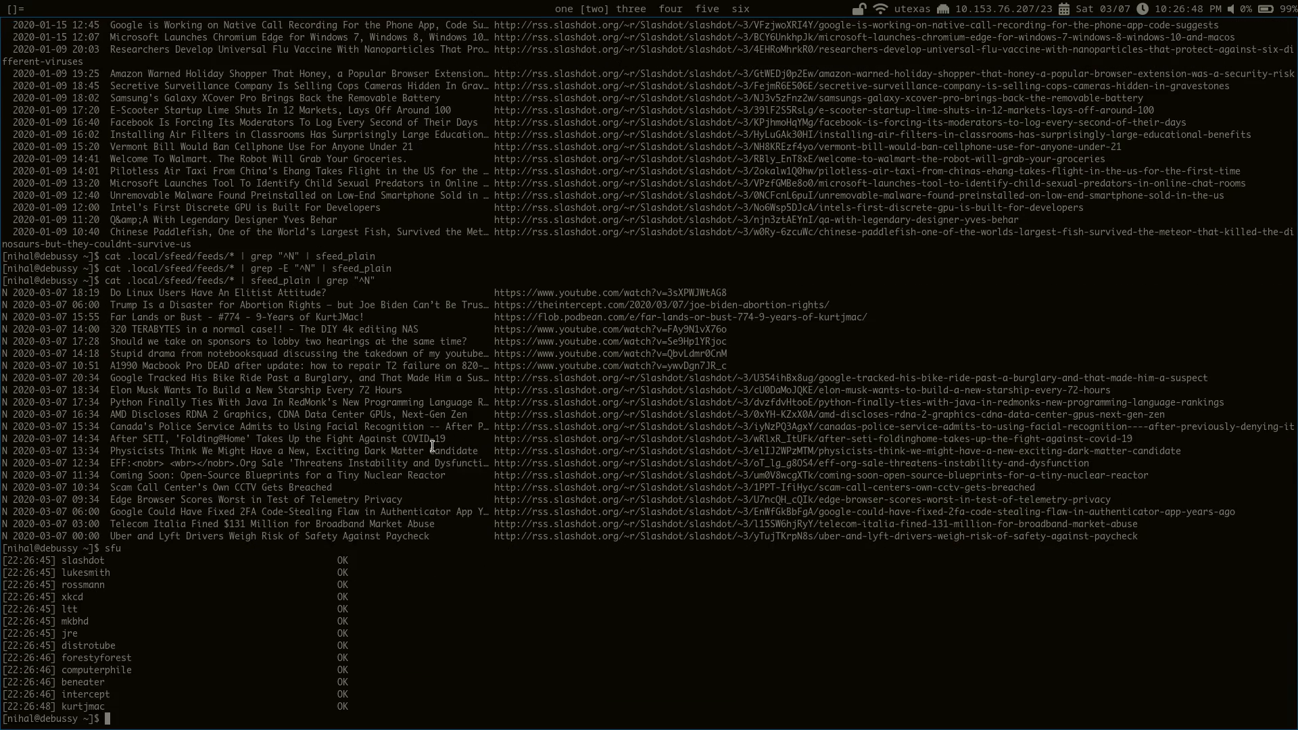
Run 'sfv', then 'sfv xkcd', to open new feed items read-only in Vim
type("sfv")
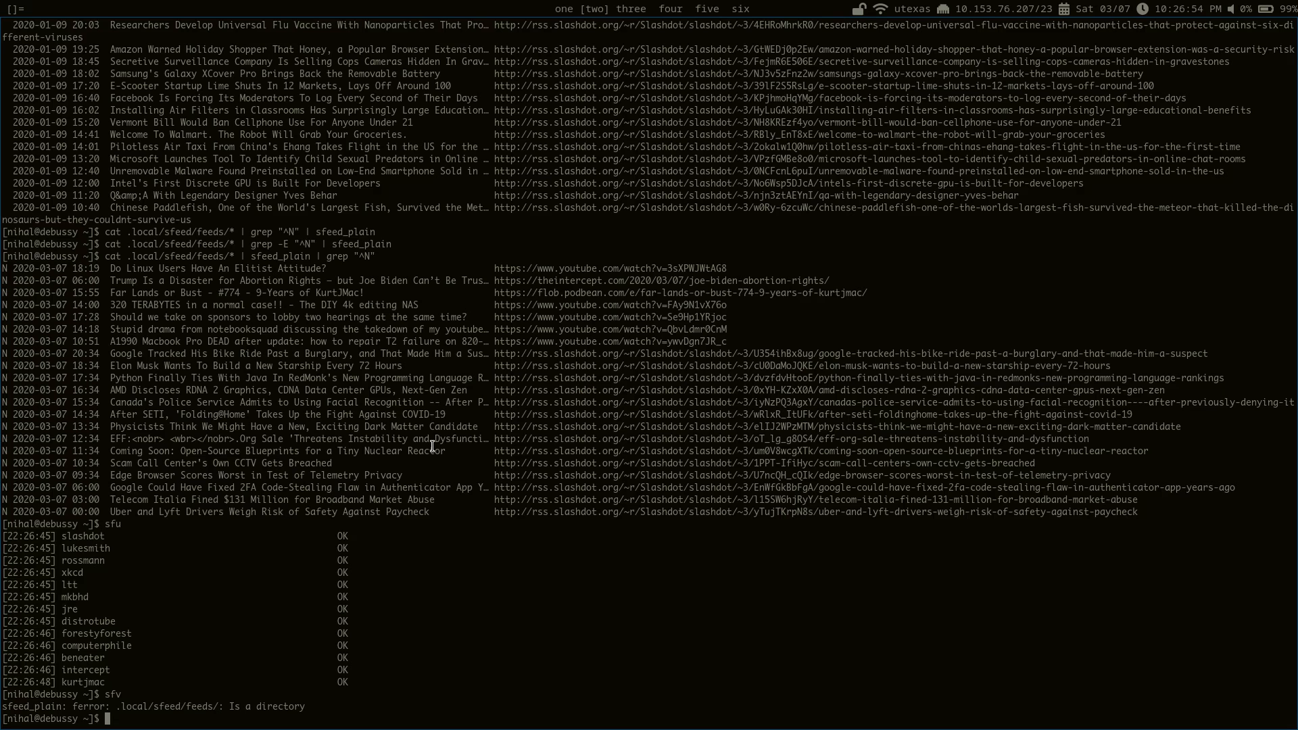
type("sfv")
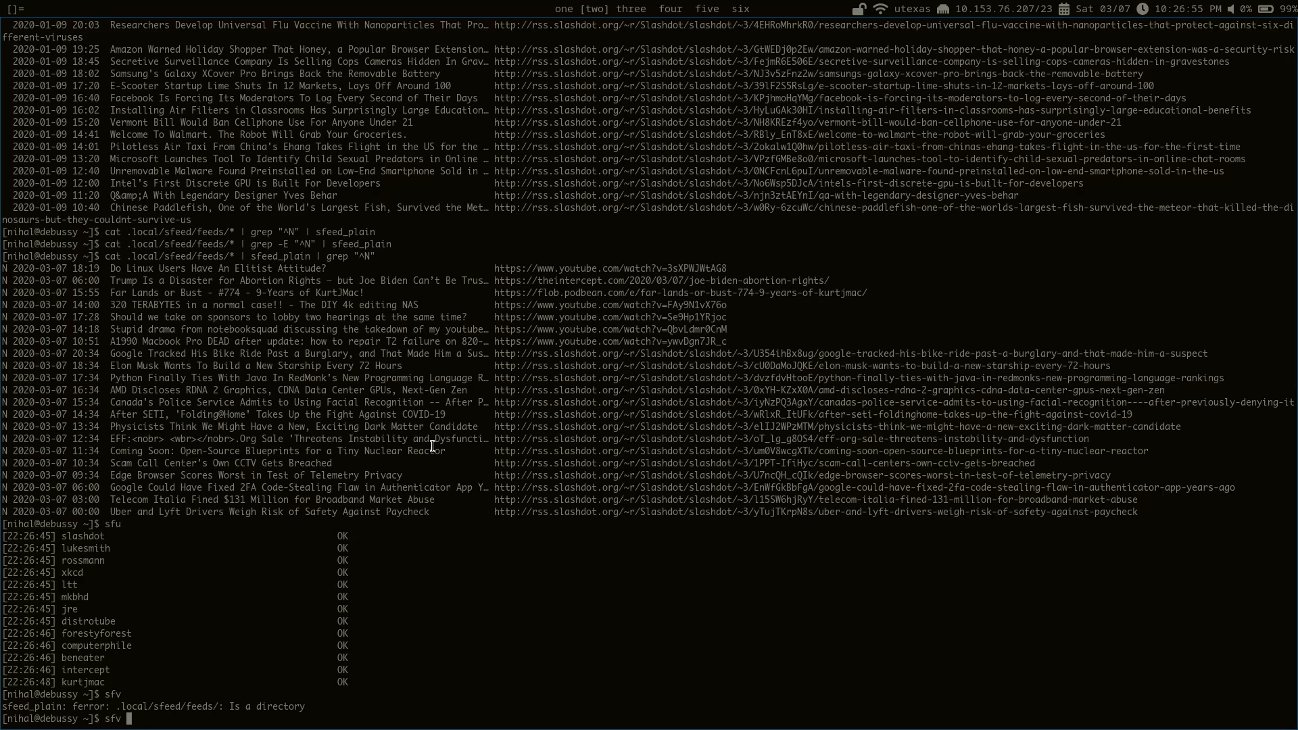
type("xkcd")
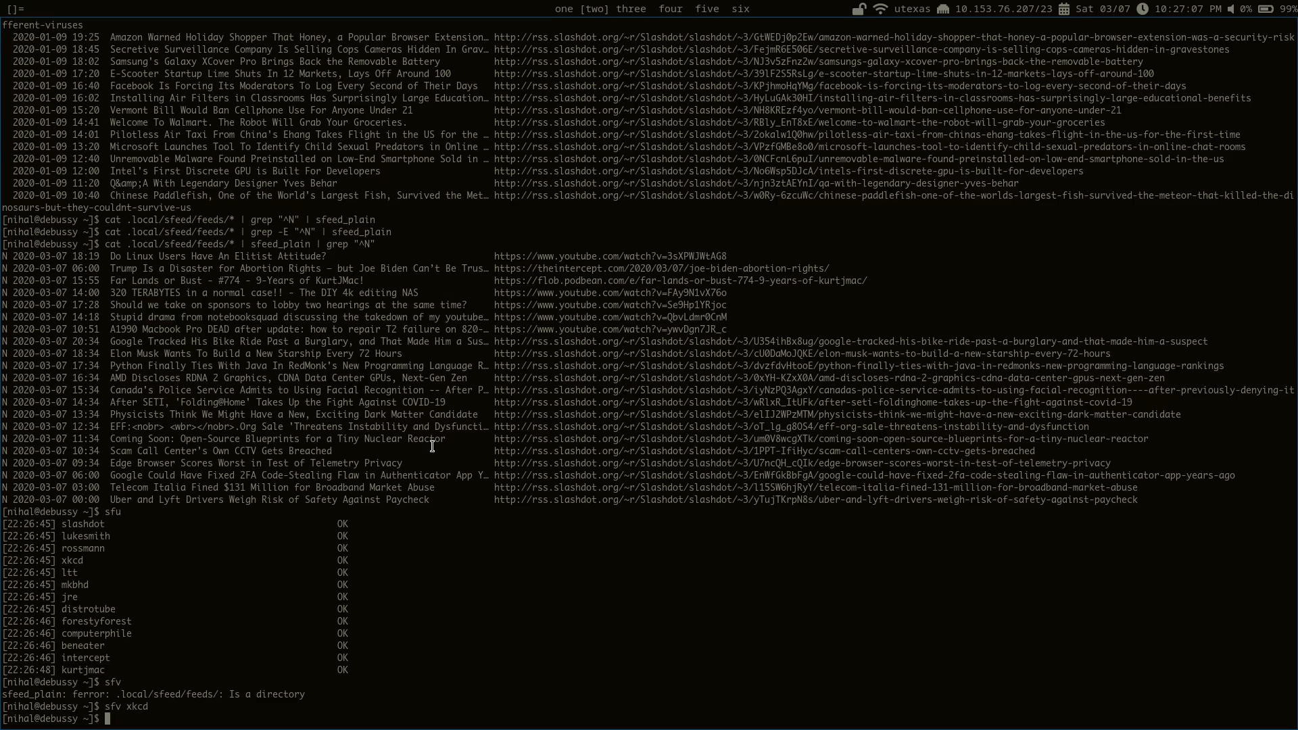
key("Return")
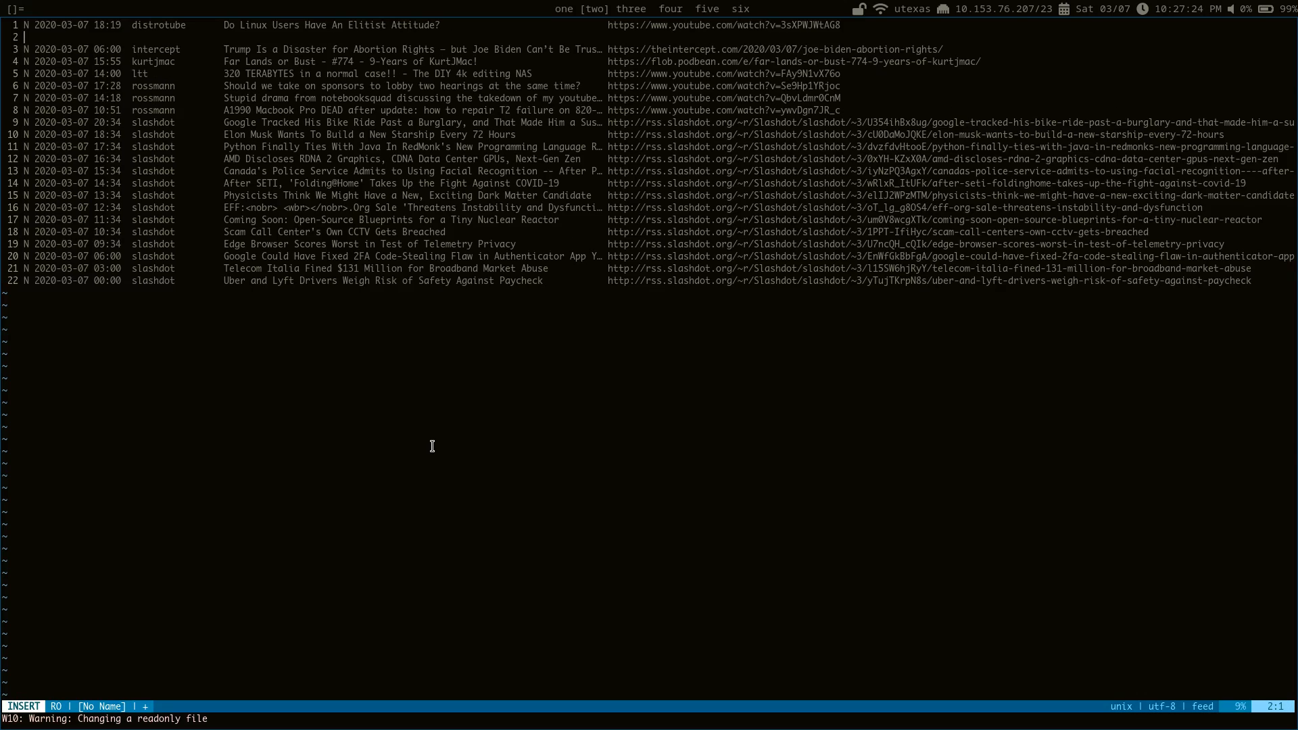
Leave insert mode and plumb line 1's YouTube link for 'Do Linux Users Have An Elitist Attitude?'
key("Escape")
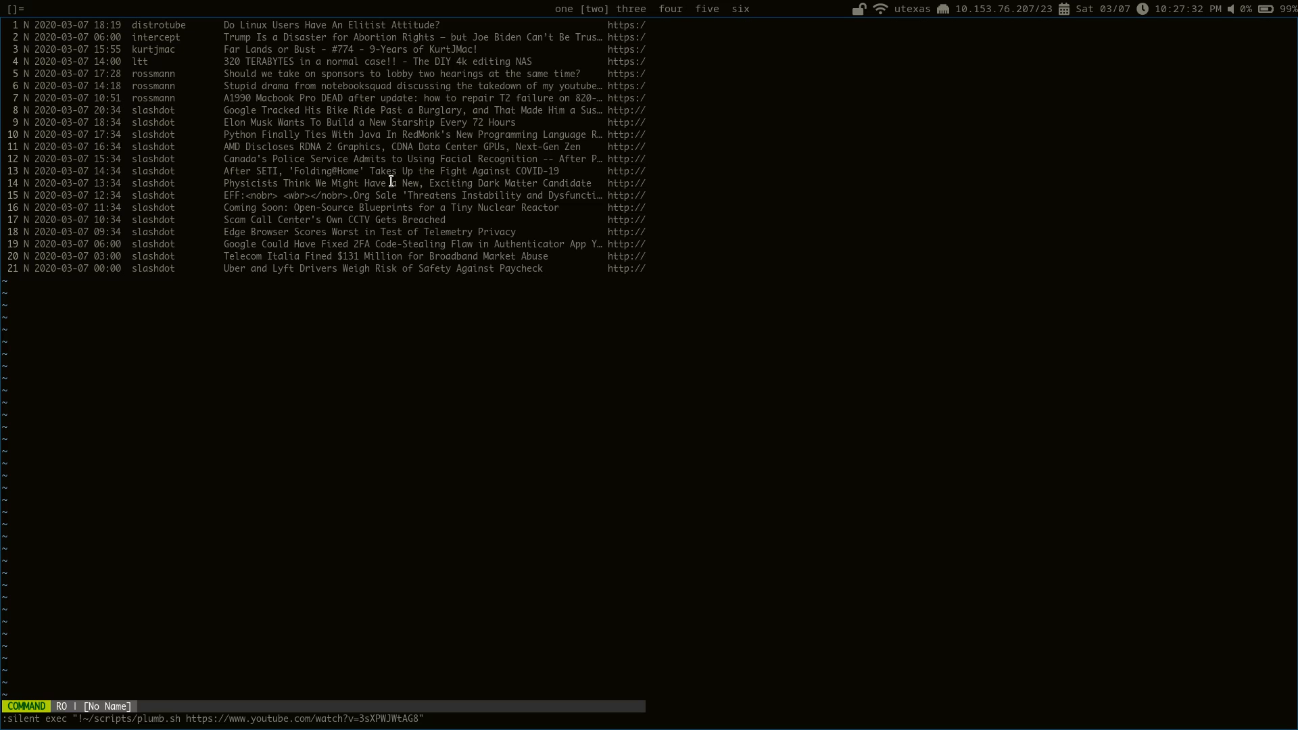
mouse_move(470, 611)
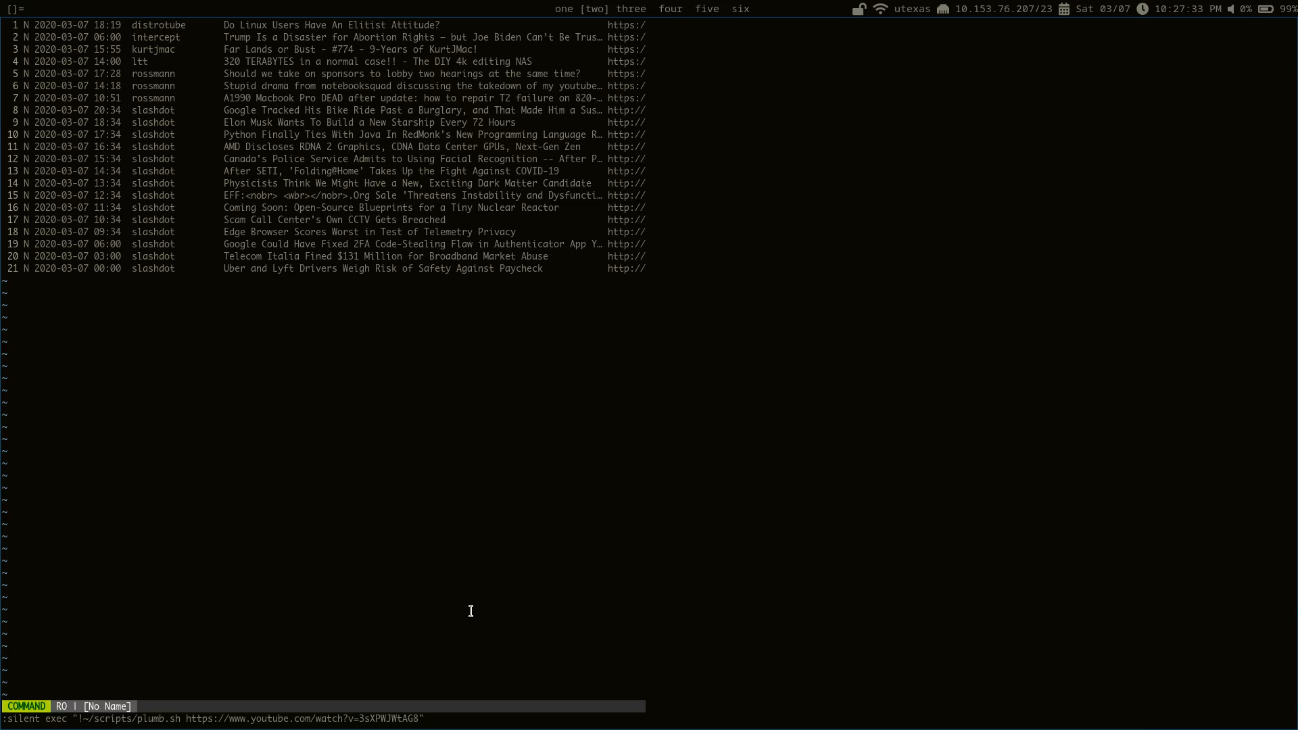
mouse_move(516, 256)
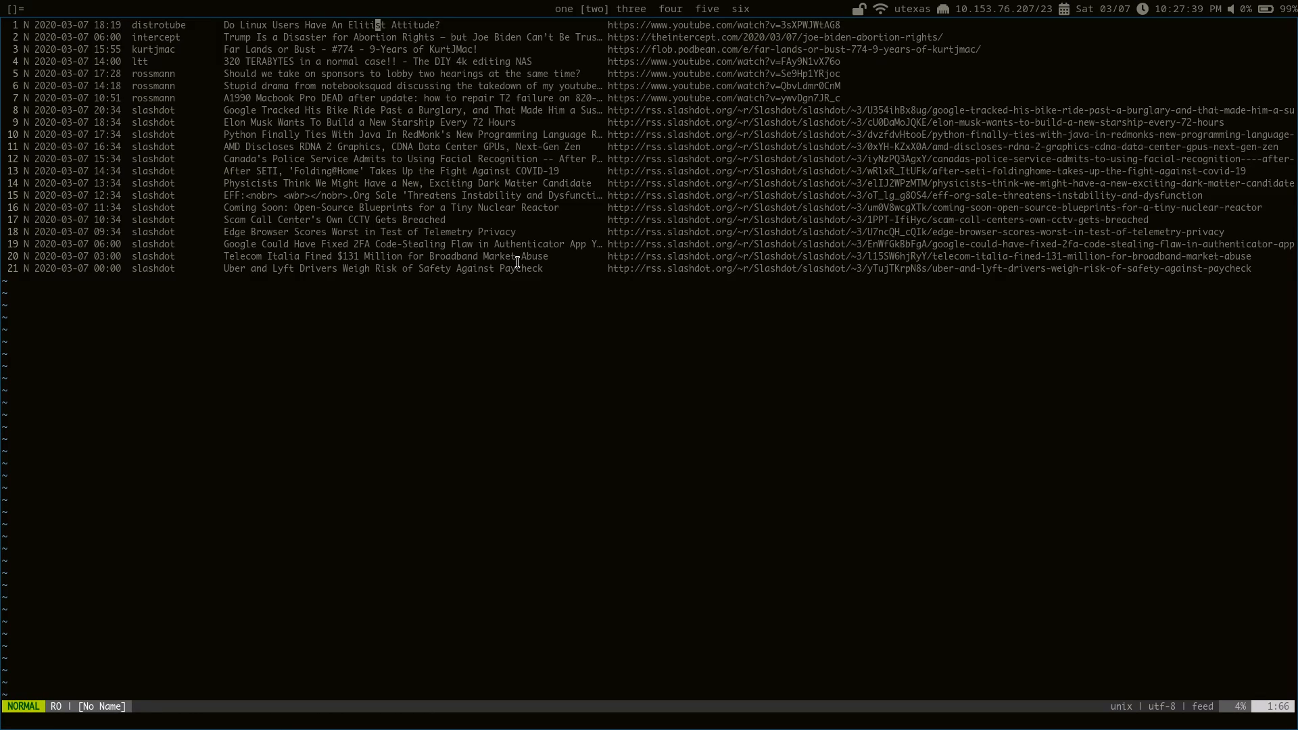
mouse_move(650, 23)
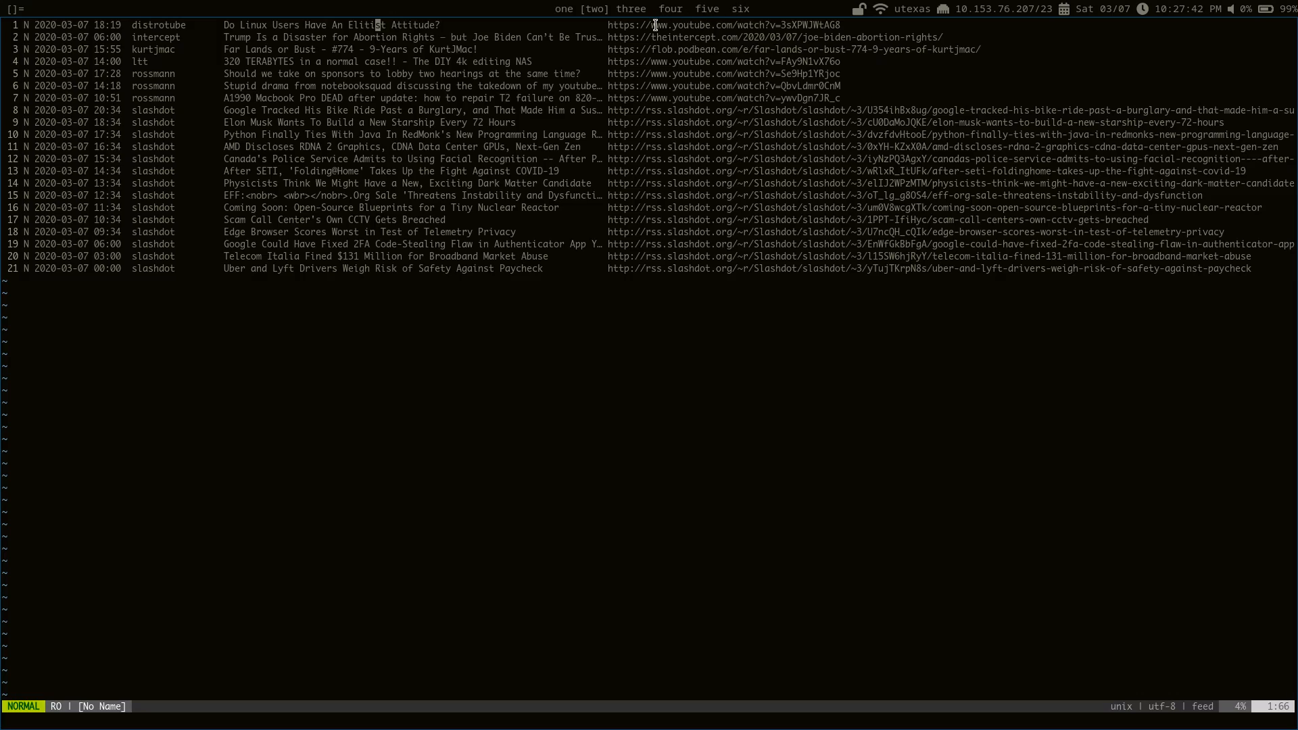
mouse_move(741, 109)
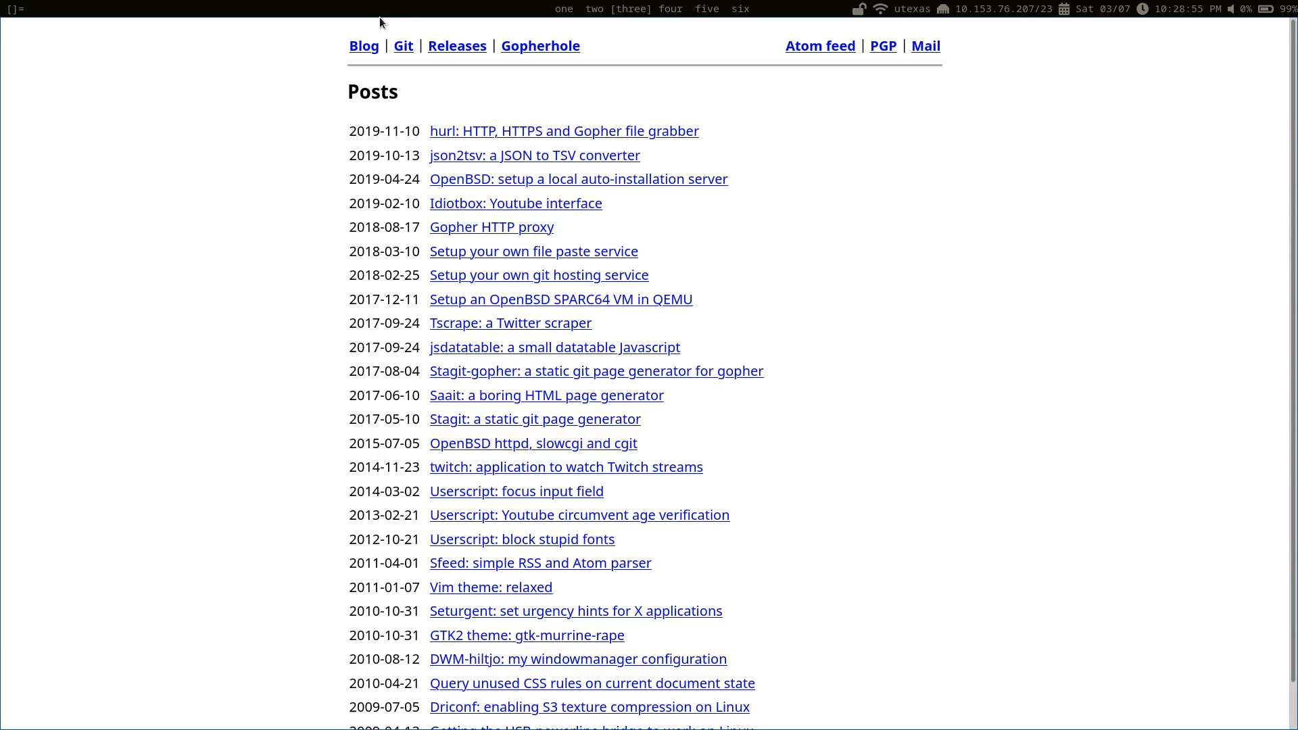
On codemadness.org, follow Git to the repositories list and open sfeed's commit log
left_click(403, 46)
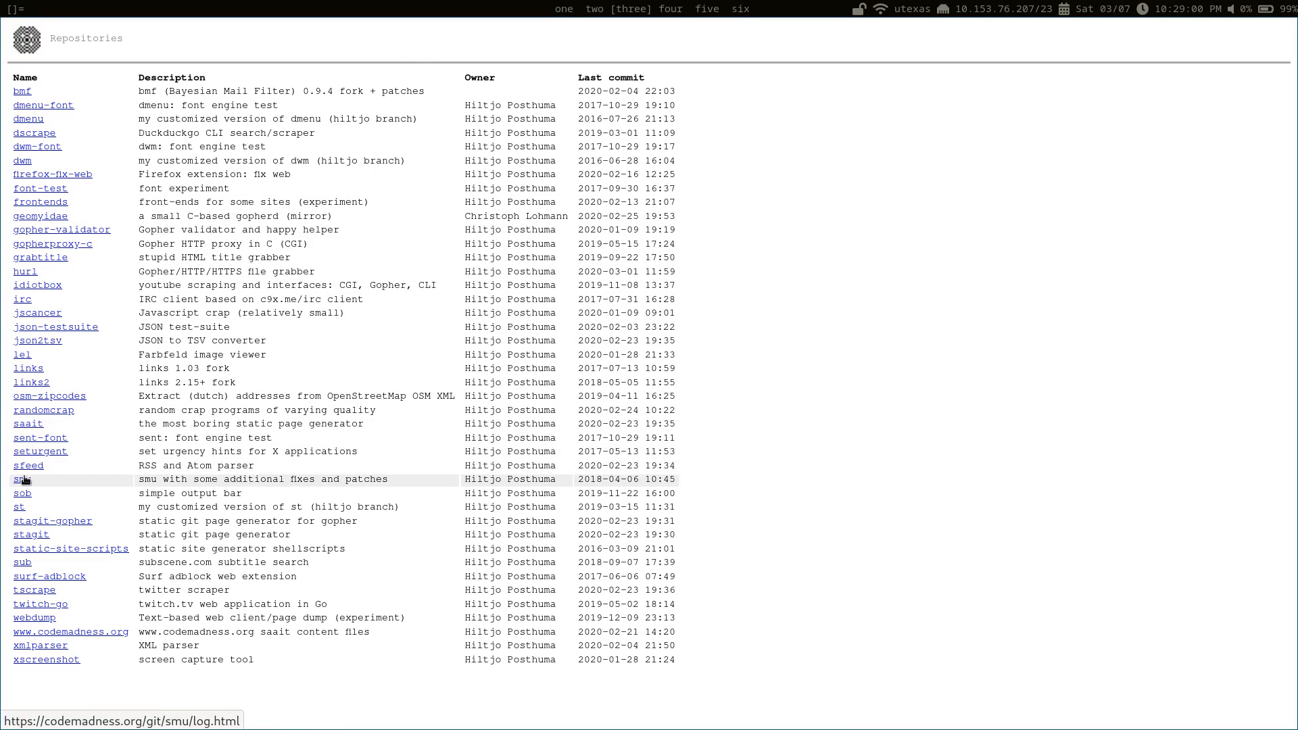
left_click(28, 465)
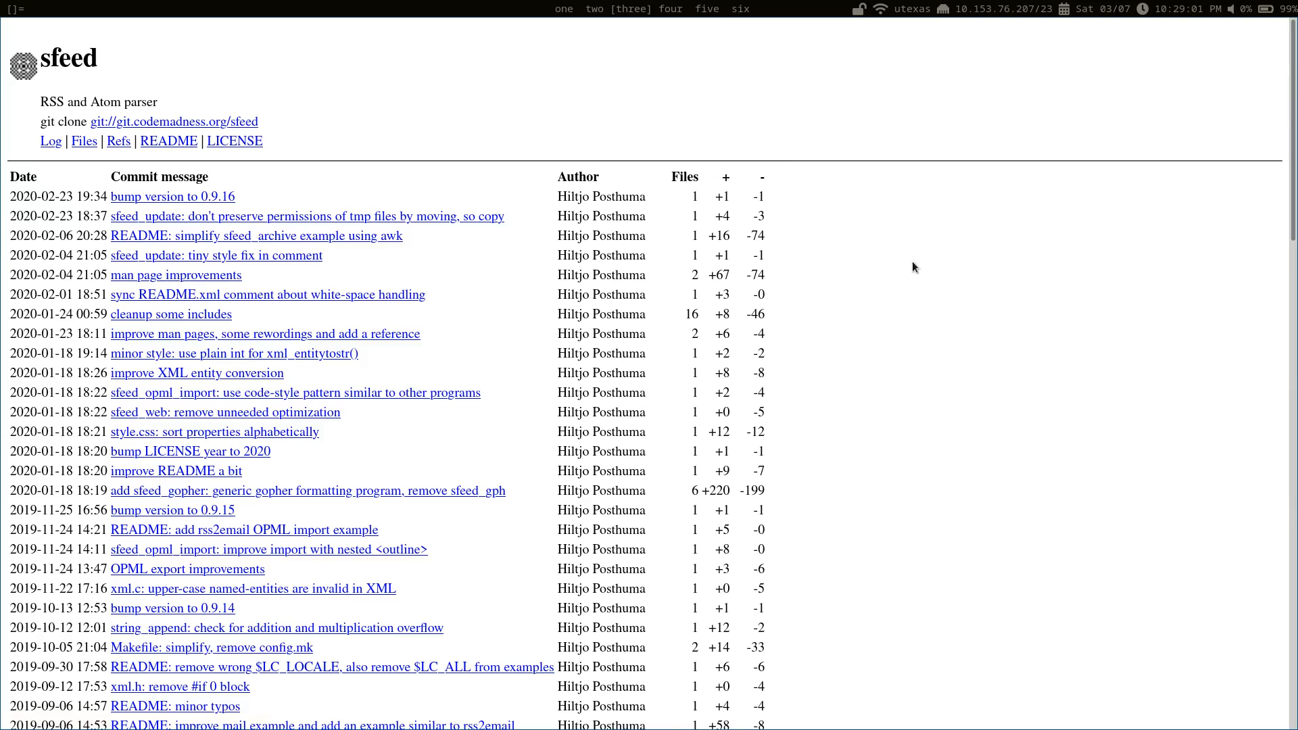
mouse_move(590, 294)
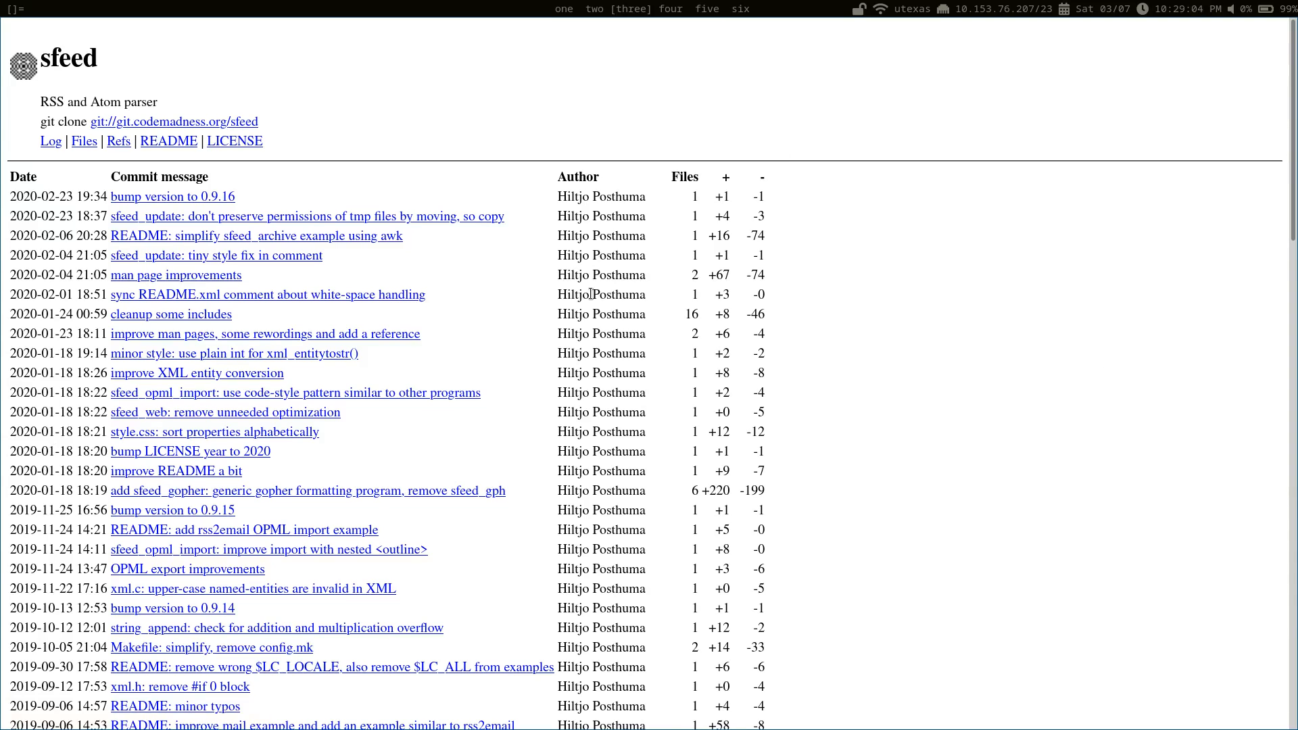